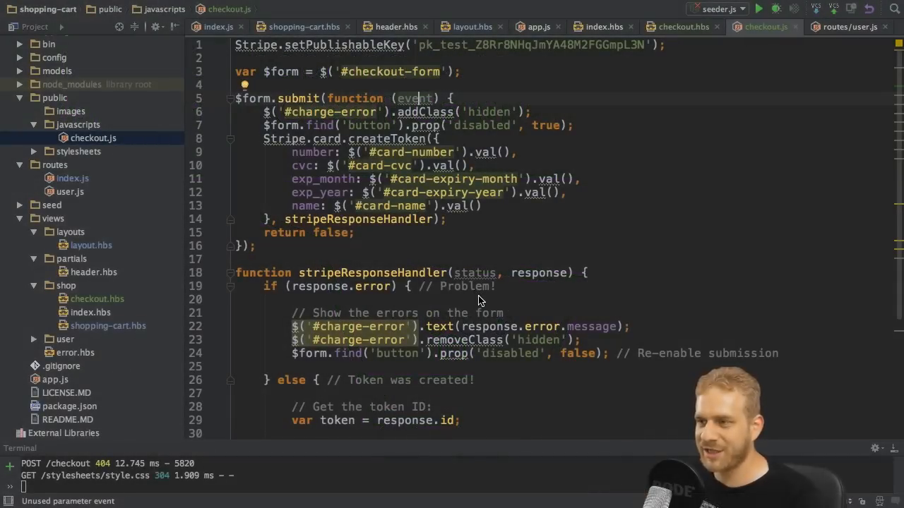
pyautogui.moveTo(346, 240)
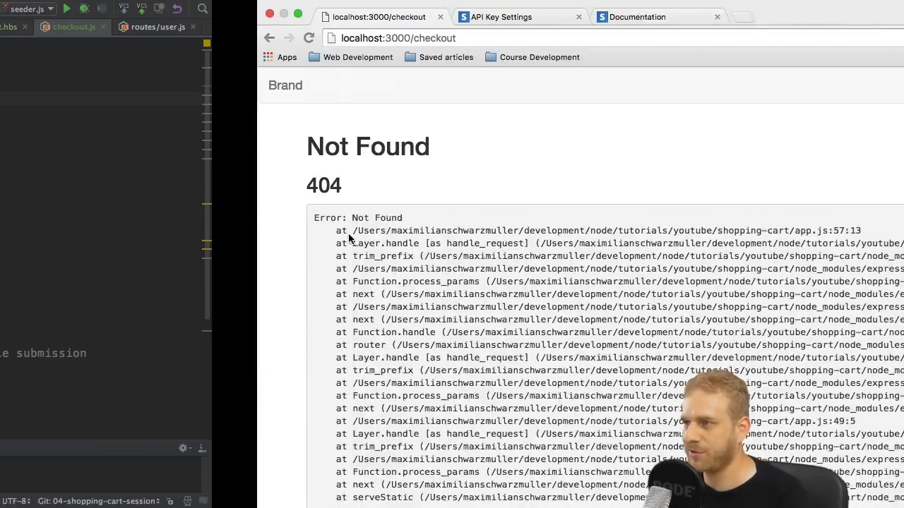
# Step: Find the Node.js install command 'npm install stripe' on Stripe Docs' API Libraries page
pyautogui.click(658, 17)
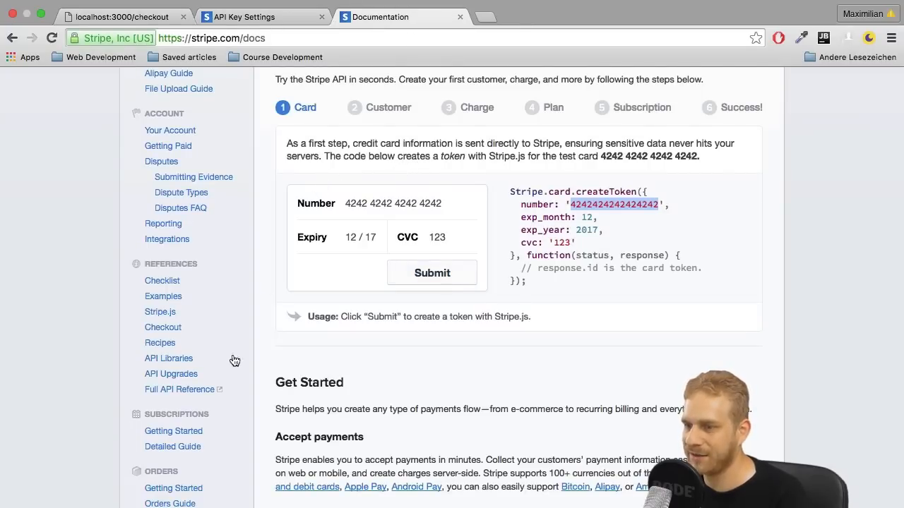
pyautogui.scroll(-3)
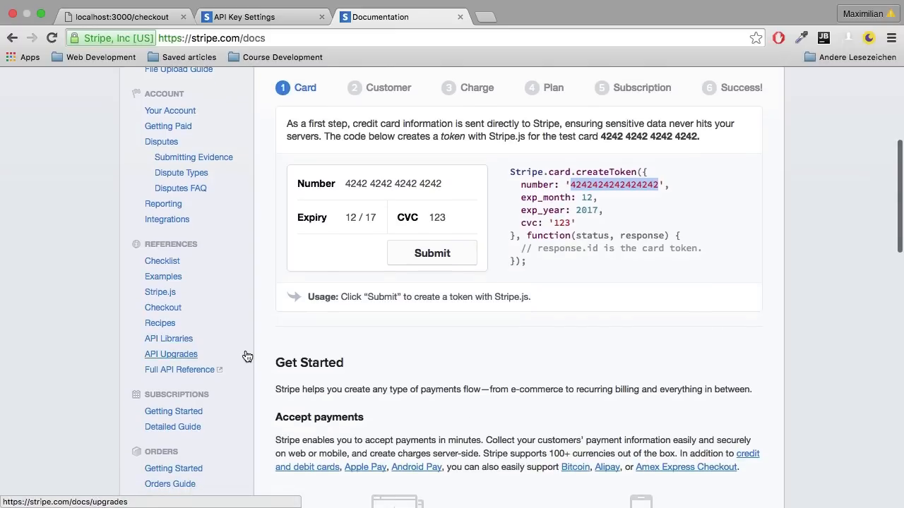
pyautogui.click(169, 338)
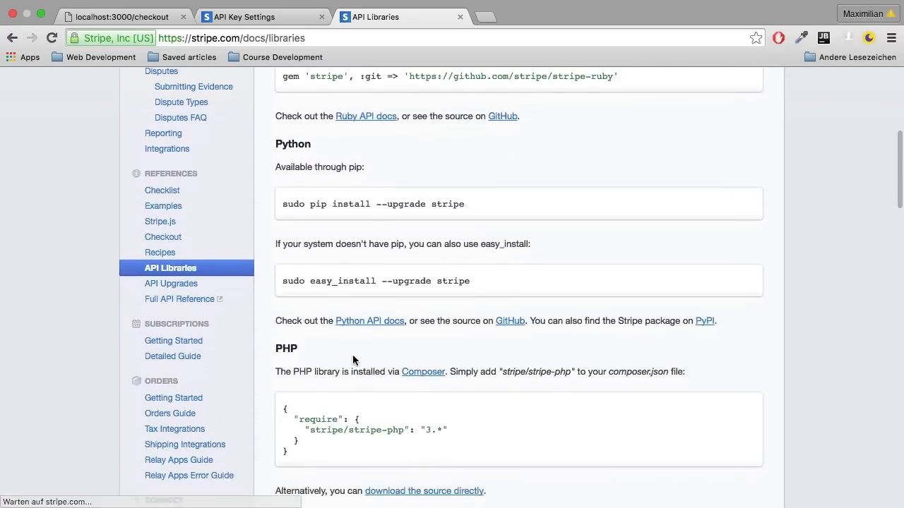
pyautogui.scroll(-3)
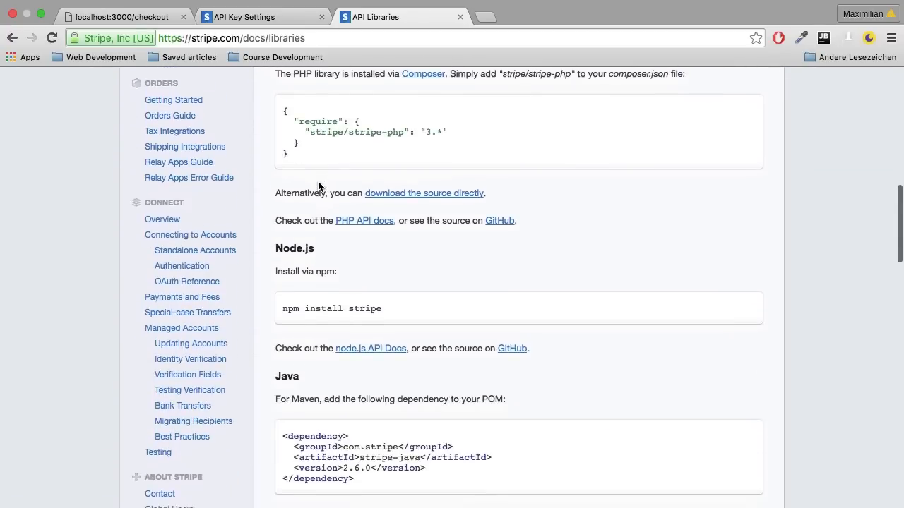
pyautogui.scroll(-3)
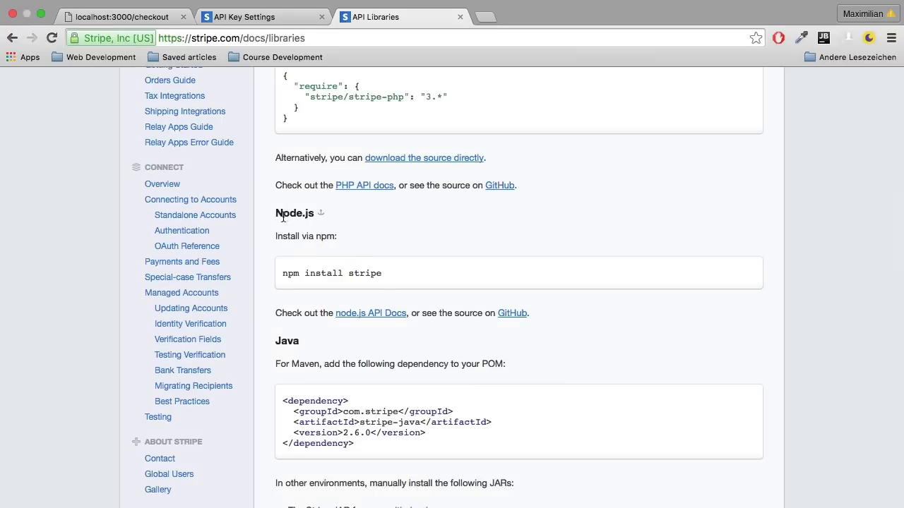
pyautogui.tripleClick(331, 273)
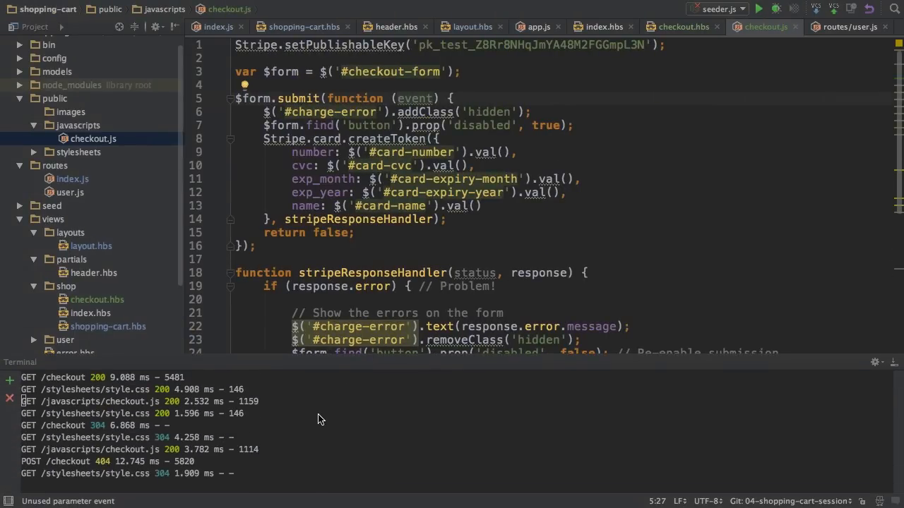
# Step: Stop the dev server and run 'npm install stripe --save' in the terminal
pyautogui.press('ctrl+c')
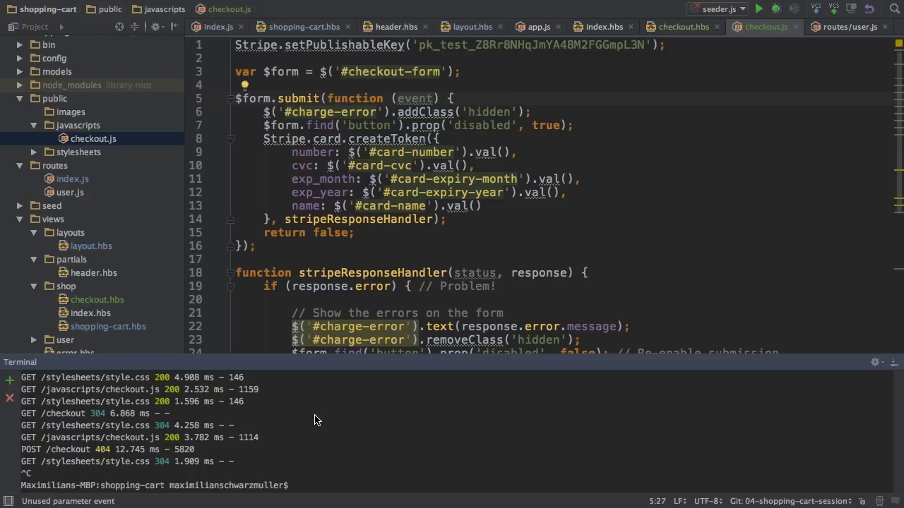
pyautogui.write('npm')
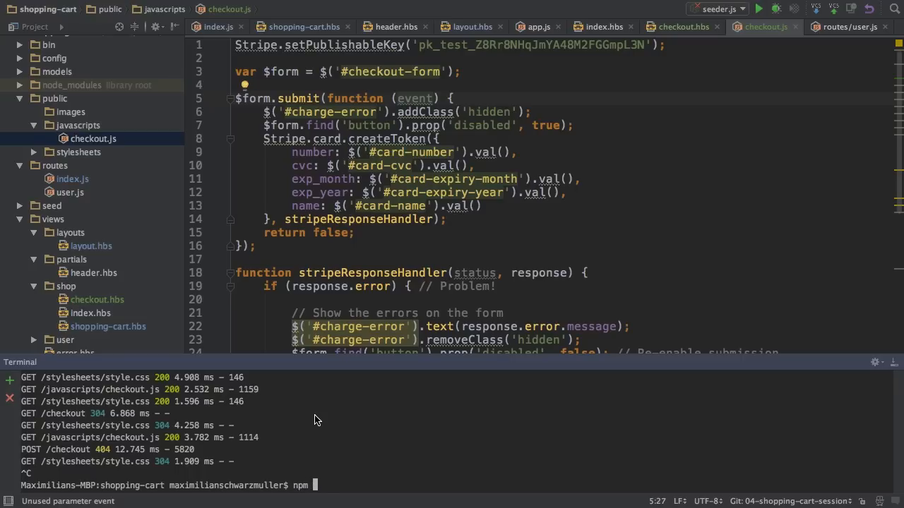
pyautogui.write('install stripe')
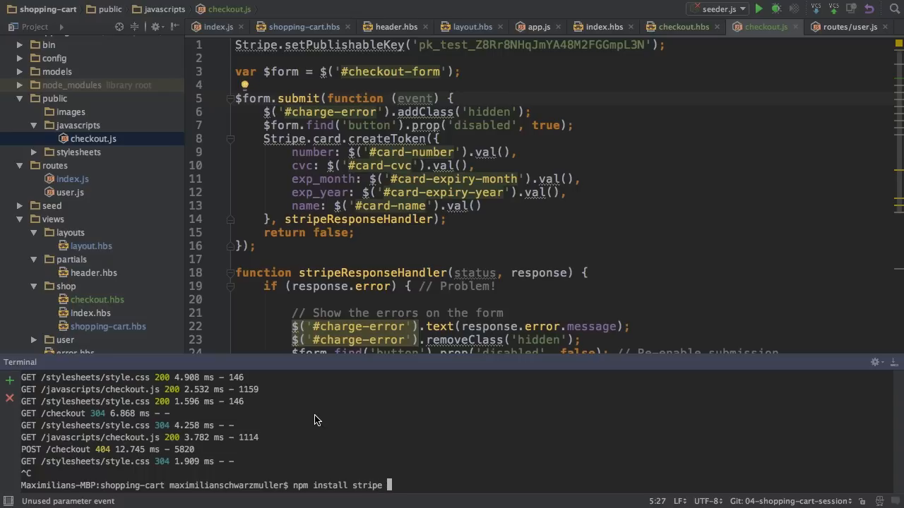
pyautogui.write('--save')
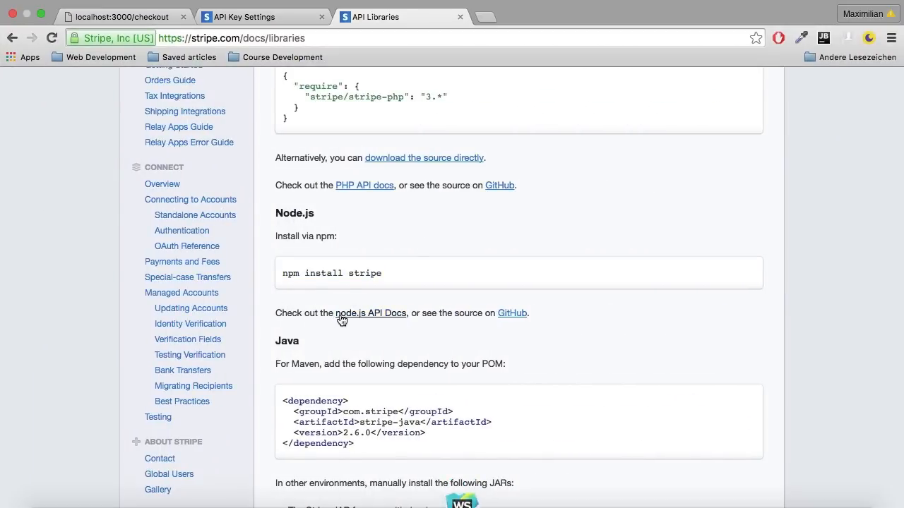
# Step: Navigate the Node.js API reference to Charges, 'Create a charge'
pyautogui.click(370, 313)
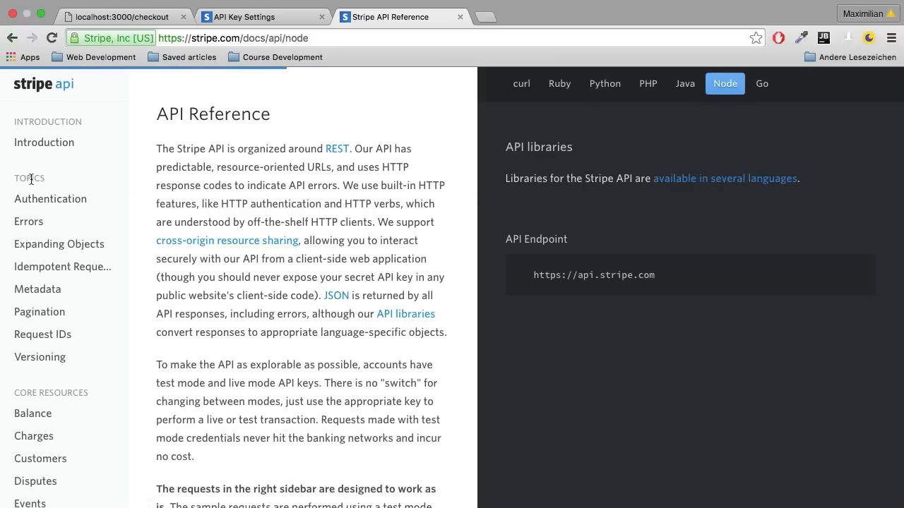
pyautogui.scroll(-3)
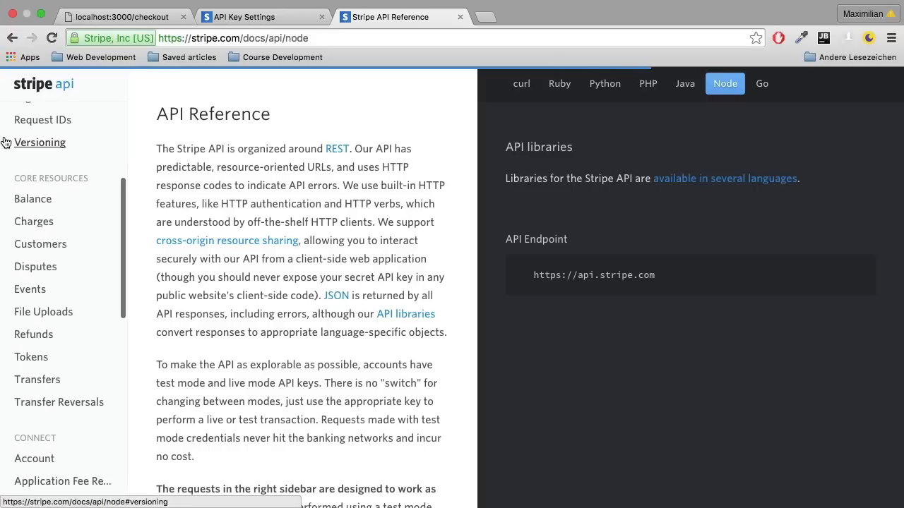
pyautogui.moveTo(89, 151)
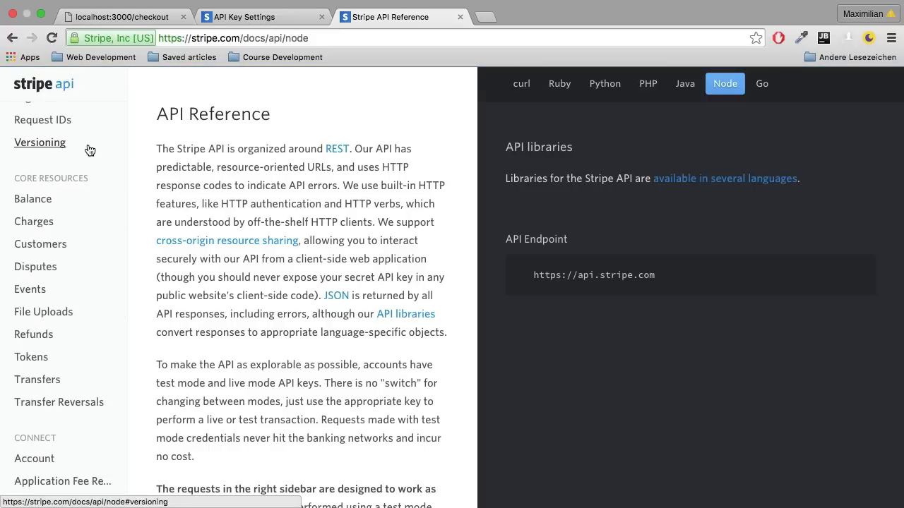
pyautogui.moveTo(33, 198)
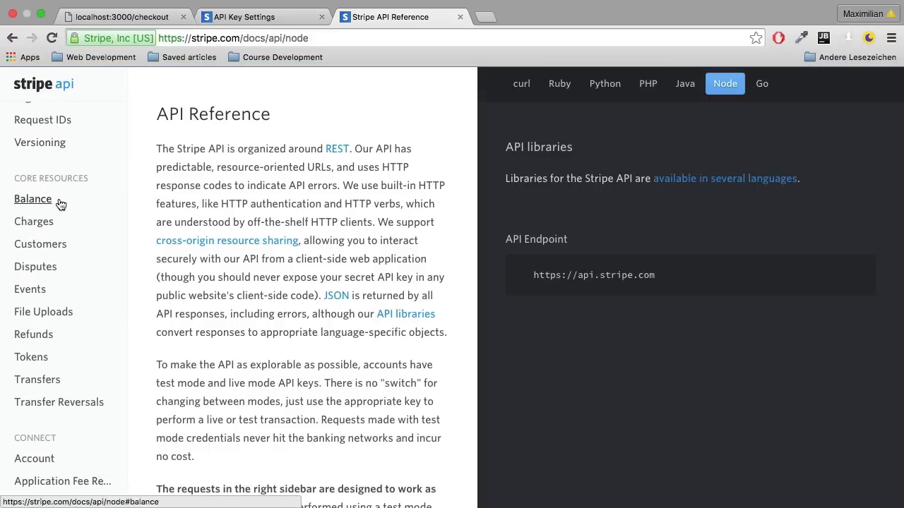
pyautogui.click(34, 221)
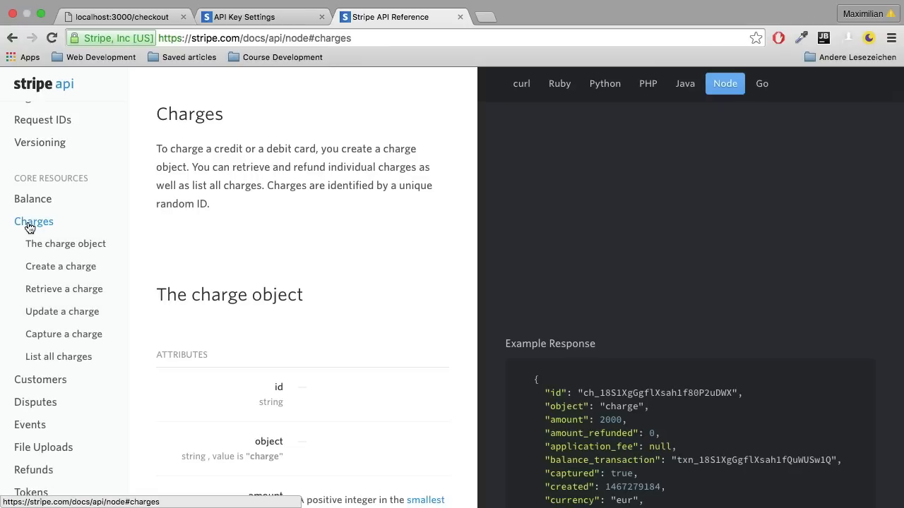
pyautogui.click(61, 266)
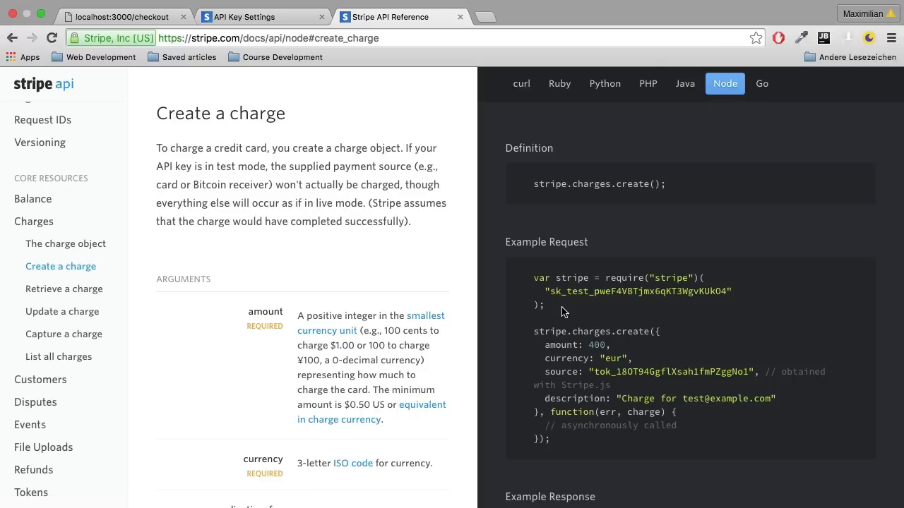
pyautogui.moveTo(549, 315)
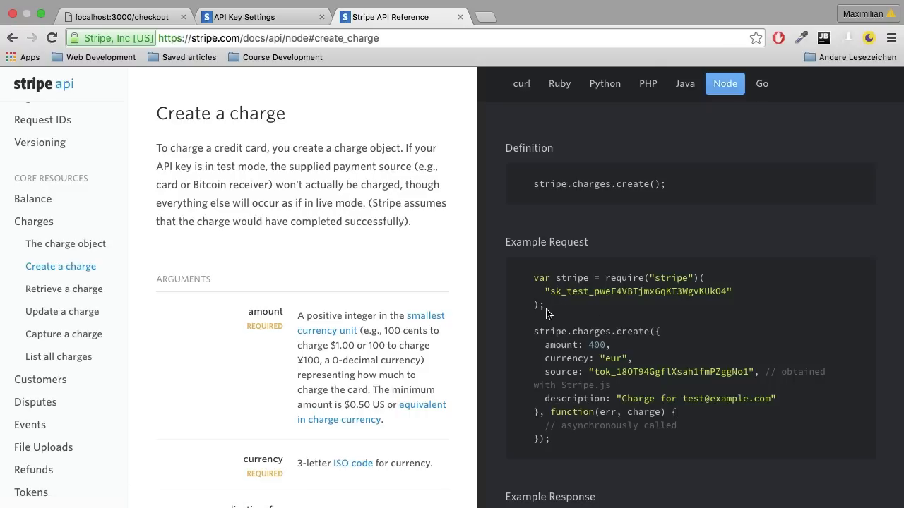
pyautogui.moveTo(552, 302)
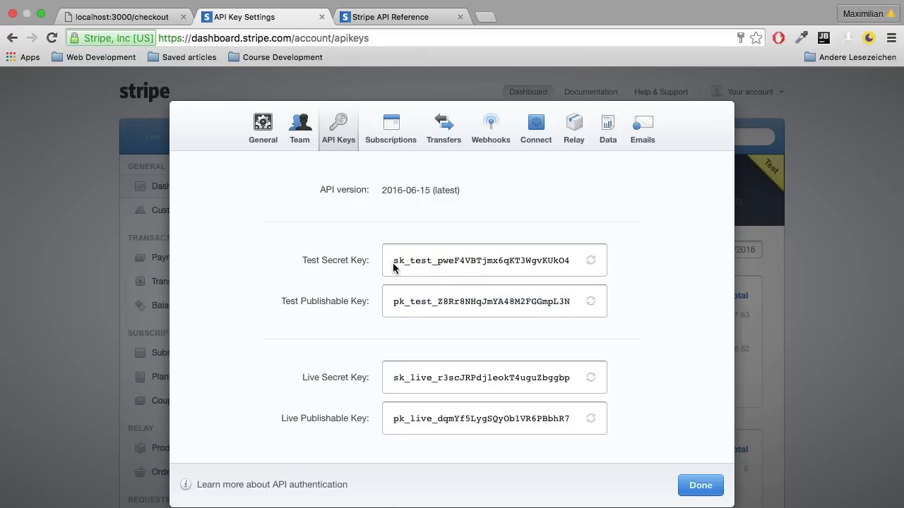
# Step: Select the test secret key, then select the Node create-charge example request code
pyautogui.tripleClick(480, 260)
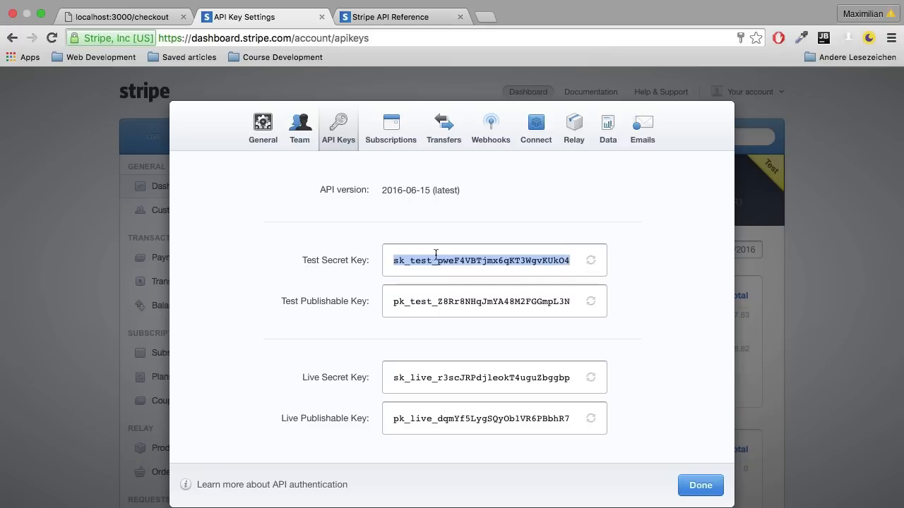
pyautogui.moveTo(383, 16)
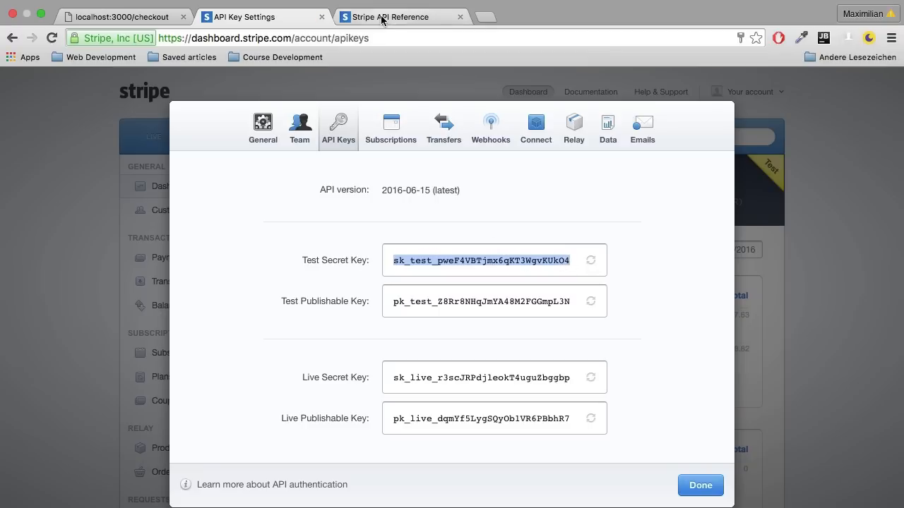
pyautogui.click(401, 16)
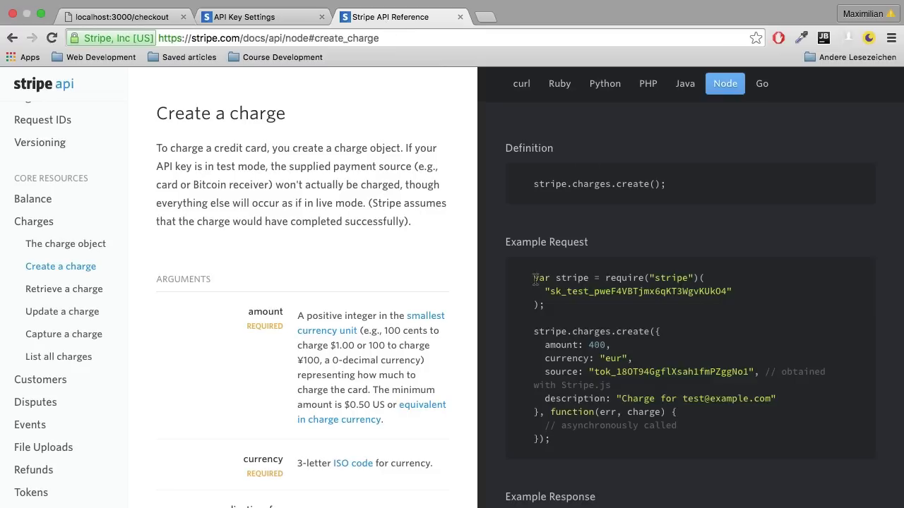
pyautogui.moveTo(534, 277); pyautogui.dragTo(593, 444)
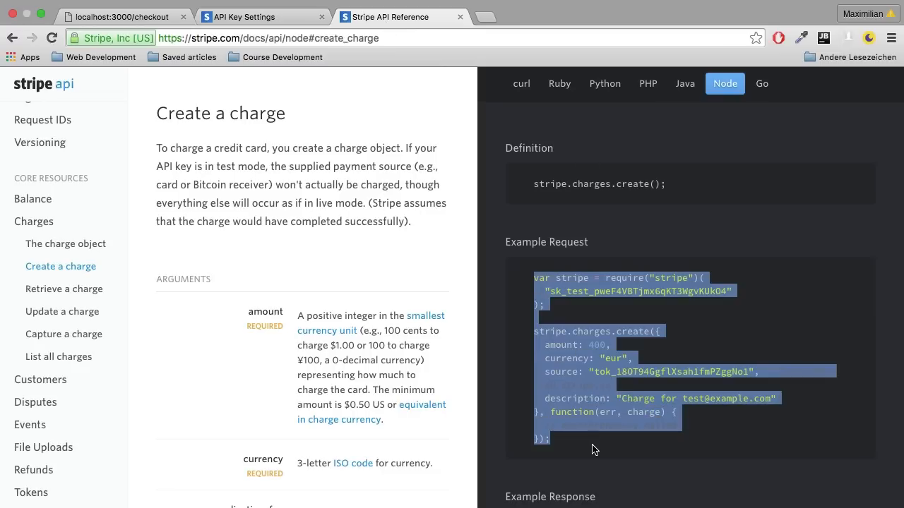
pyautogui.moveTo(618, 330)
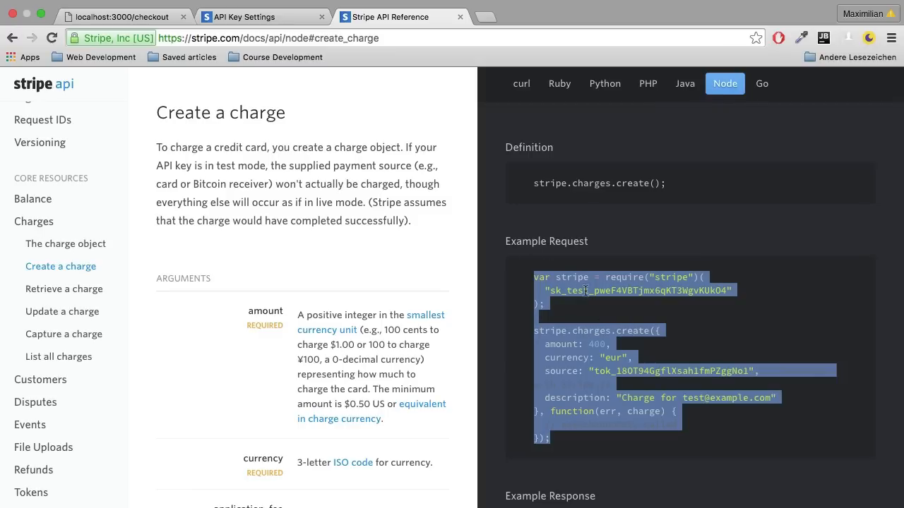
pyautogui.moveTo(629, 265)
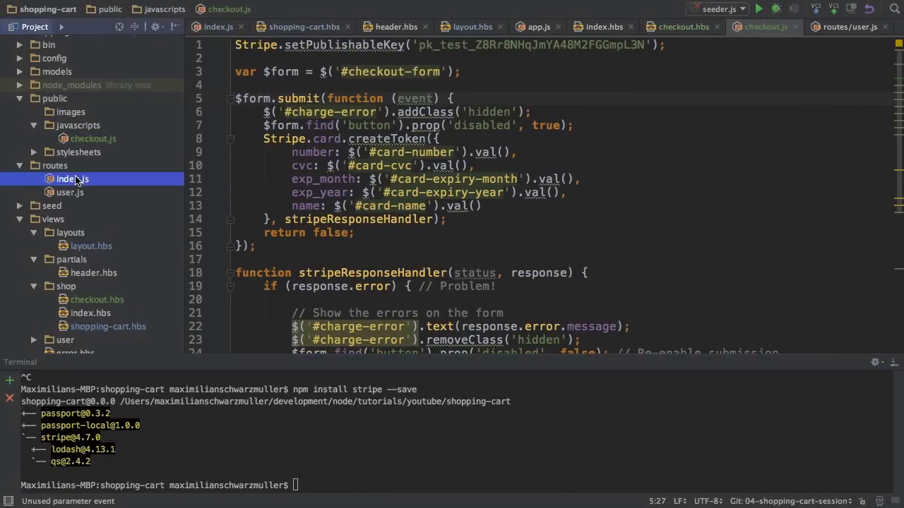
# Step: Open routes/index.js and write a router.post('/checkout', function...) route
pyautogui.click(72, 179)
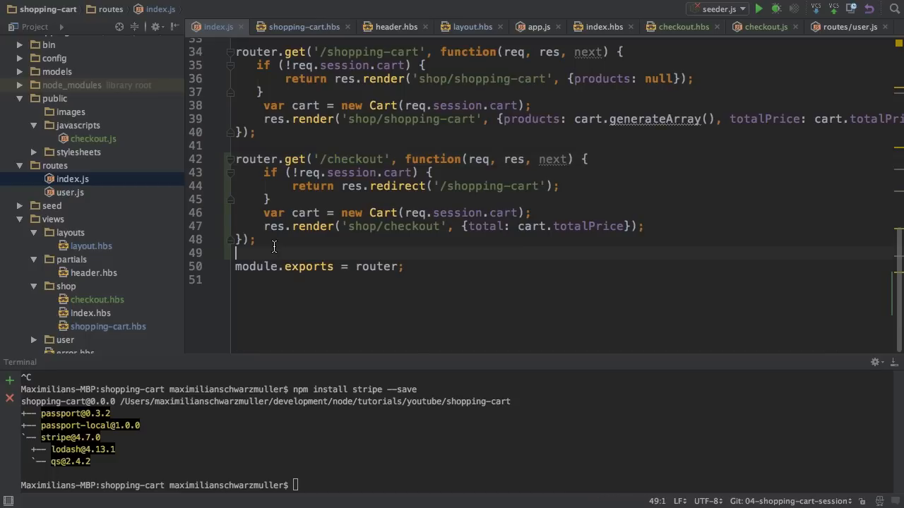
pyautogui.write("router.post('/che")
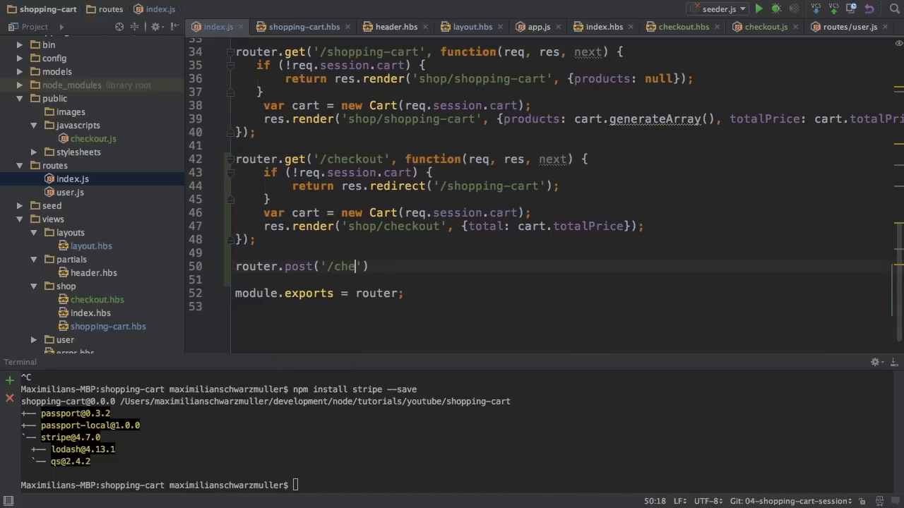
pyautogui.write("ckout', function(req, res, next")
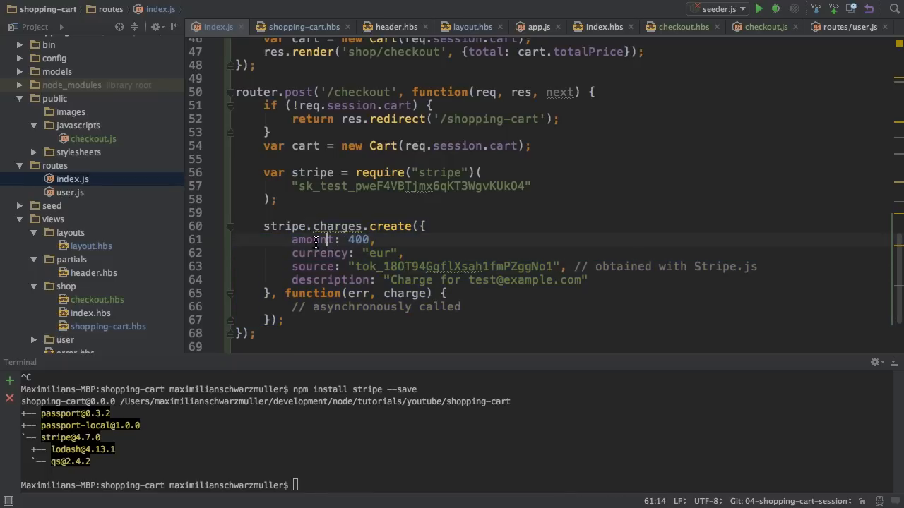
# Step: Replace the charge amount 400 with the cart total multiplied by 100
pyautogui.doubleClick(359, 240)
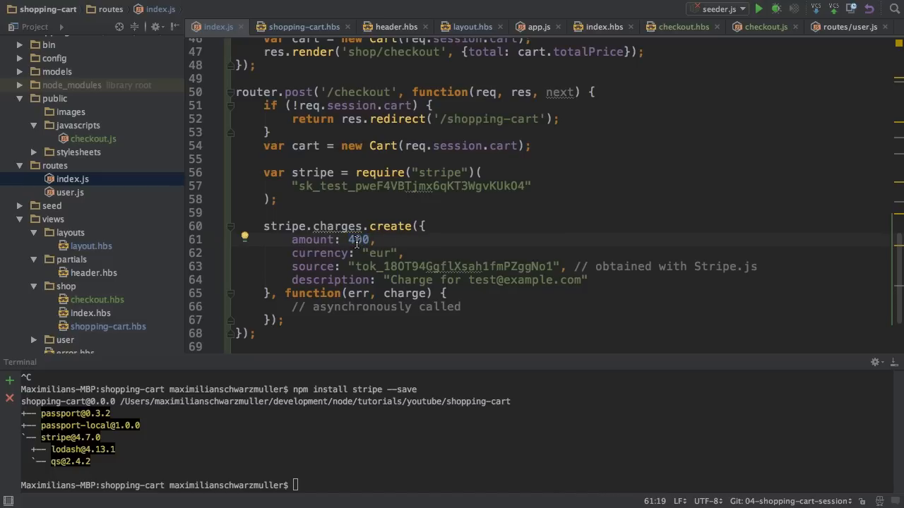
pyautogui.doubleClick(359, 239)
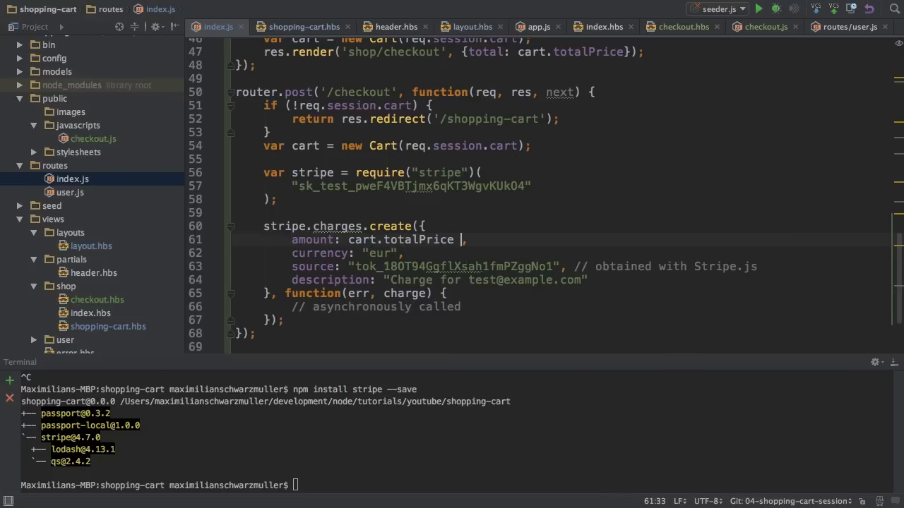
pyautogui.write('* 100')
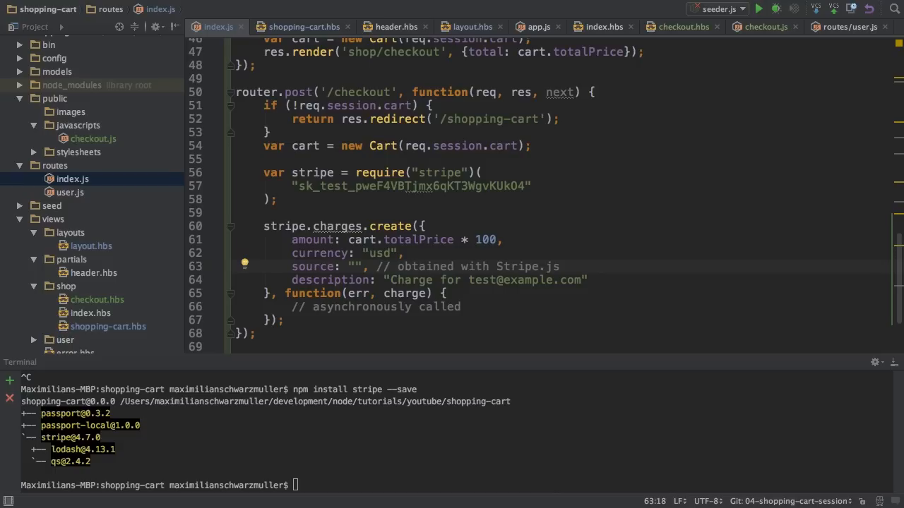
pyautogui.moveTo(441, 266)
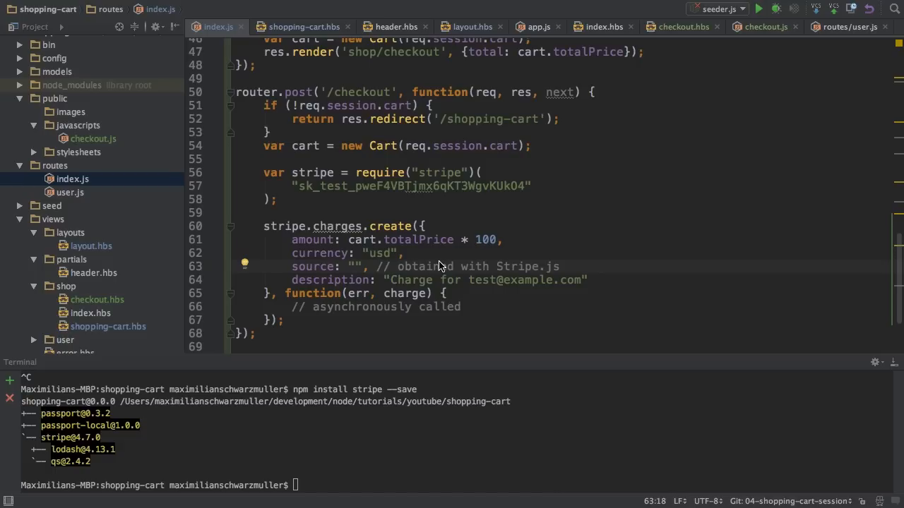
pyautogui.moveTo(390, 270)
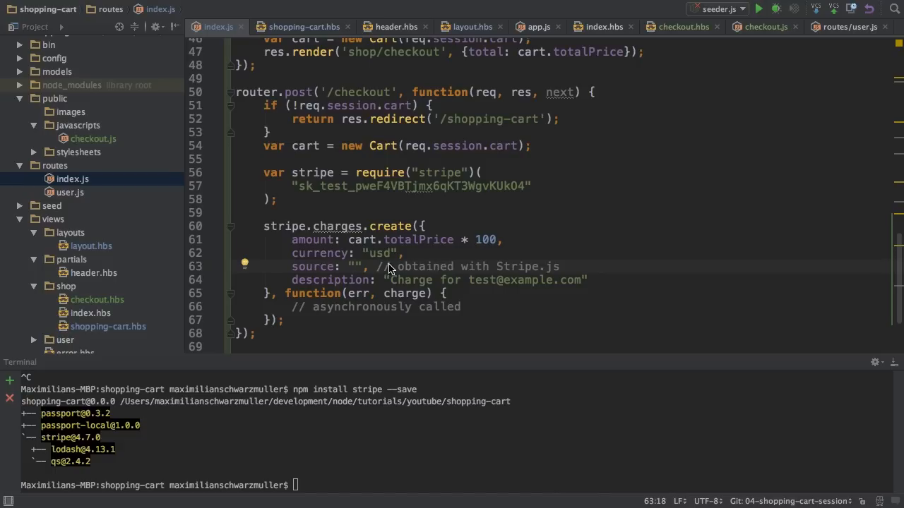
# Step: Check checkout.hbs, then set the charge source to req.body.stripeToken in index.js
pyautogui.click(681, 27)
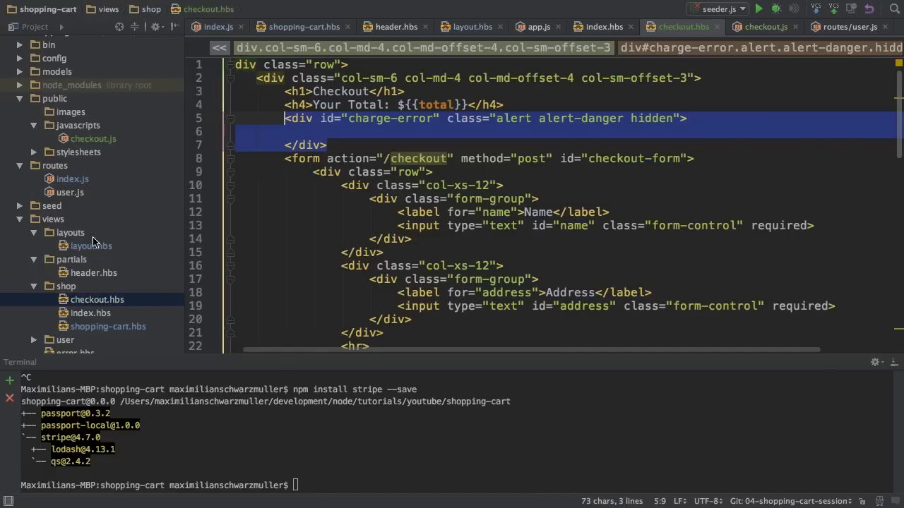
pyautogui.click(763, 27)
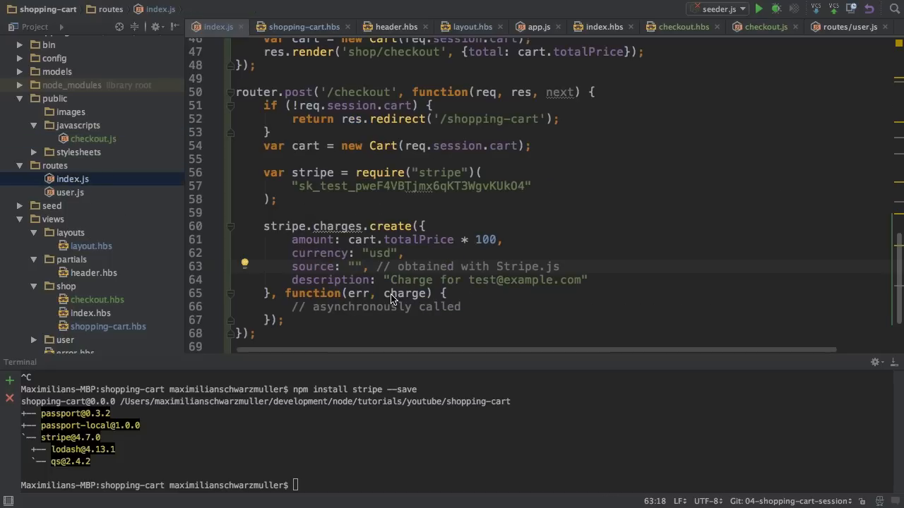
pyautogui.write('r')
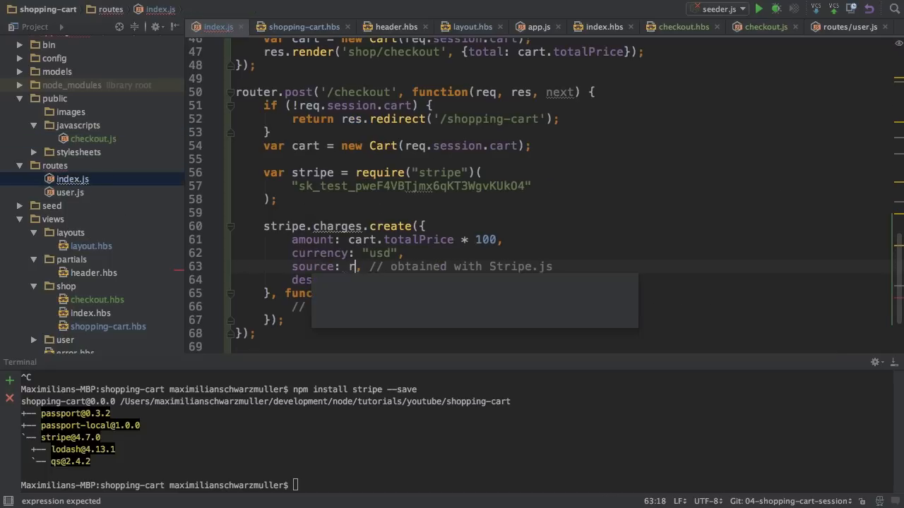
pyautogui.write('eq.body.s')
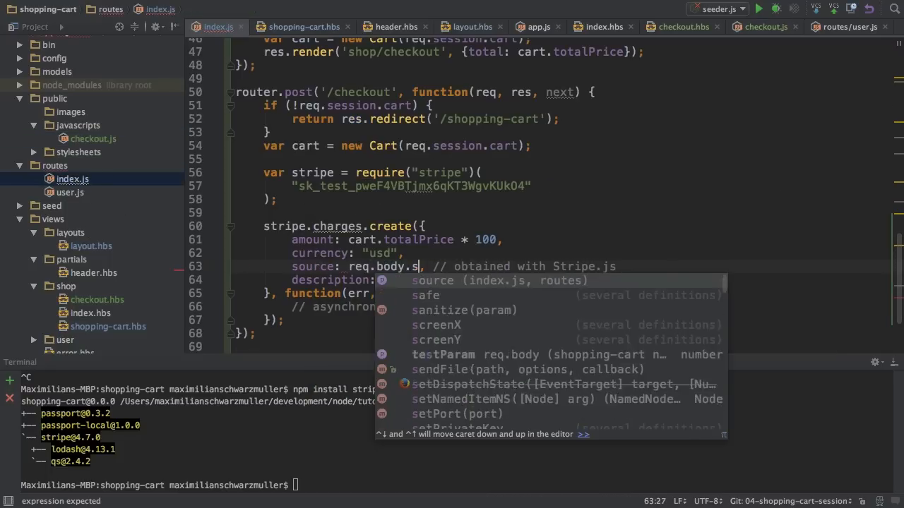
pyautogui.write('tripeToken')
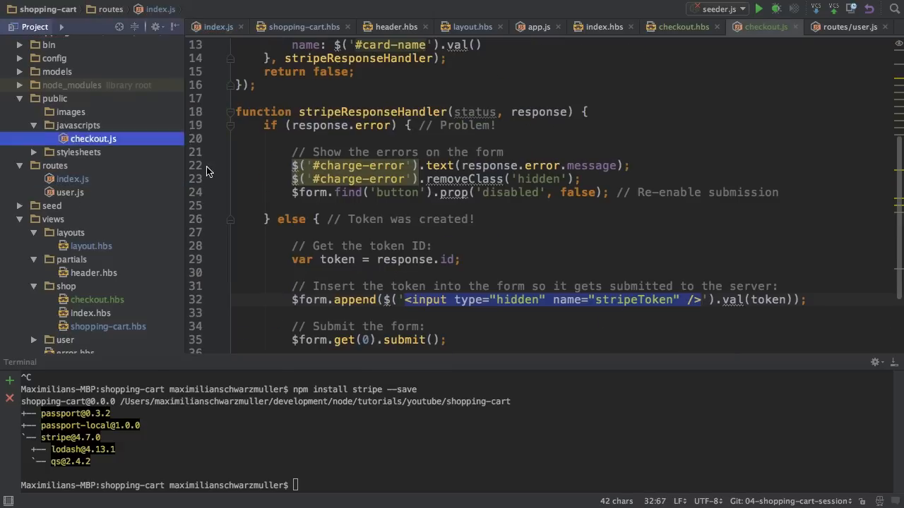
pyautogui.click(674, 299)
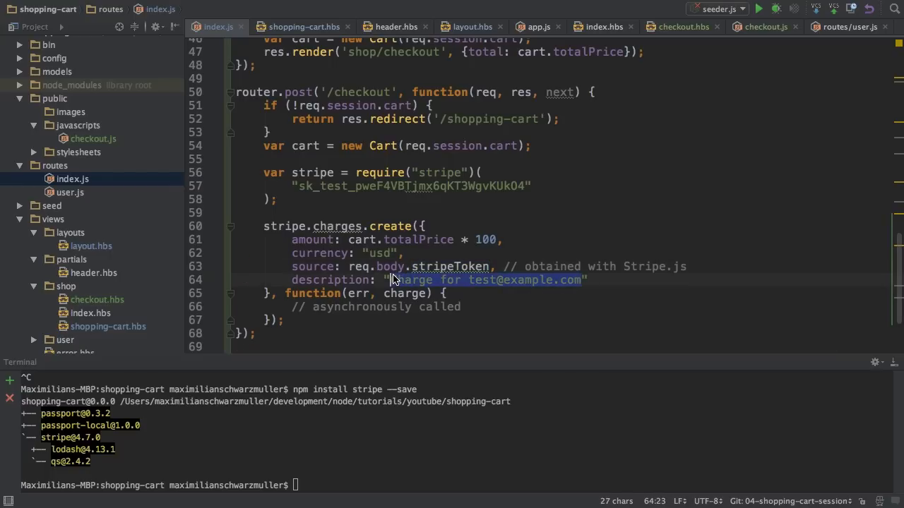
# Step: Describe the charge as 'Test Charge'; on error, flash err.message and redirect to /checkout
pyautogui.write('Test Charge')
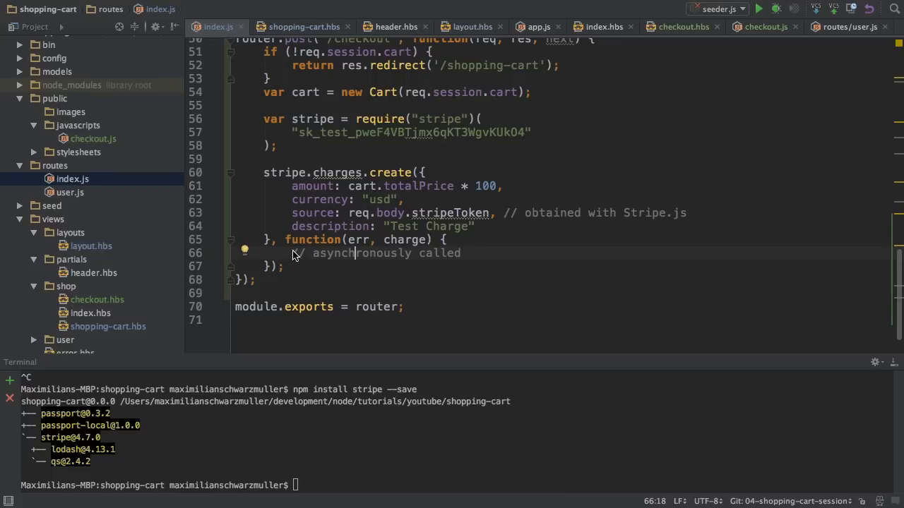
pyautogui.moveTo(291, 253); pyautogui.dragTo(461, 253)
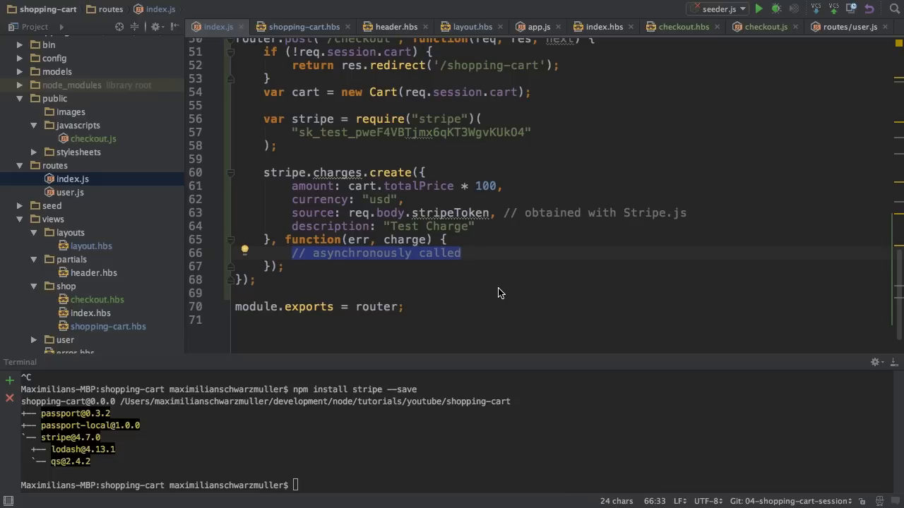
pyautogui.write('if (err)')
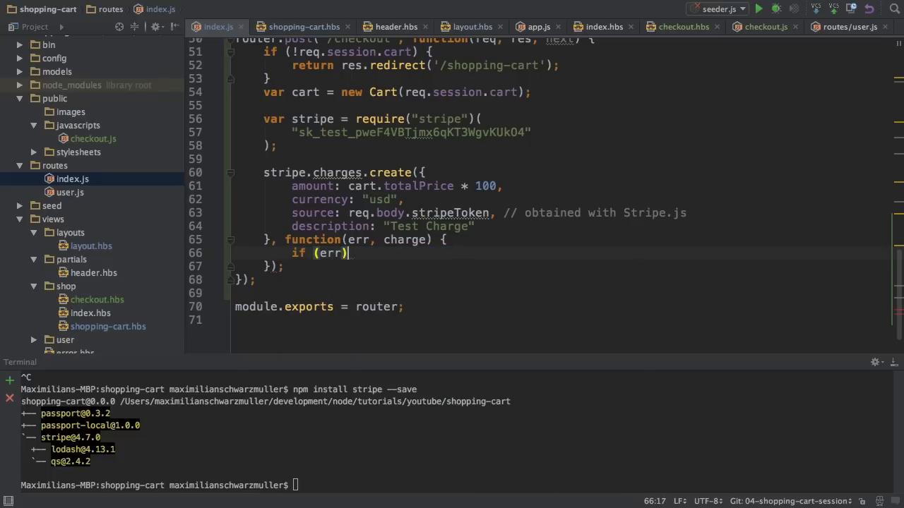
pyautogui.write('{')
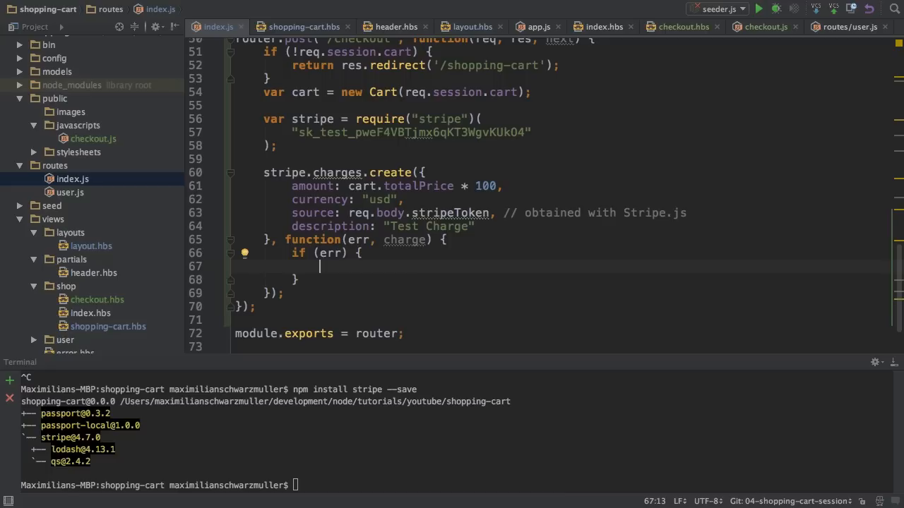
pyautogui.write('req.flash(')
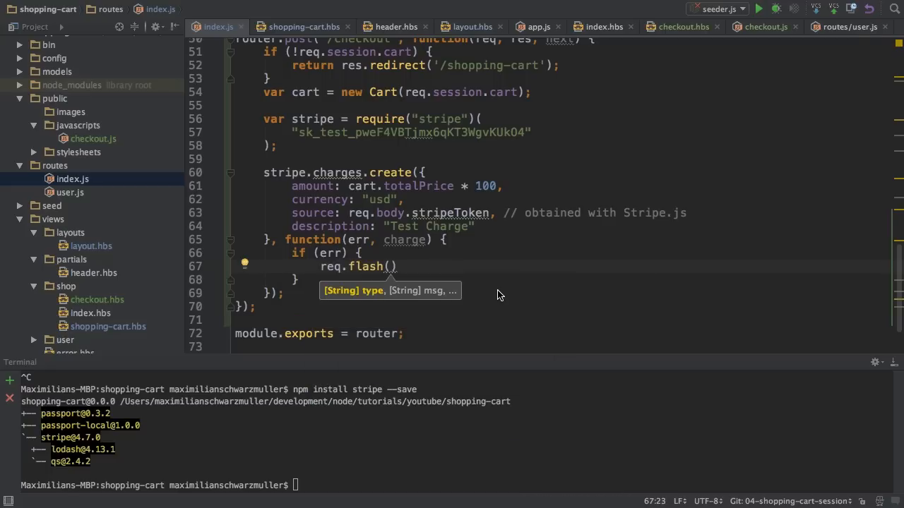
pyautogui.write("e'")
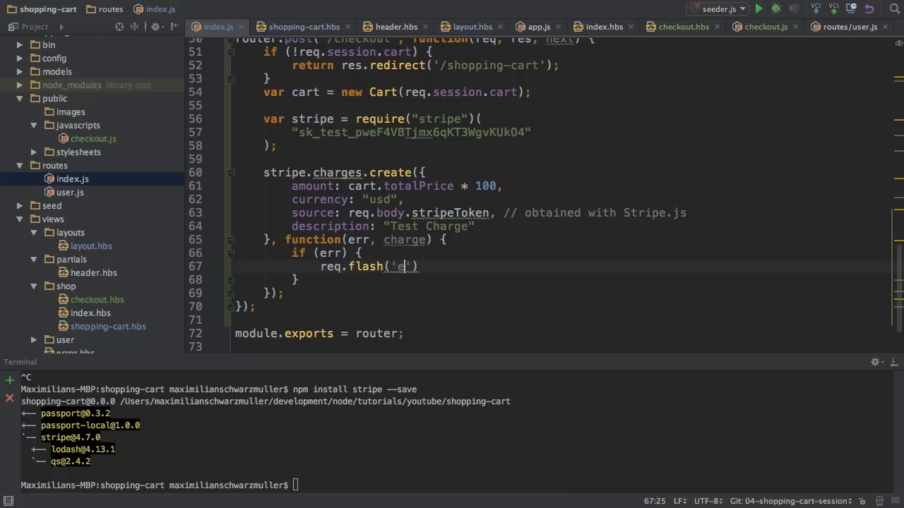
pyautogui.write('rro')
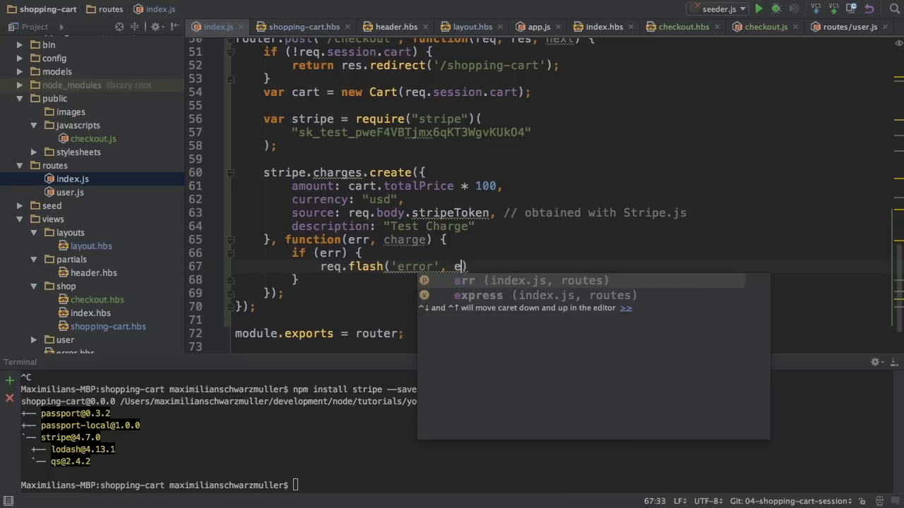
pyautogui.write('rr.message')
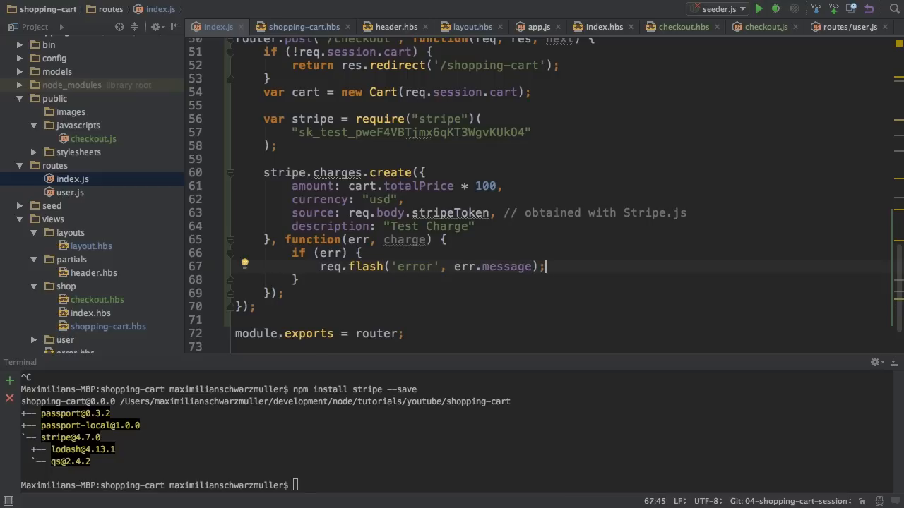
pyautogui.write('return res.re')
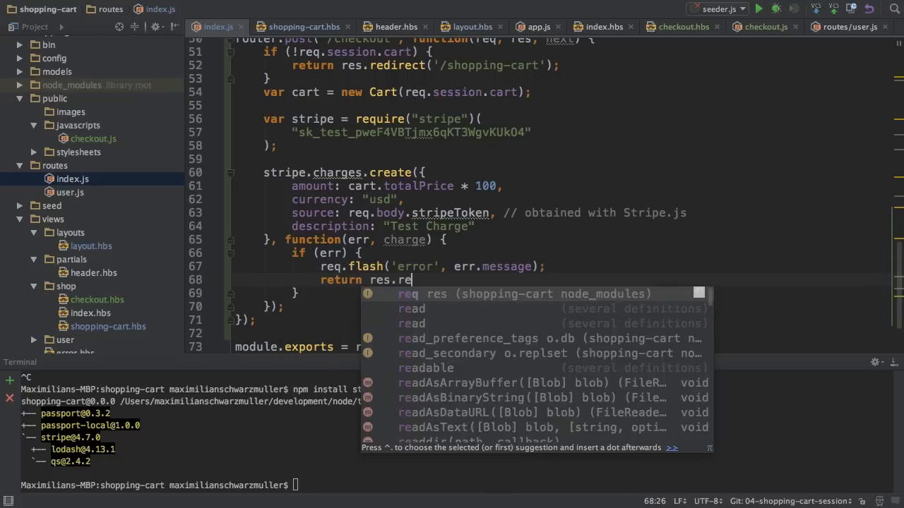
pyautogui.write('direct()')
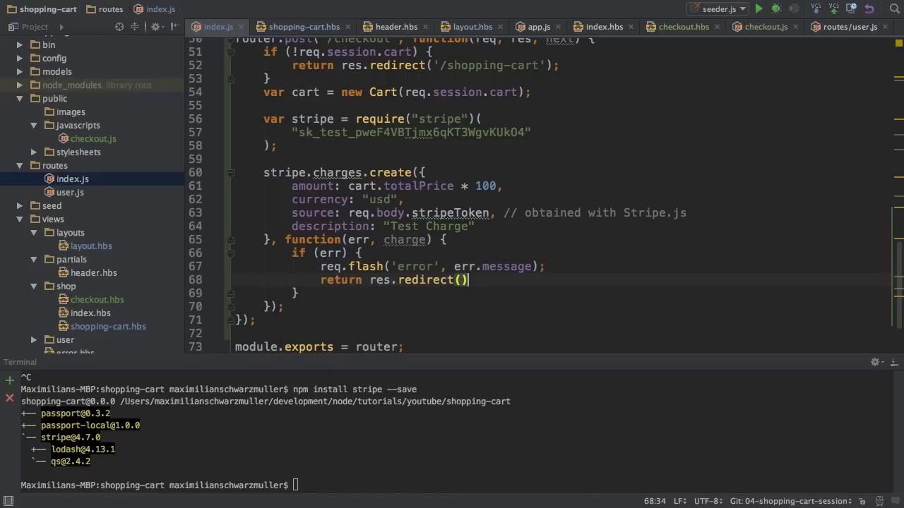
pyautogui.write("/'")
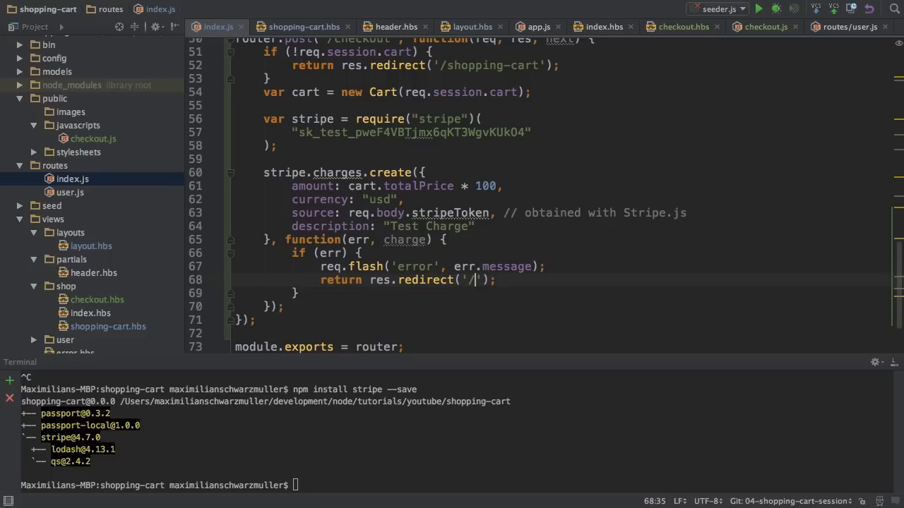
pyautogui.write('checkout')
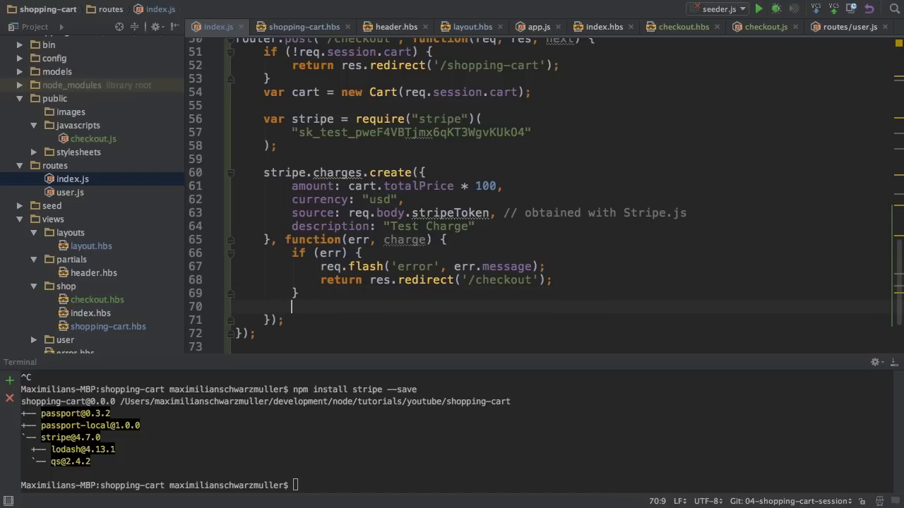
# Step: On success, flash a success message, set req.cart = null and redirect to '/'
pyautogui.write('req.fla')
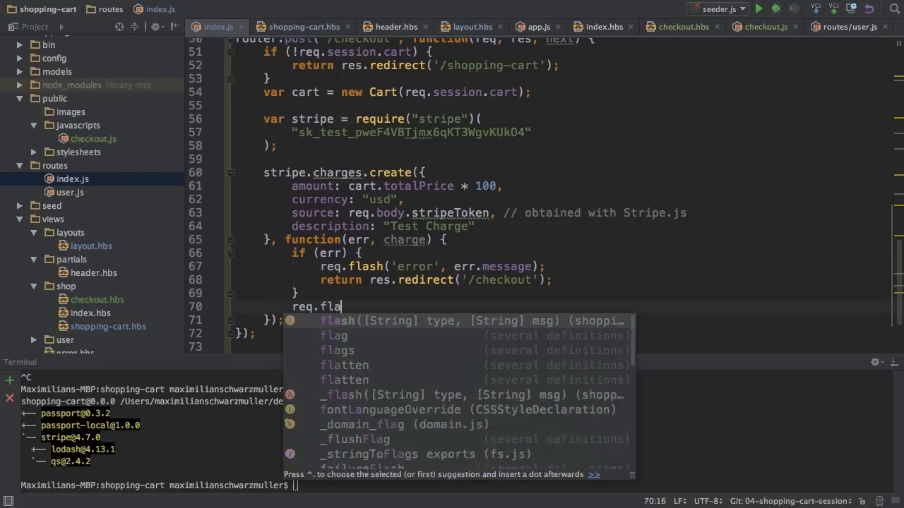
pyautogui.write("sh('succ')")
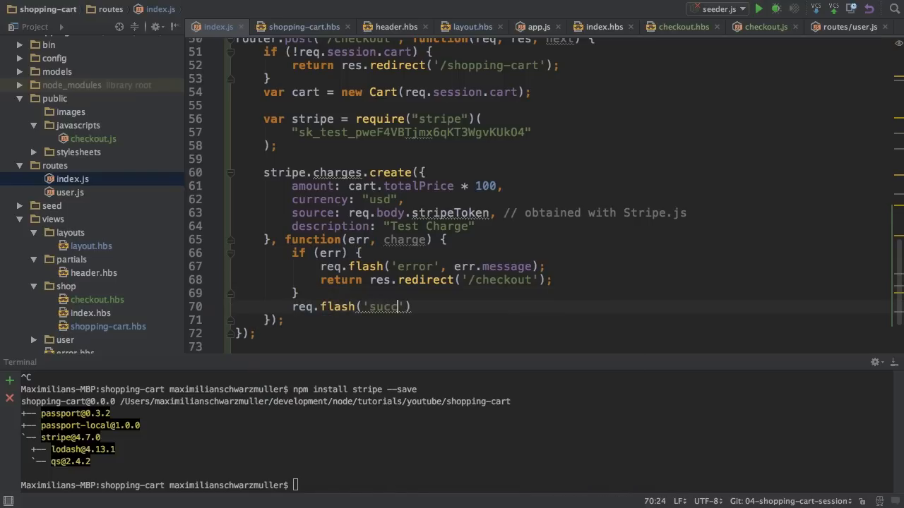
pyautogui.write("ess', 'Successfully boug")
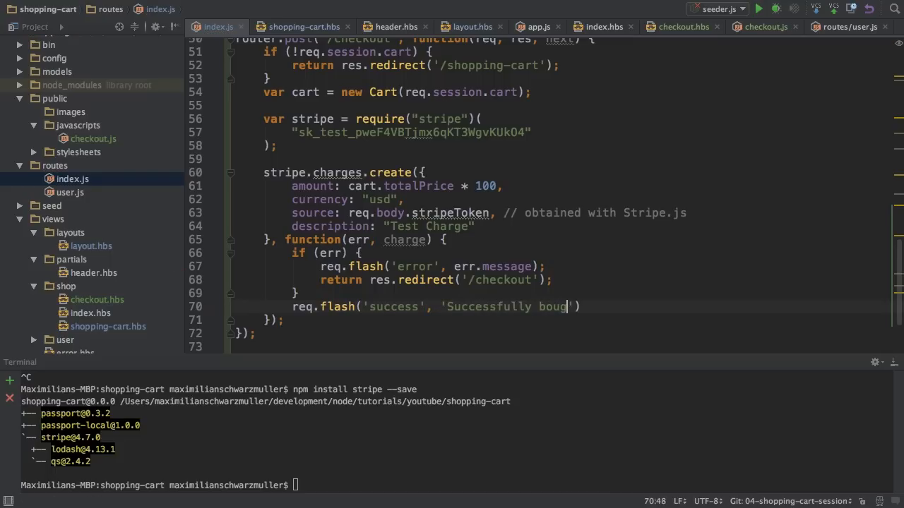
pyautogui.write('ht product!')
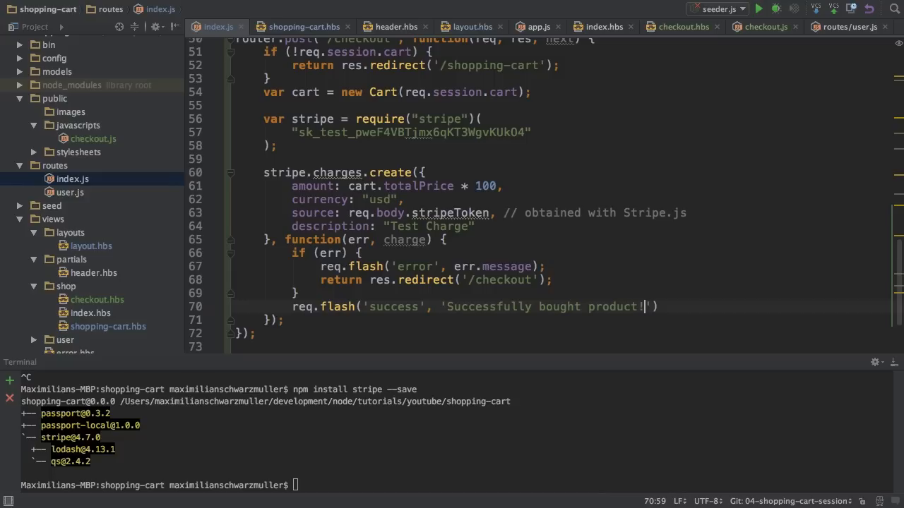
pyautogui.press('enter')
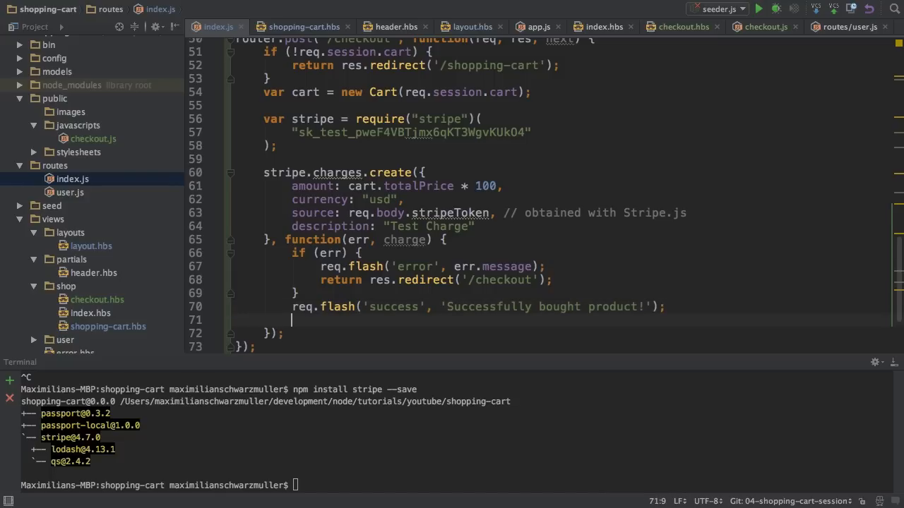
pyautogui.write('req.cart = null;')
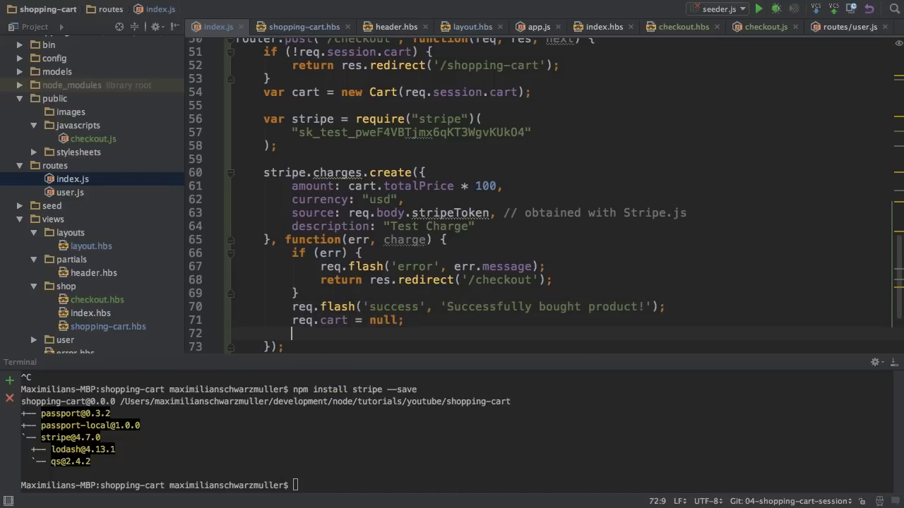
pyautogui.write('res.redirect')
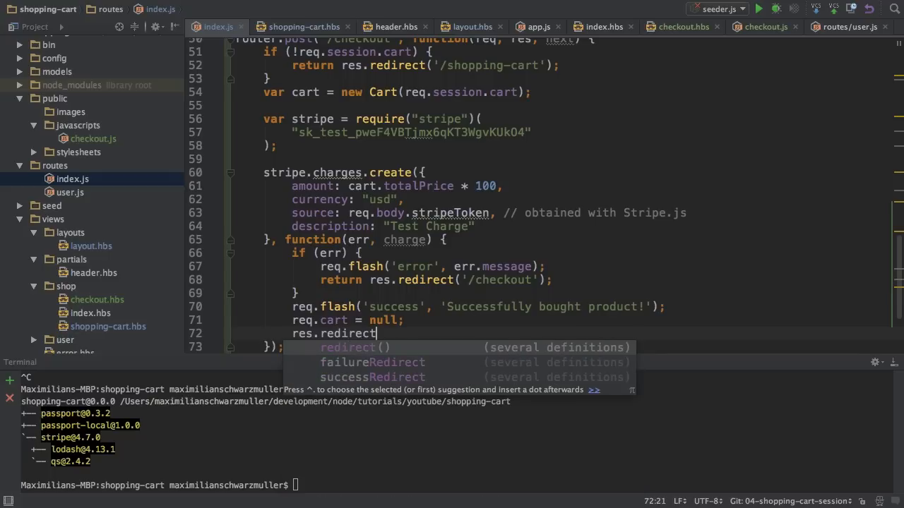
pyautogui.write("('/')")
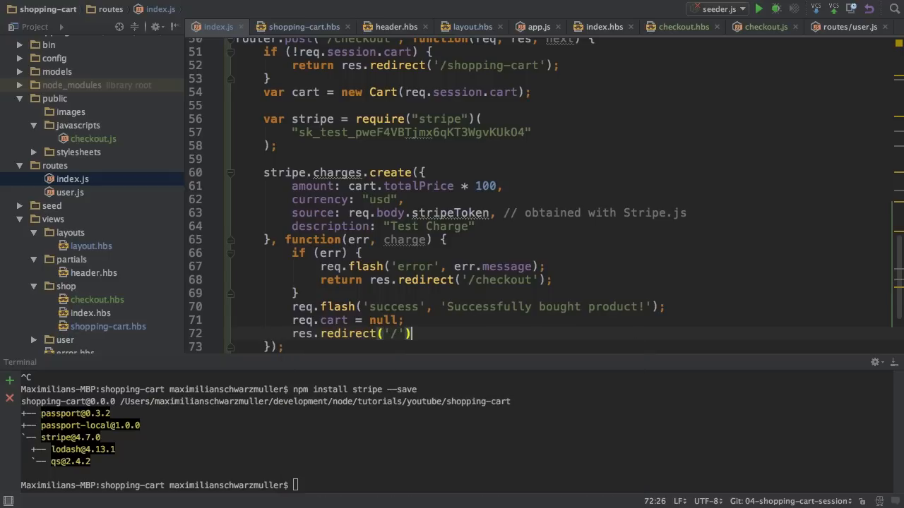
pyautogui.write(';')
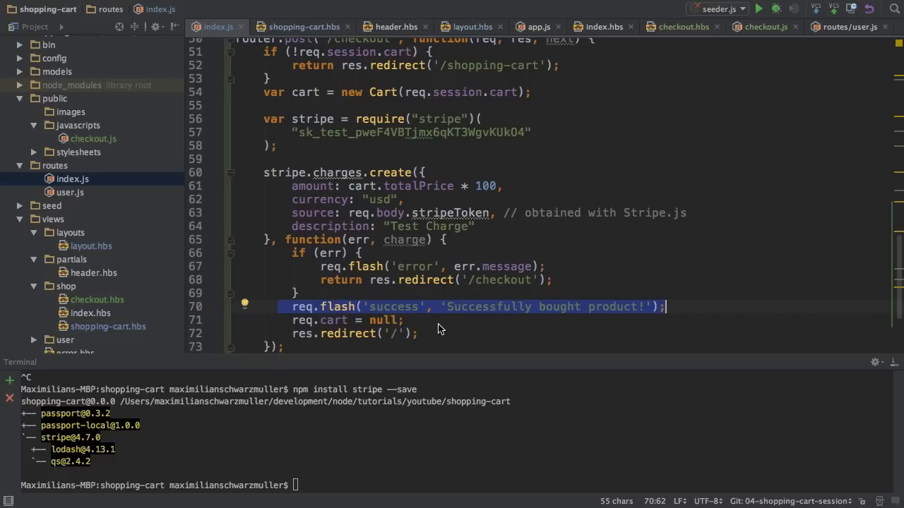
pyautogui.click(419, 333)
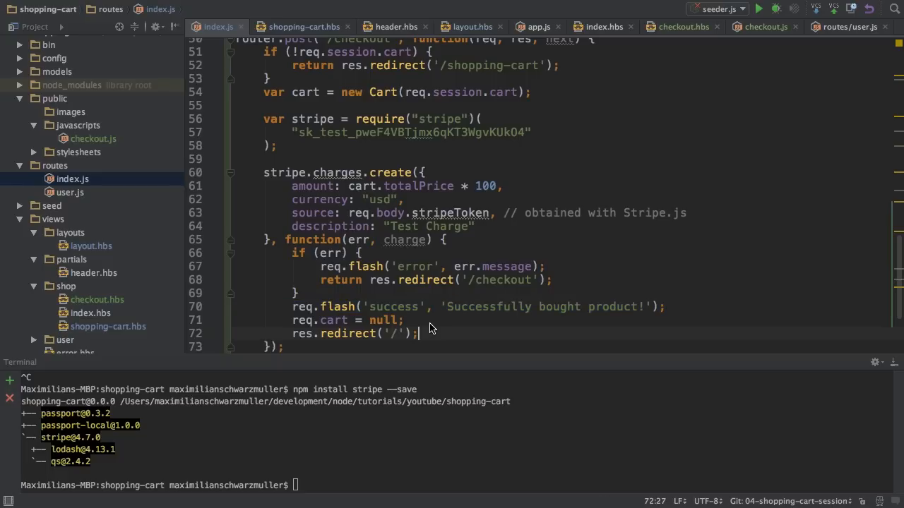
pyautogui.moveTo(427, 327)
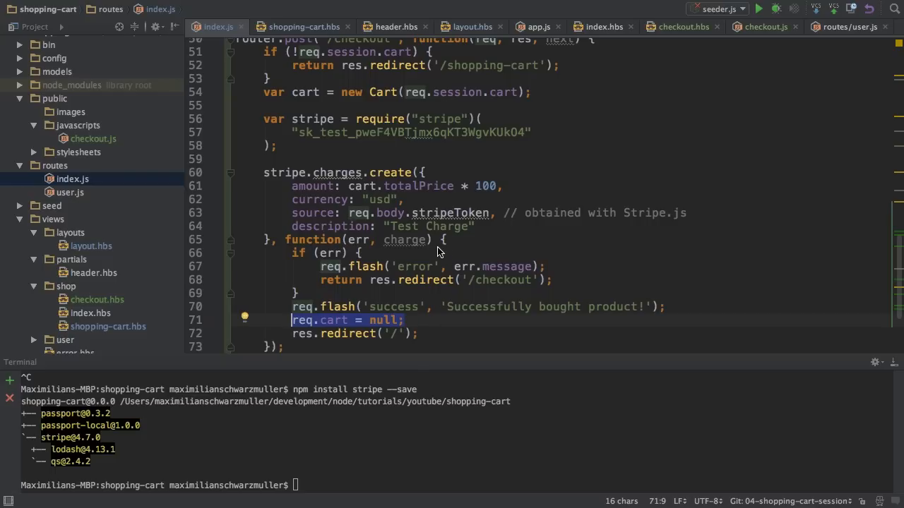
# Step: Review the charge's amount, currency, source, description and the success/error flash lines
pyautogui.moveTo(291, 185); pyautogui.dragTo(475, 225)
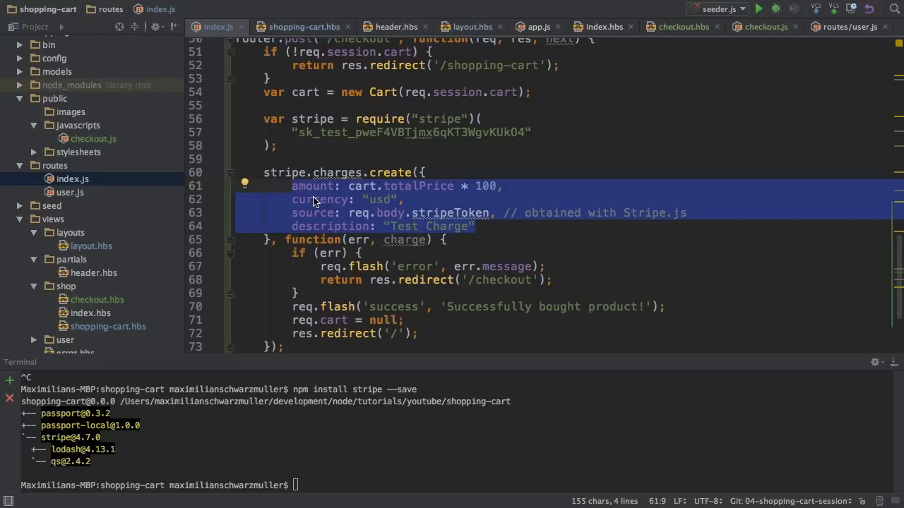
pyautogui.moveTo(339, 172)
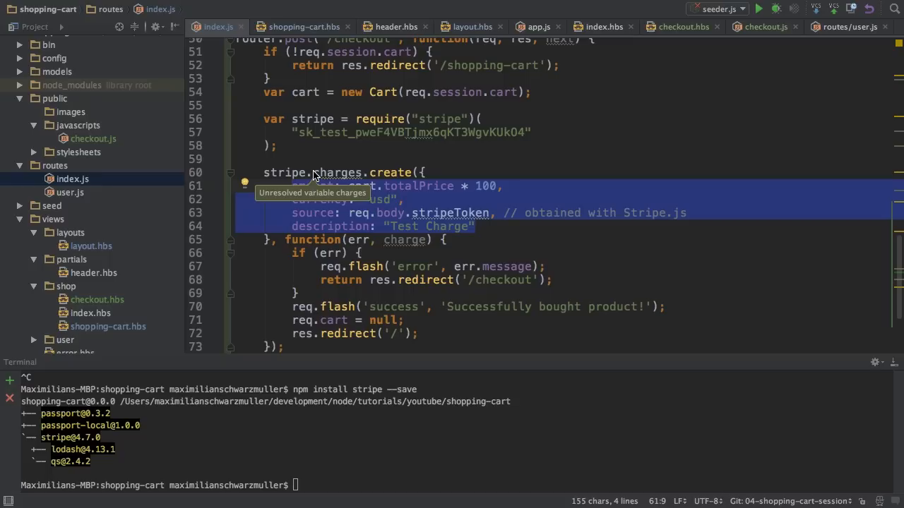
pyautogui.moveTo(329, 192)
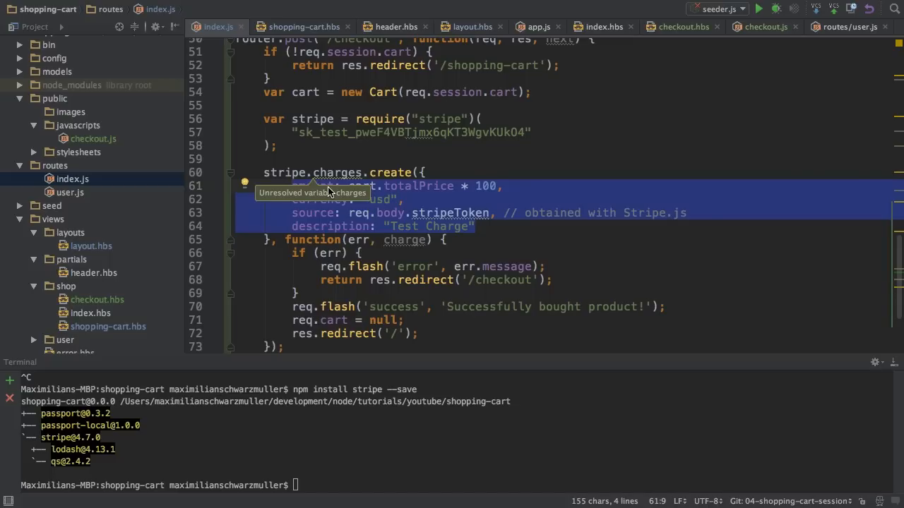
pyautogui.moveTo(328, 205)
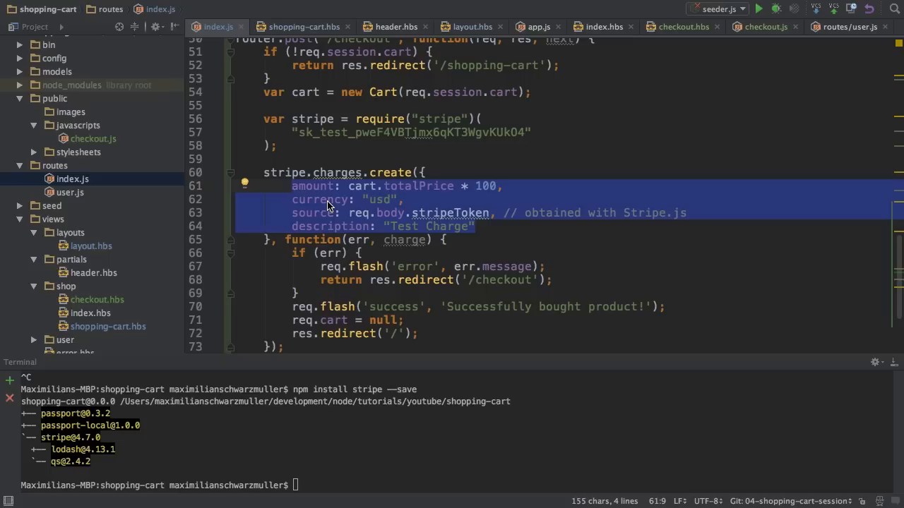
pyautogui.moveTo(332, 206)
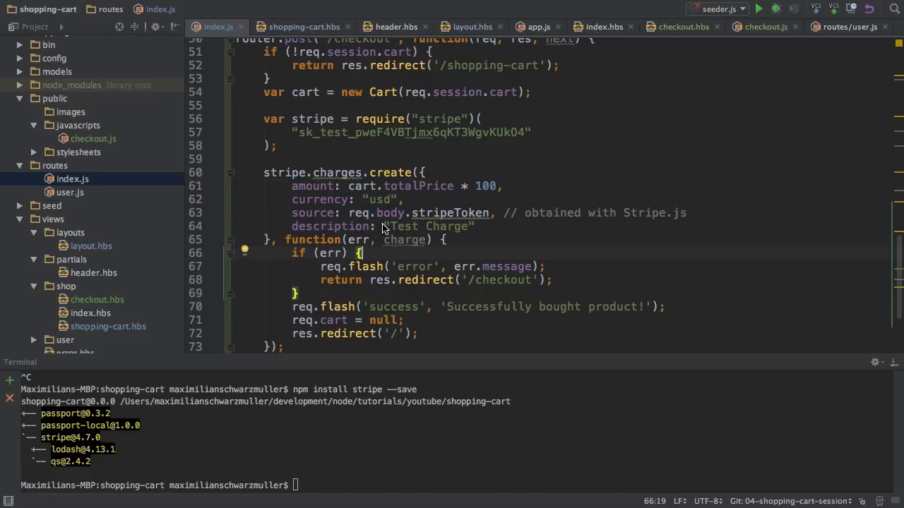
pyautogui.moveTo(320, 266); pyautogui.dragTo(455, 279)
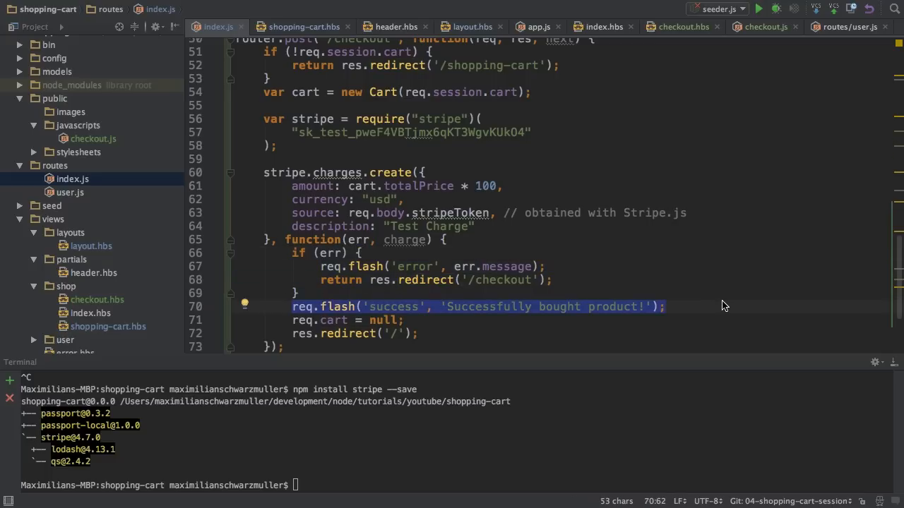
pyautogui.moveTo(360, 267)
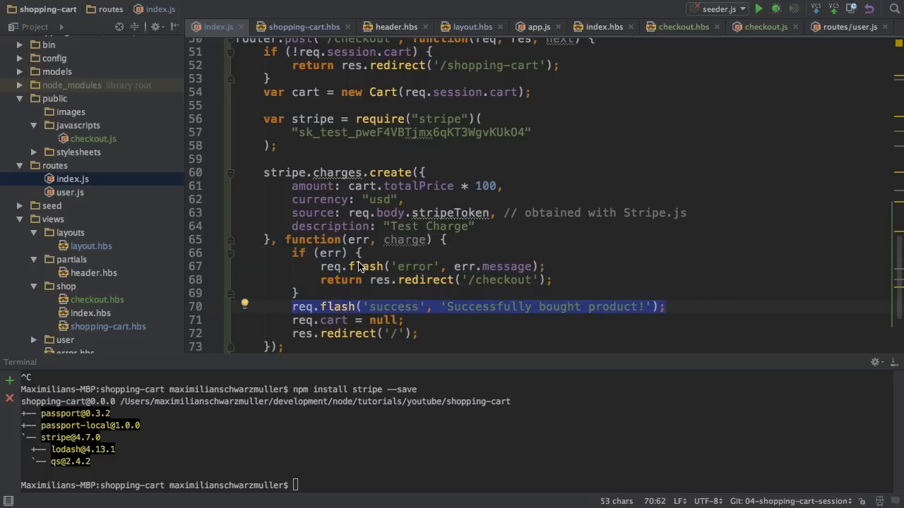
pyautogui.doubleClick(408, 266)
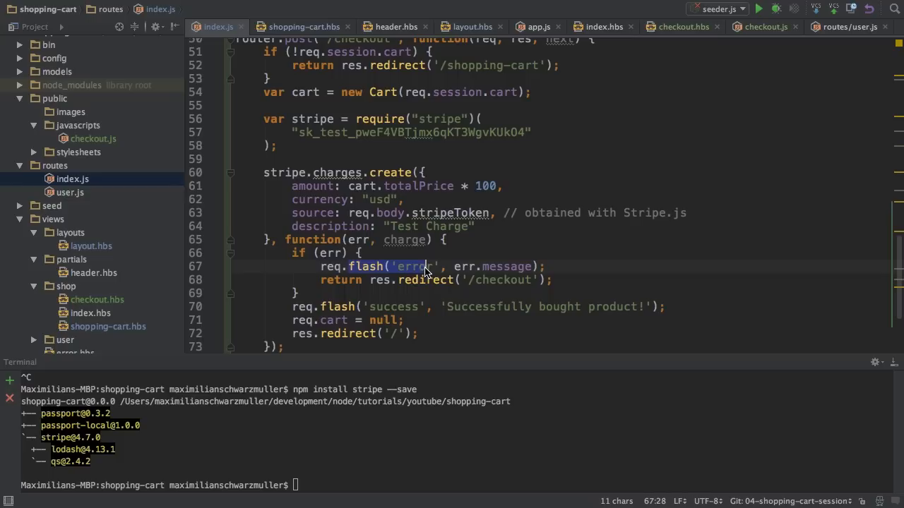
pyautogui.click(679, 26)
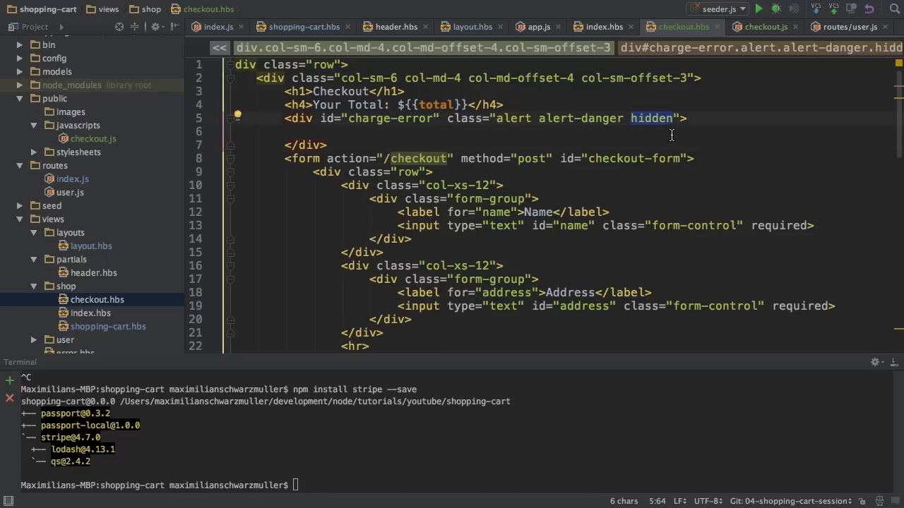
pyautogui.moveTo(683, 137)
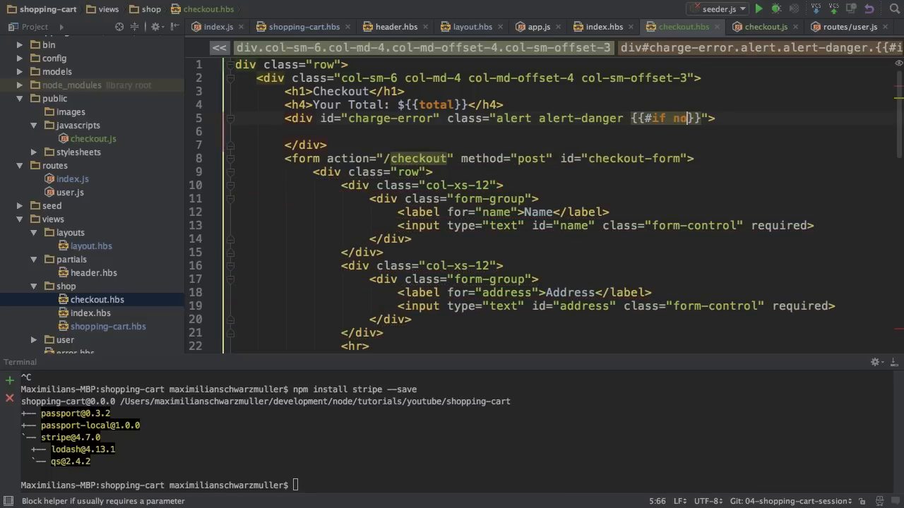
# Step: In checkout.hbs, hide the alert via {{#if noErrors}}hidden{{/if}} and display {{errMsg}} inside
pyautogui.write('Errors')
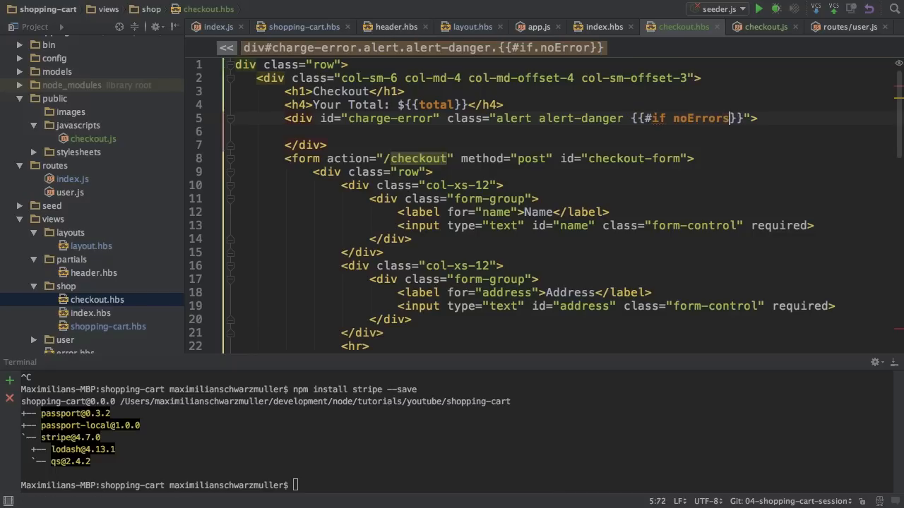
pyautogui.write('hide')
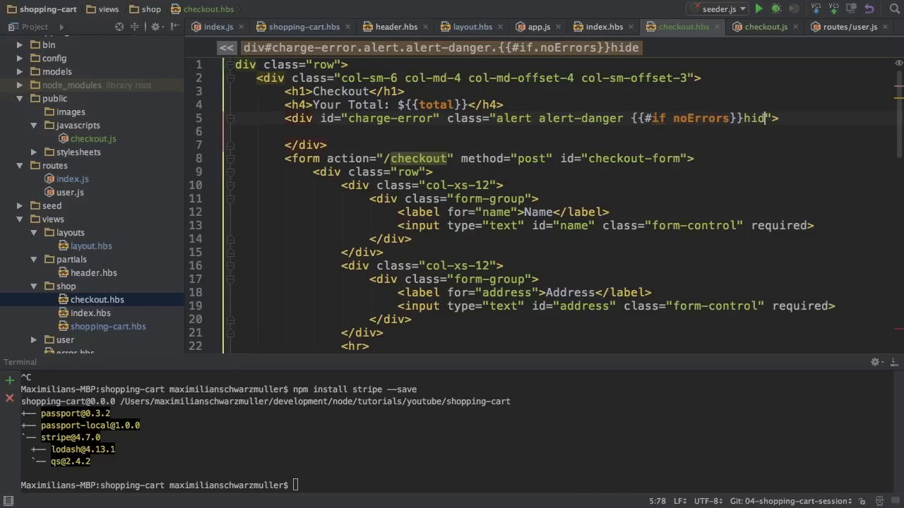
pyautogui.write('den{{/if')
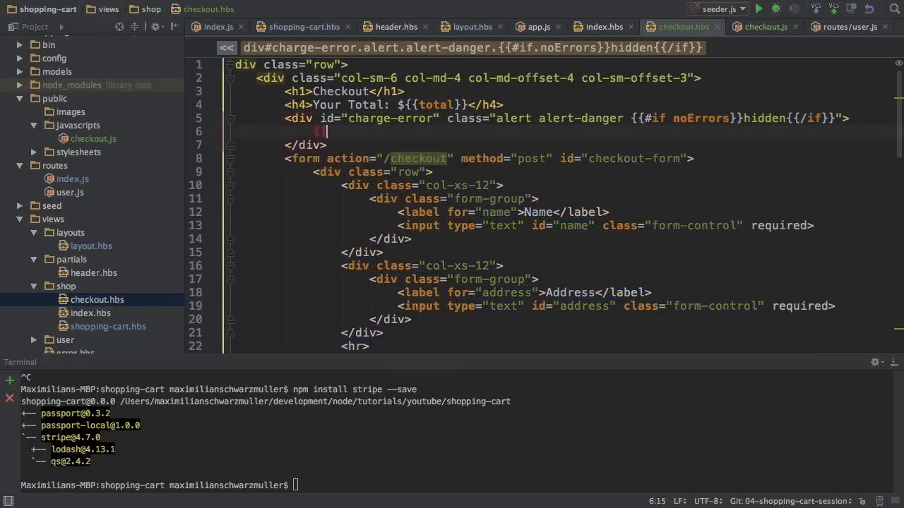
pyautogui.write('rt')
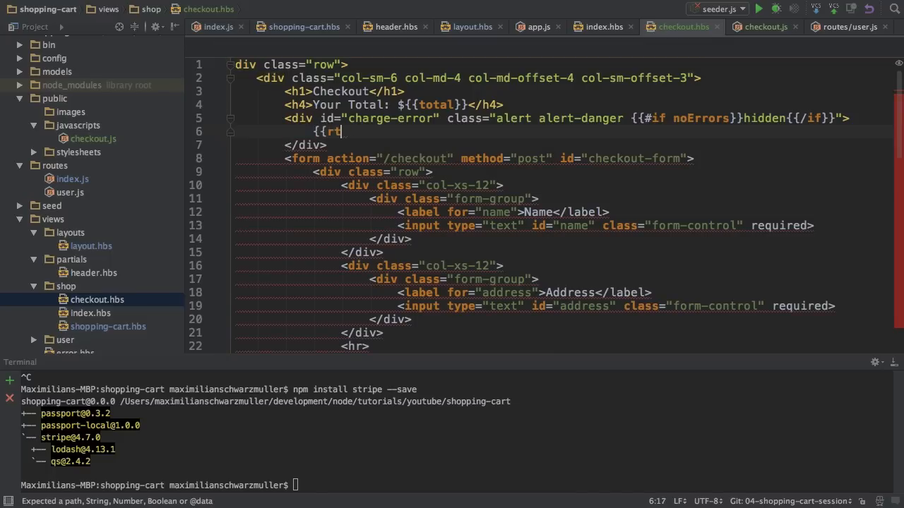
pyautogui.write('errMsg')
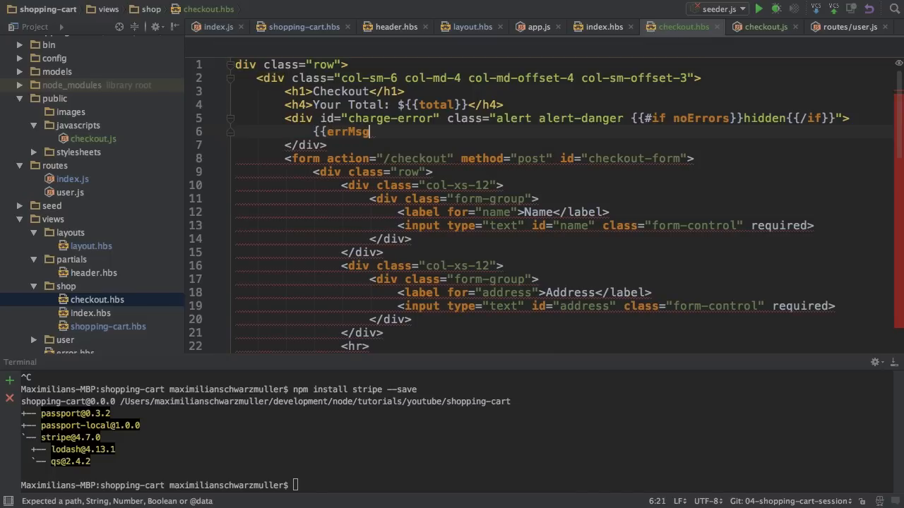
pyautogui.write('}}}')
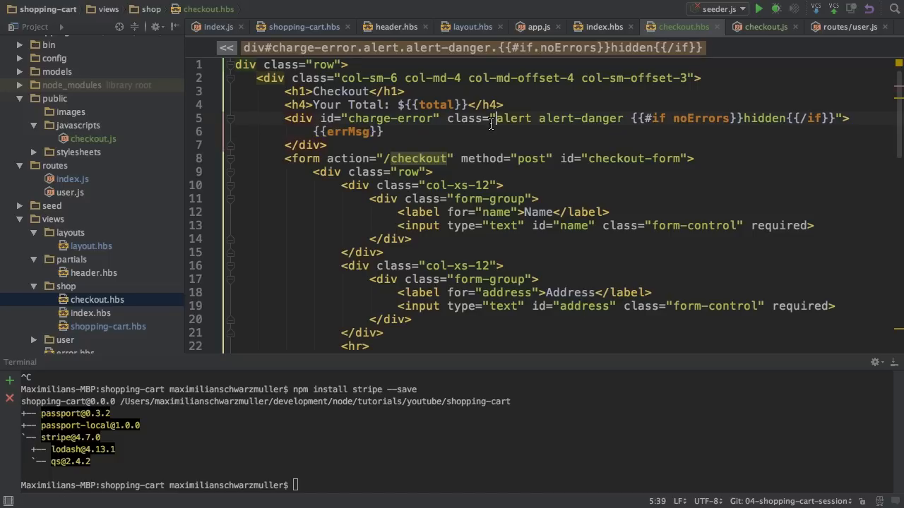
pyautogui.click(69, 178)
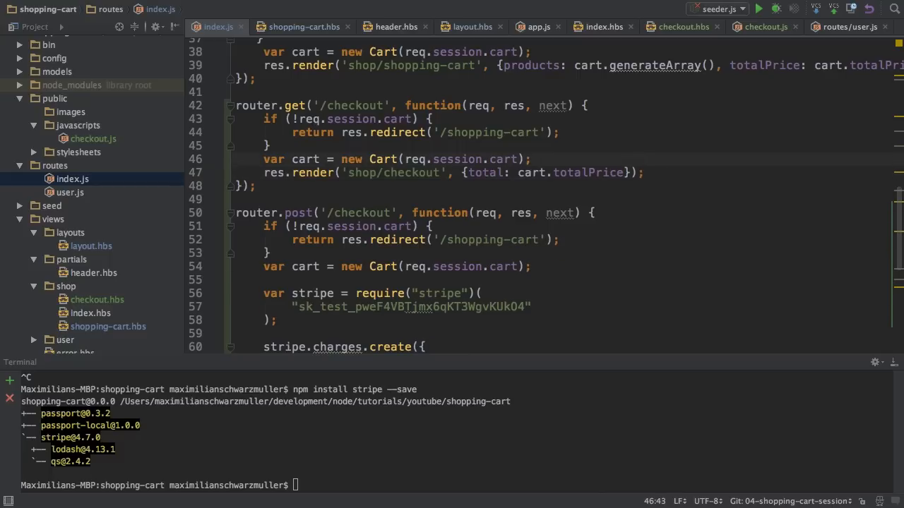
# Step: In the checkout route, read the flashed error with var errMsg = req.flash('error')[0]
pyautogui.write('var er')
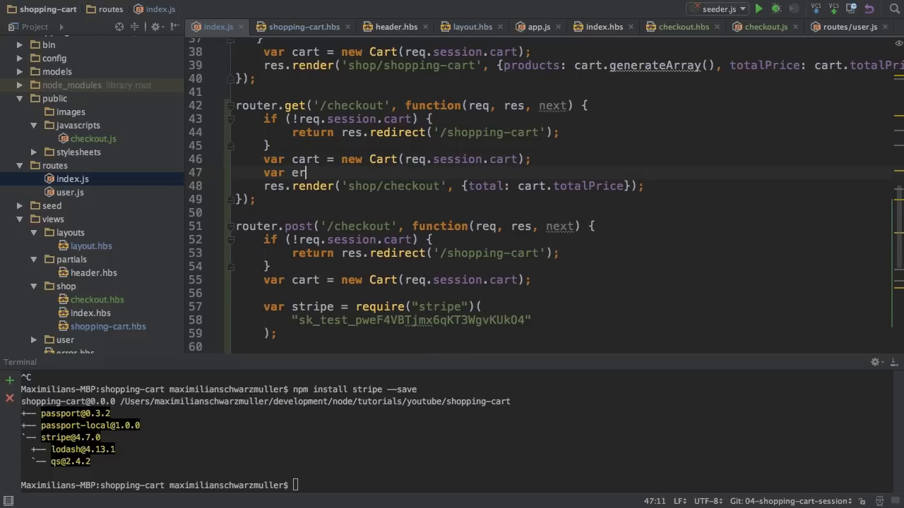
pyautogui.write('rM')
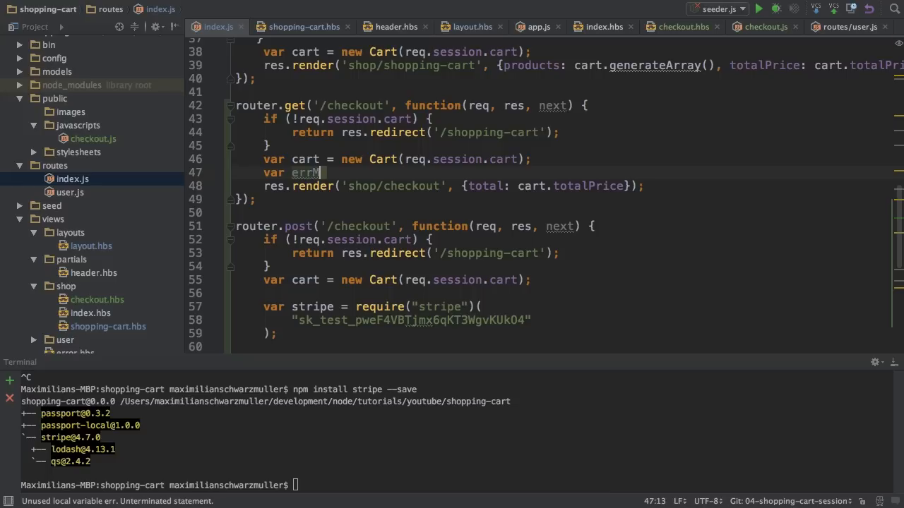
pyautogui.write('sg = req.')
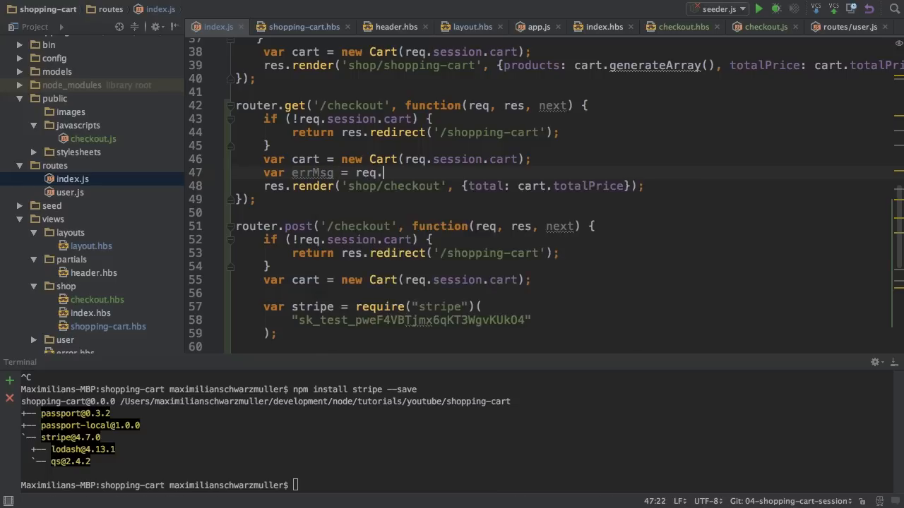
pyautogui.write("flash('e')")
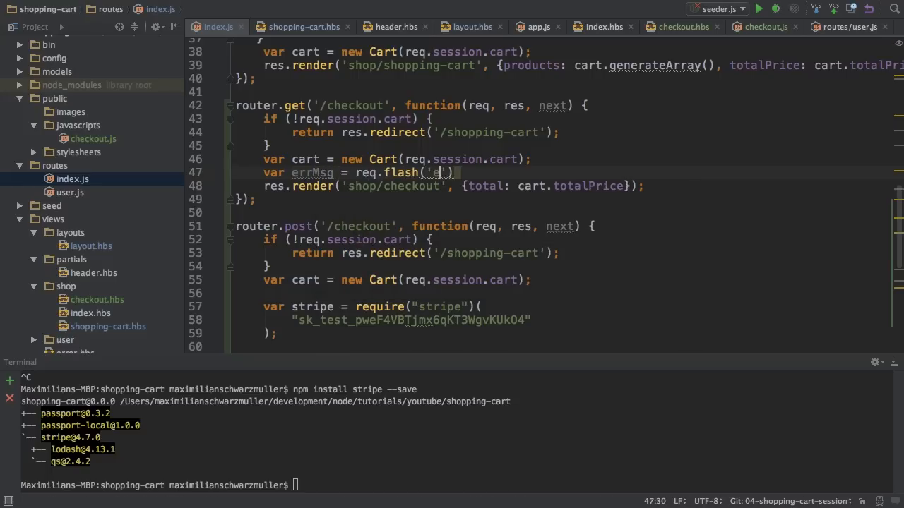
pyautogui.write('rror')
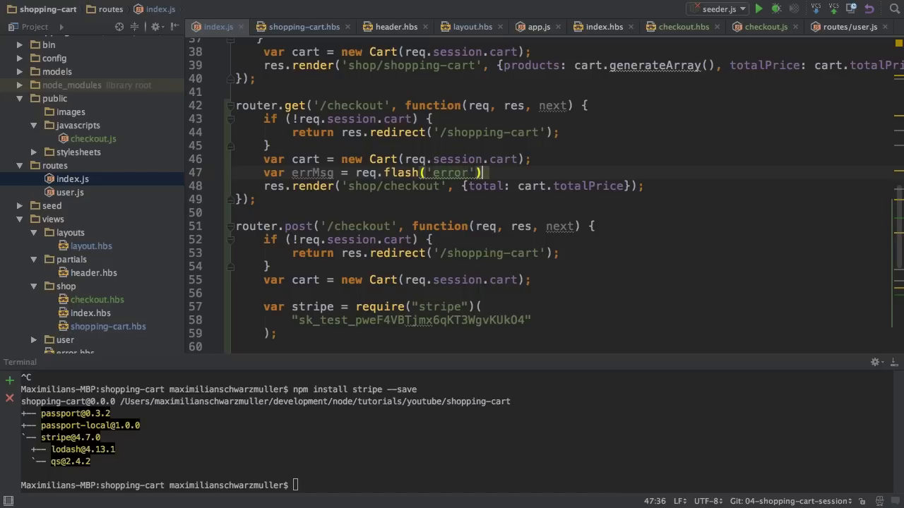
pyautogui.write('[0]')
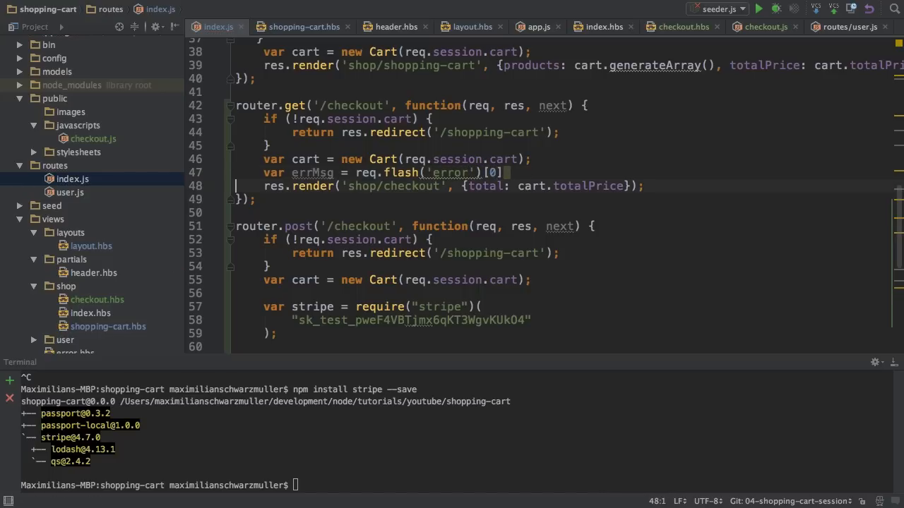
pyautogui.press('Backspace')
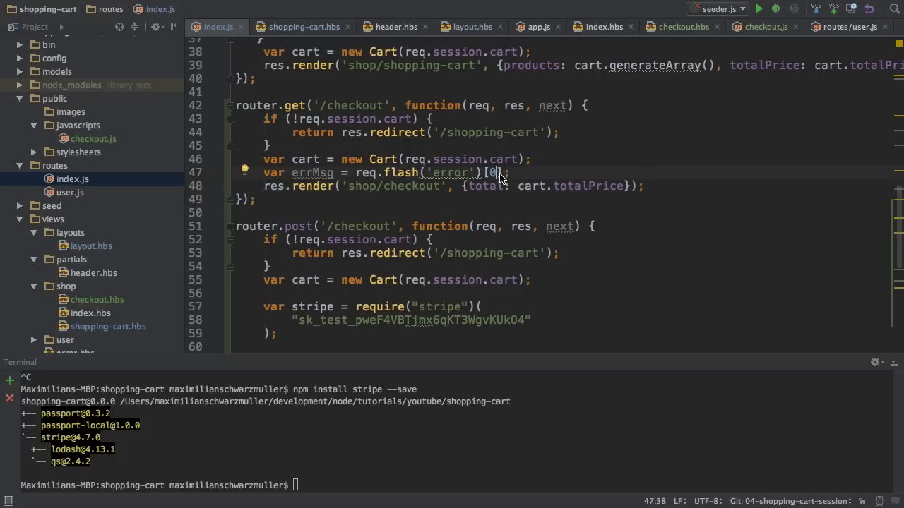
# Step: Pass errMsg and noError: !errMsg in the checkout route's res.render options
pyautogui.doubleClick(448, 173)
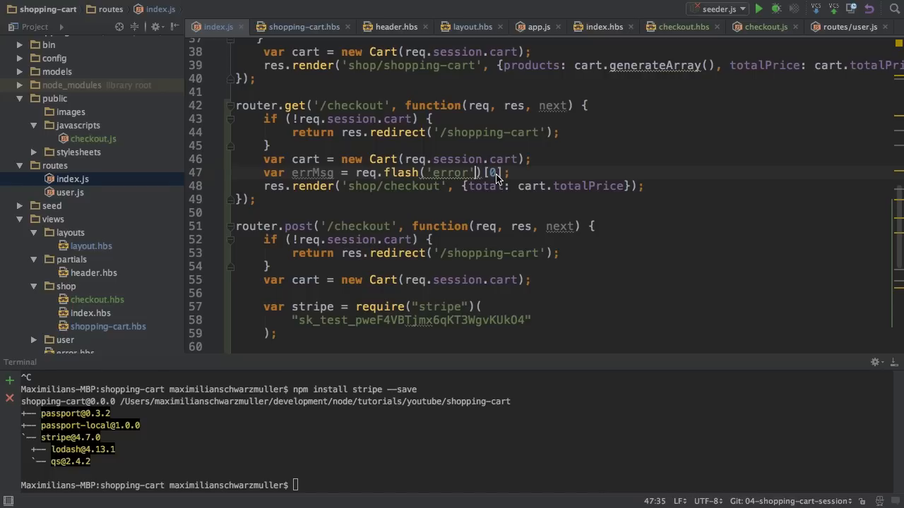
pyautogui.moveTo(498, 178)
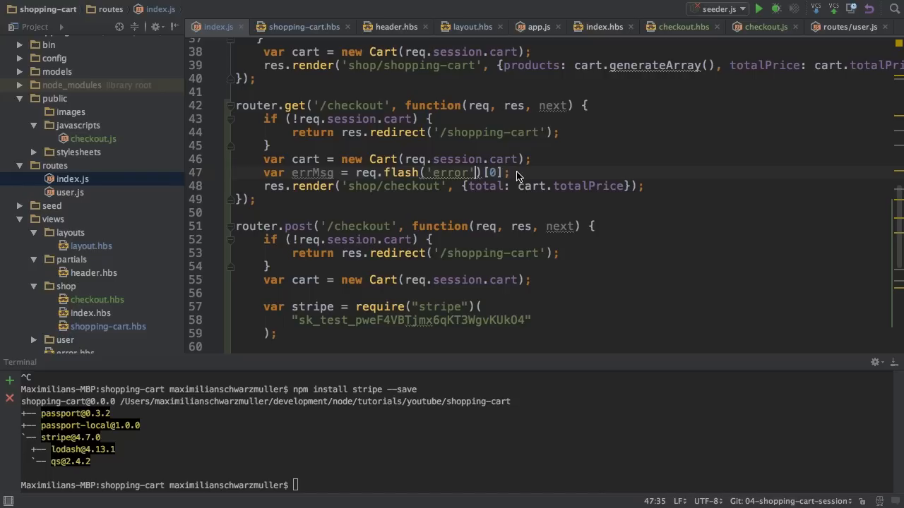
pyautogui.moveTo(417, 173)
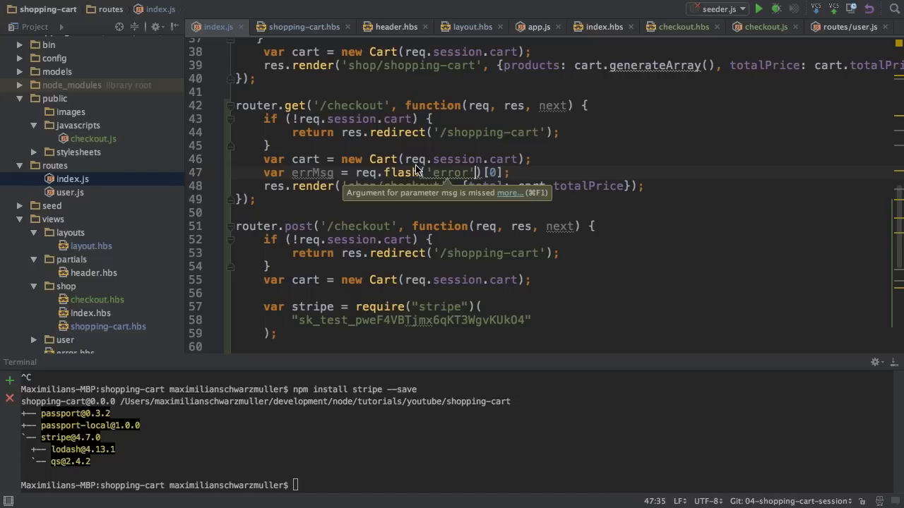
pyautogui.scroll(-3)
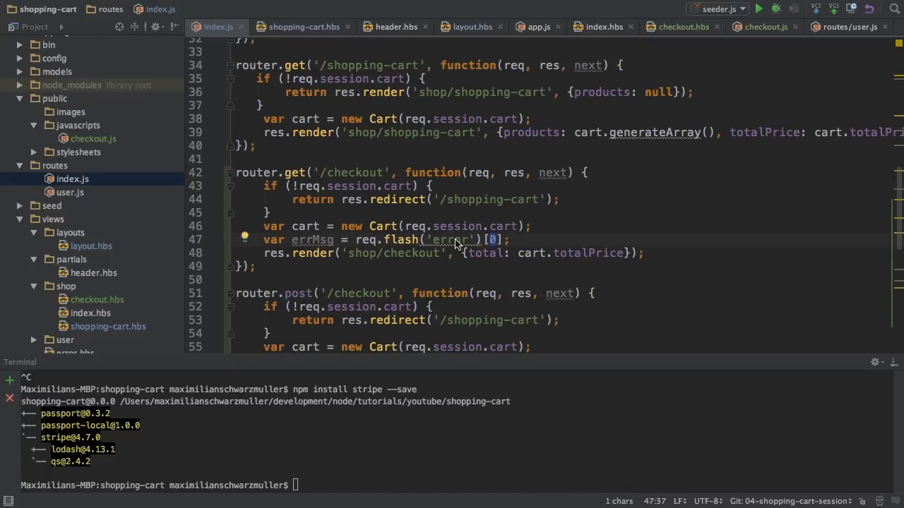
pyautogui.moveTo(451, 239)
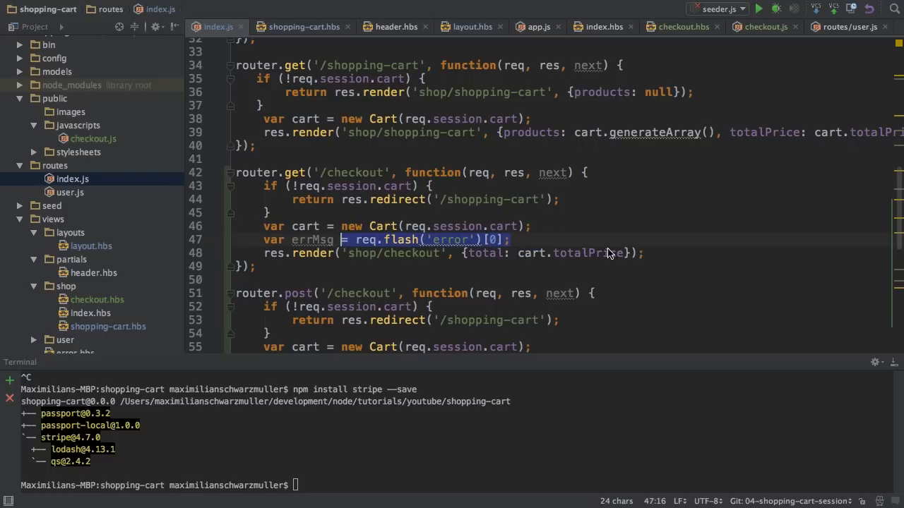
pyautogui.click(621, 253)
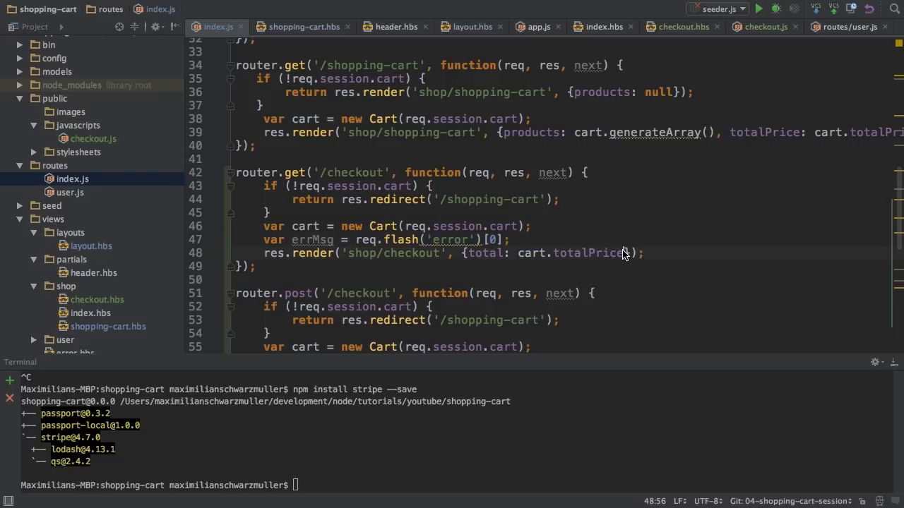
pyautogui.write('e')
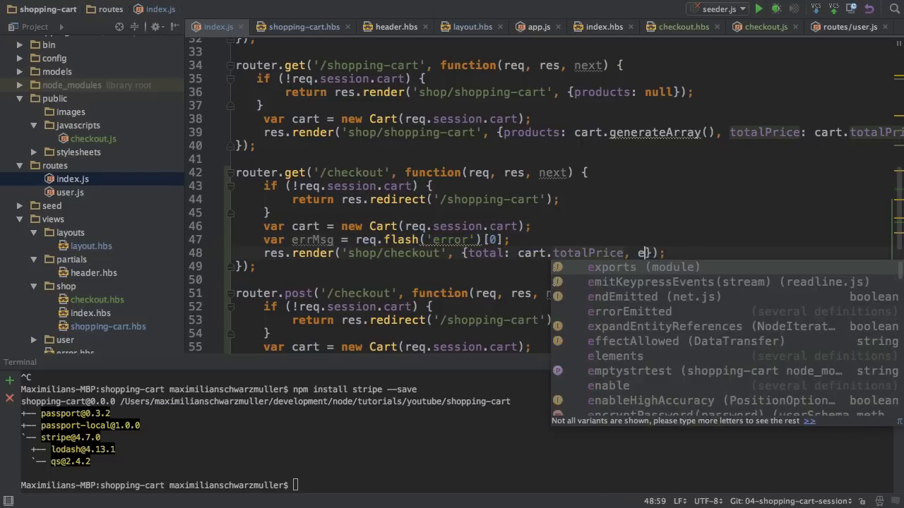
pyautogui.write('rrMsg')
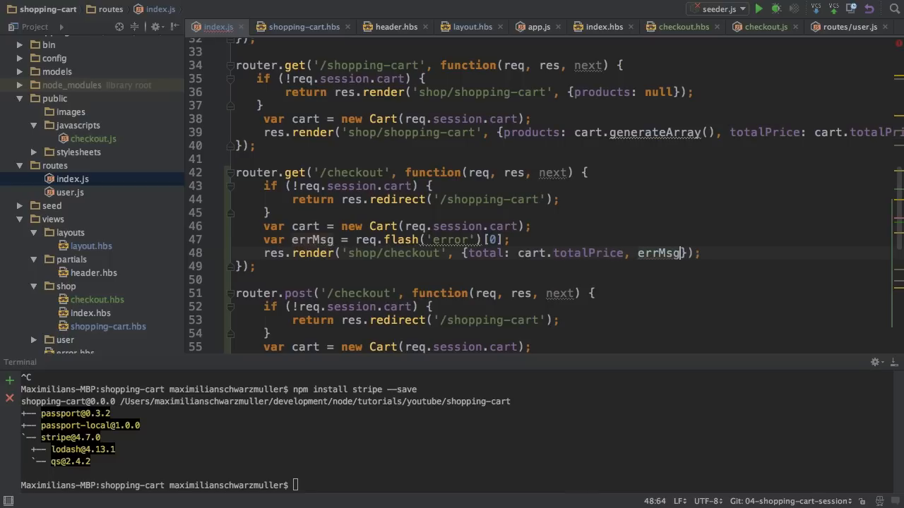
pyautogui.write('err')
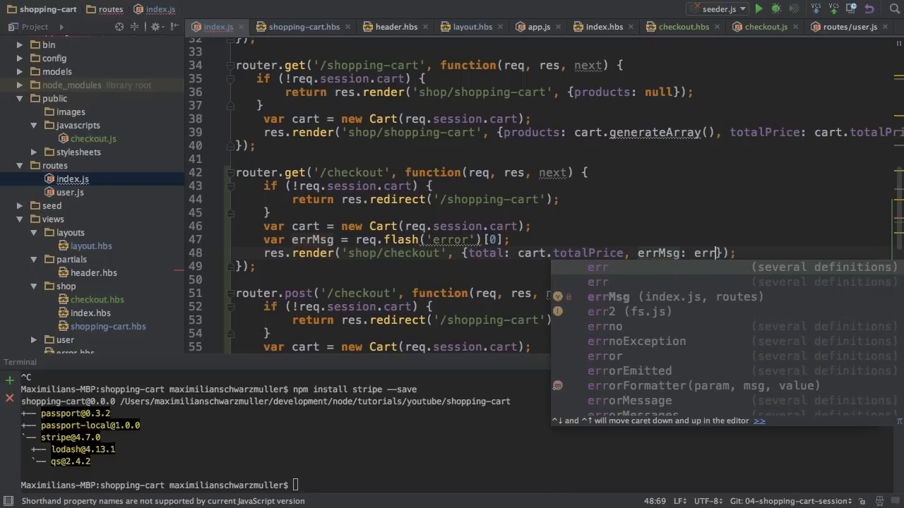
pyautogui.press('Tab')
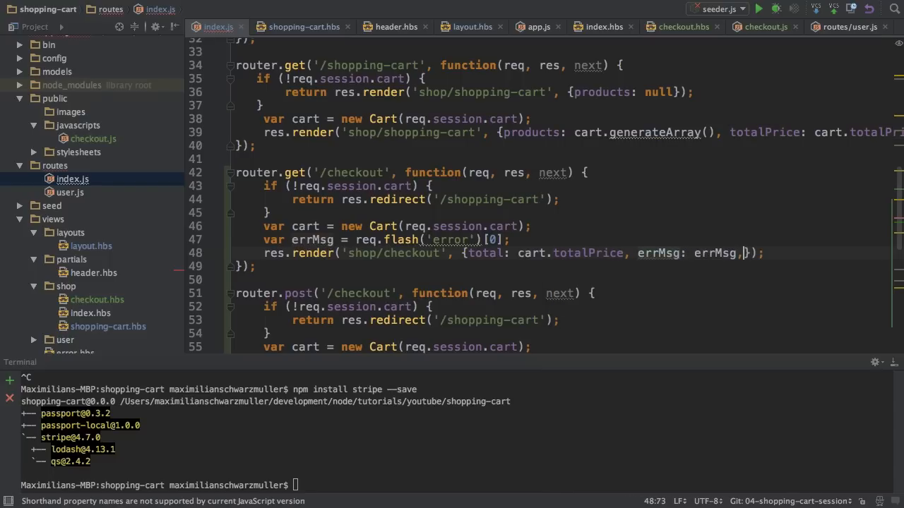
pyautogui.write('noError:')
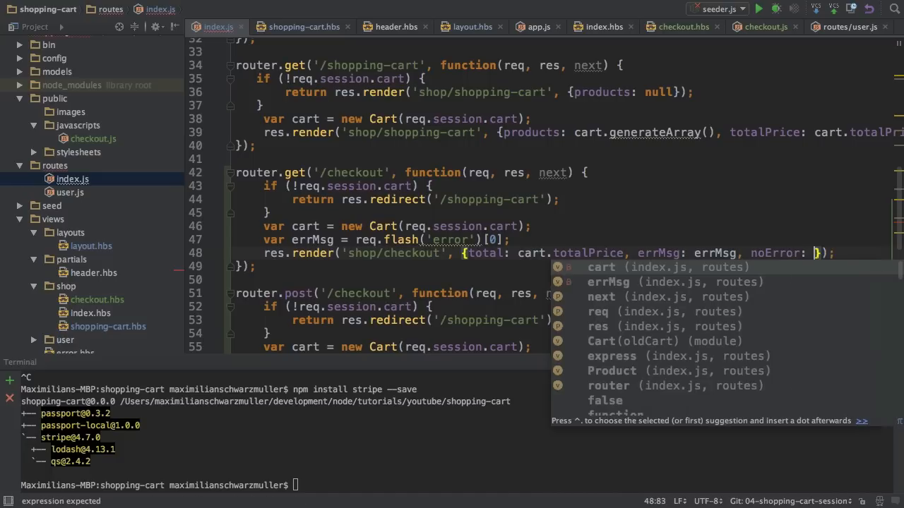
pyautogui.write('!errMsg')
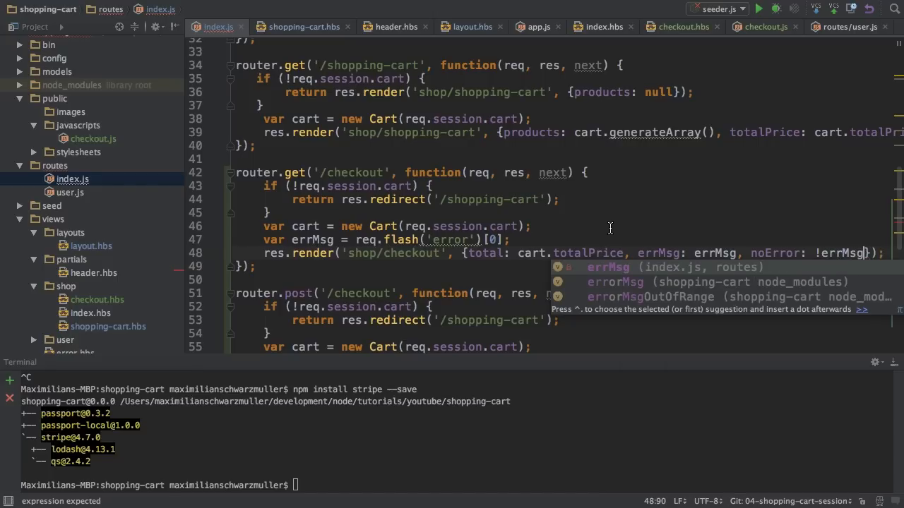
pyautogui.press('Escape')
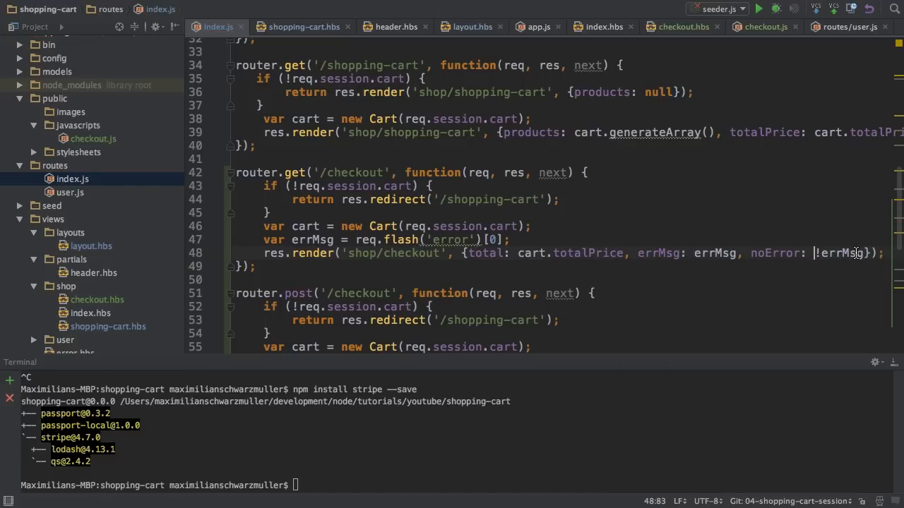
pyautogui.doubleClick(774, 253)
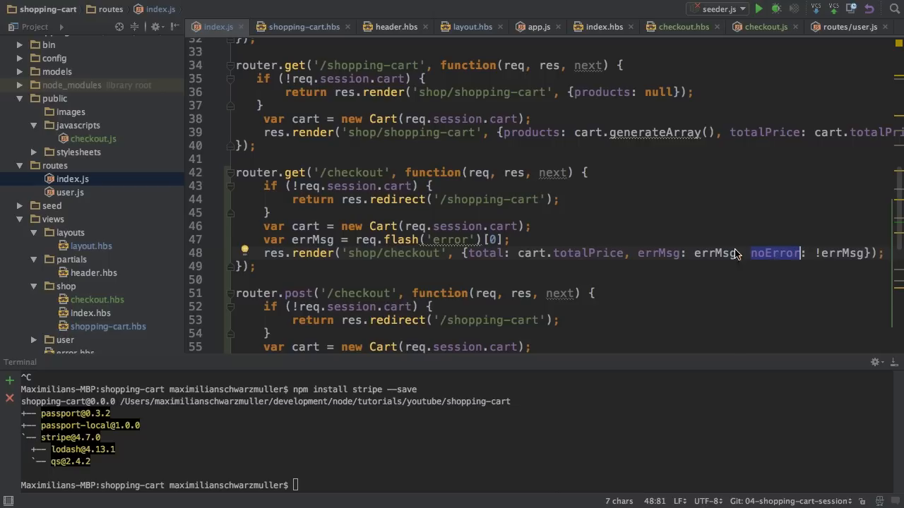
pyautogui.moveTo(832, 249)
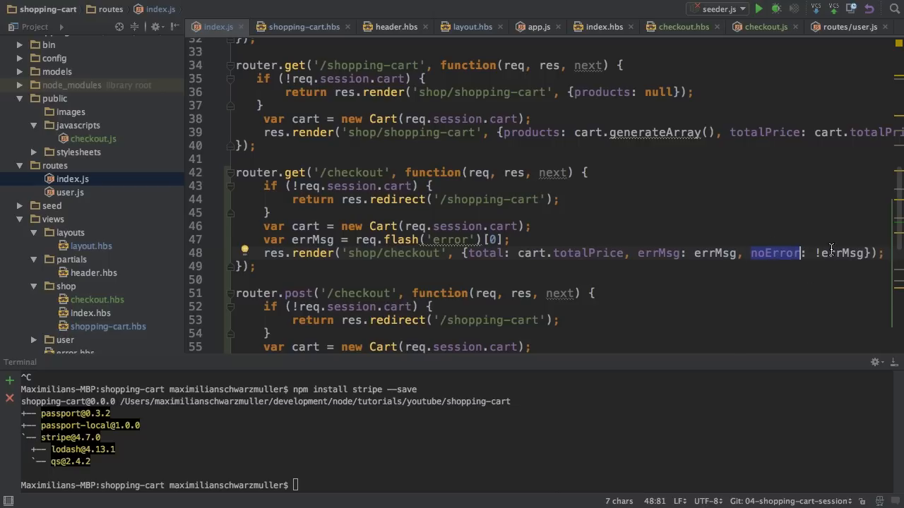
pyautogui.click(683, 26)
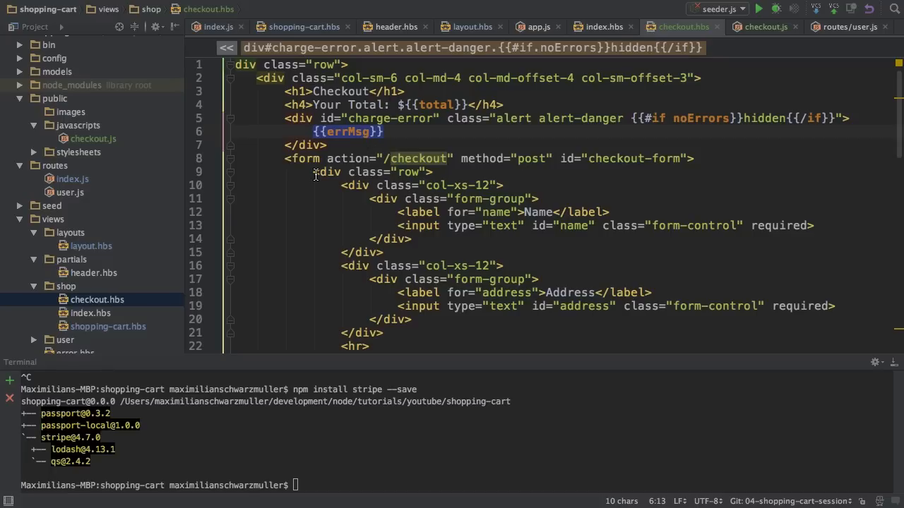
pyautogui.moveTo(129, 309)
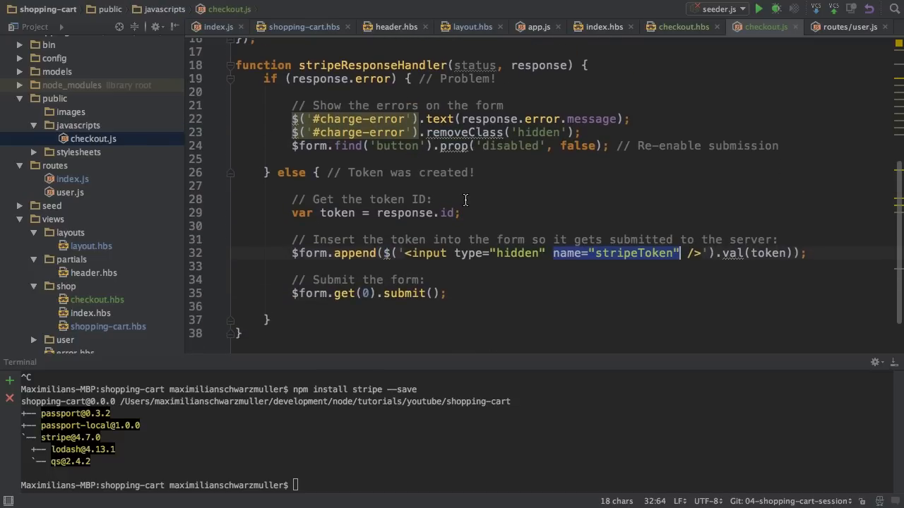
pyautogui.moveTo(197, 204)
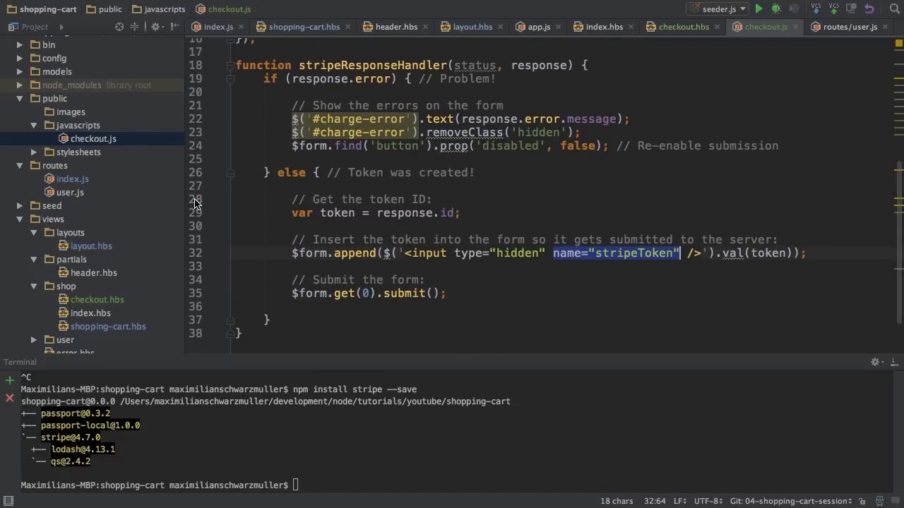
# Step: After reviewing checkout.hbs and checkout.js, return to the routes index file
pyautogui.click(96, 300)
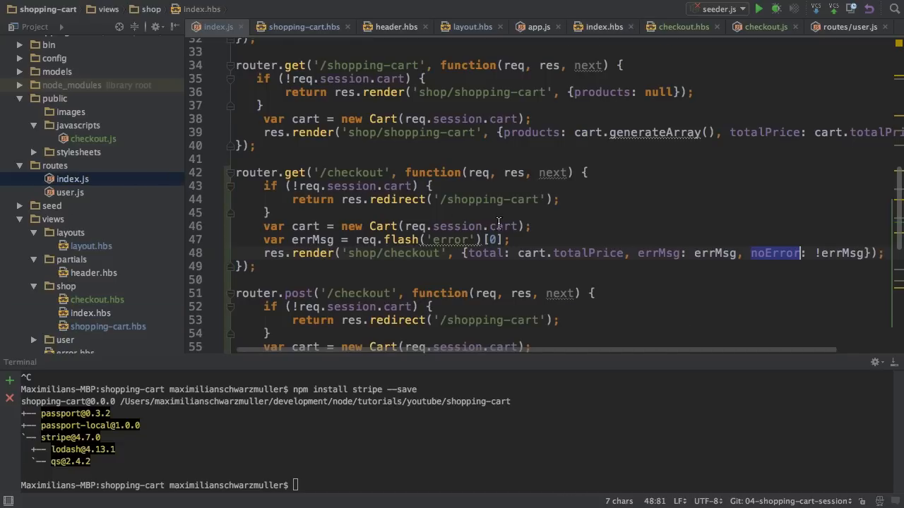
# Step: Add a .row div with a .col-sm-6.col-md-4.col-md-offset-4.col-sm-offset-3 column atop views/shop/index.hbs
pyautogui.scroll(-3)
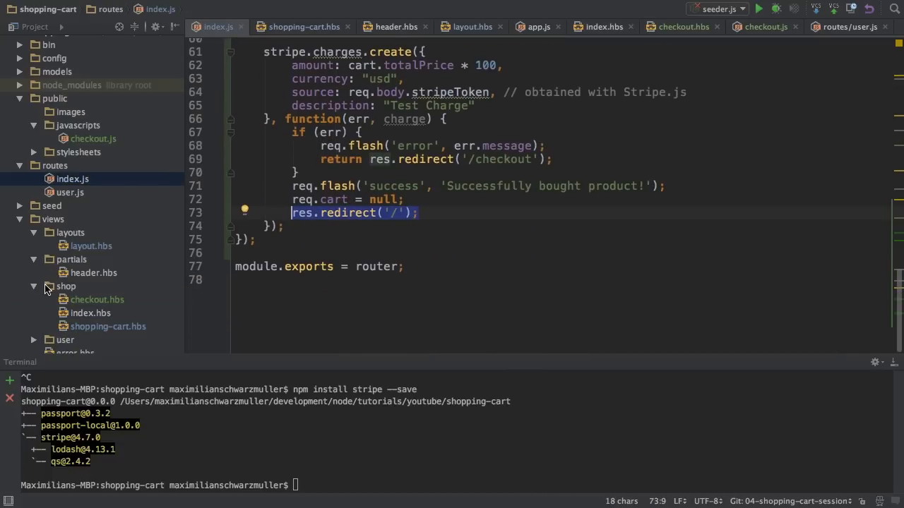
pyautogui.click(603, 27)
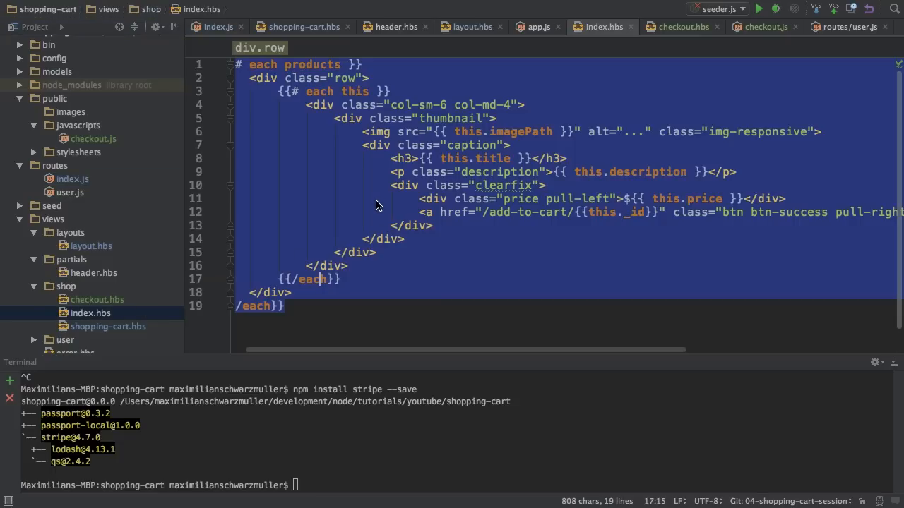
pyautogui.moveTo(244, 63)
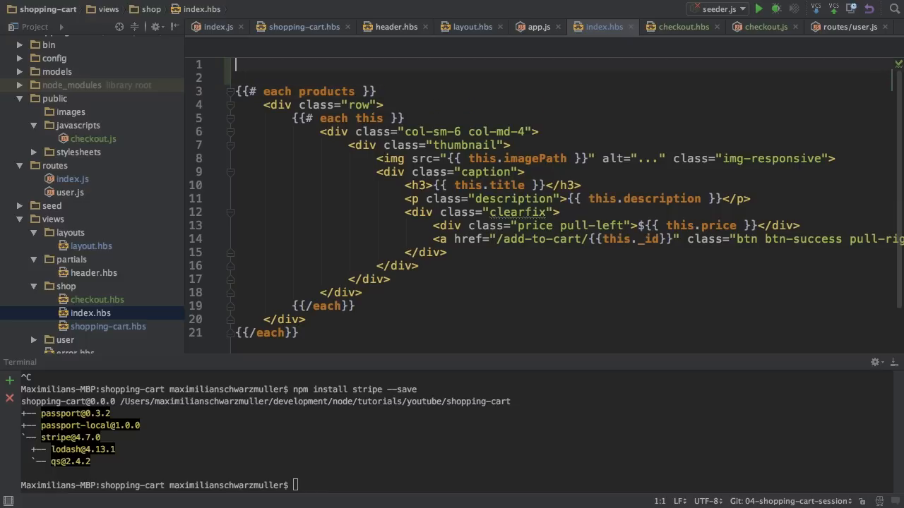
pyautogui.write('.row')
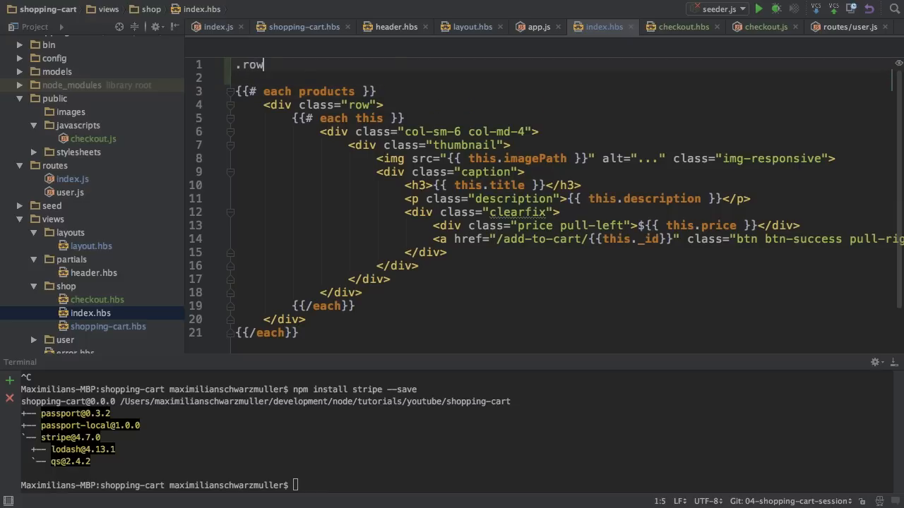
pyautogui.press('Tab')
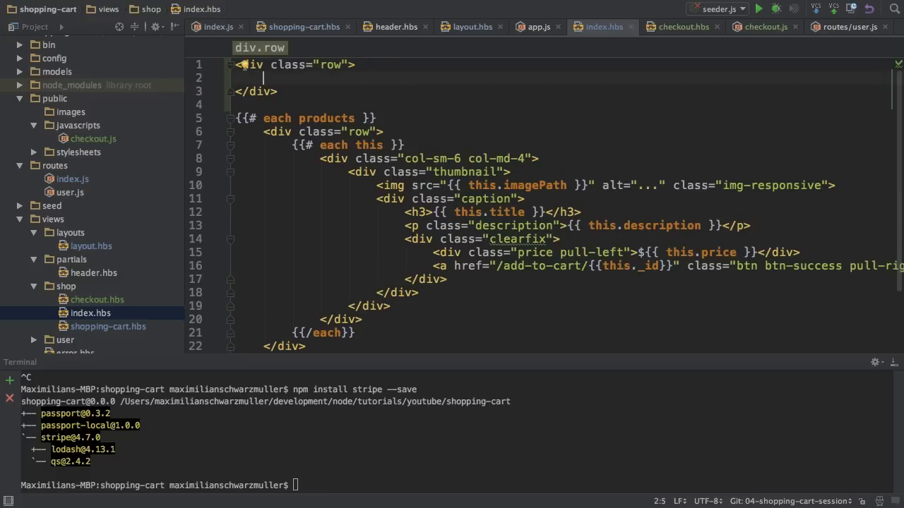
pyautogui.write('.col-sm-6.')
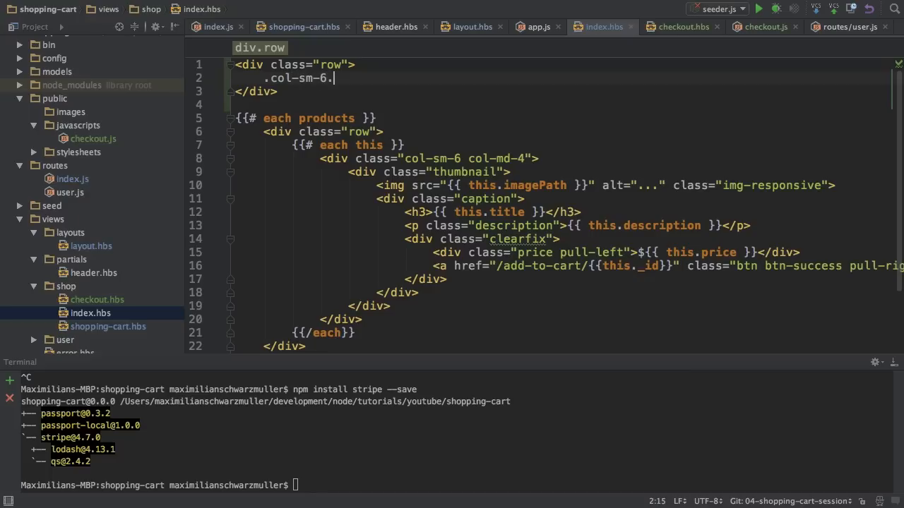
pyautogui.write('col-md-')
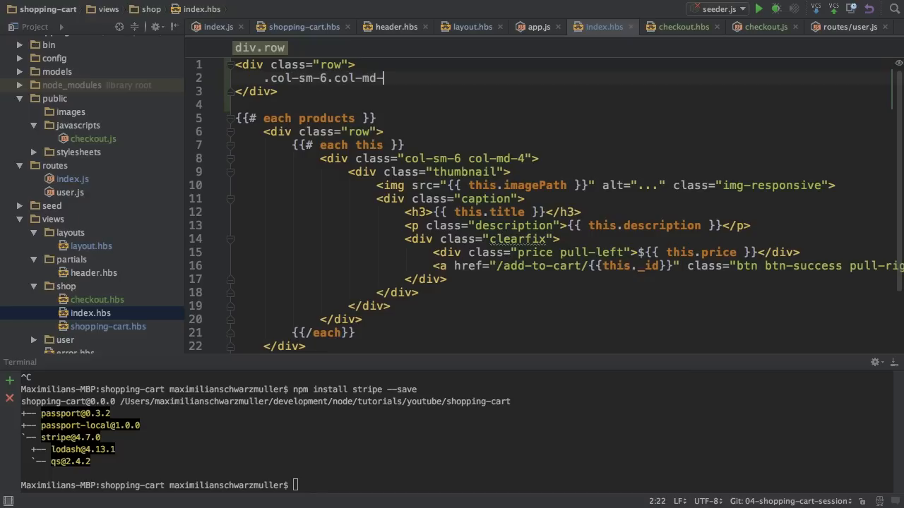
pyautogui.write('4.')
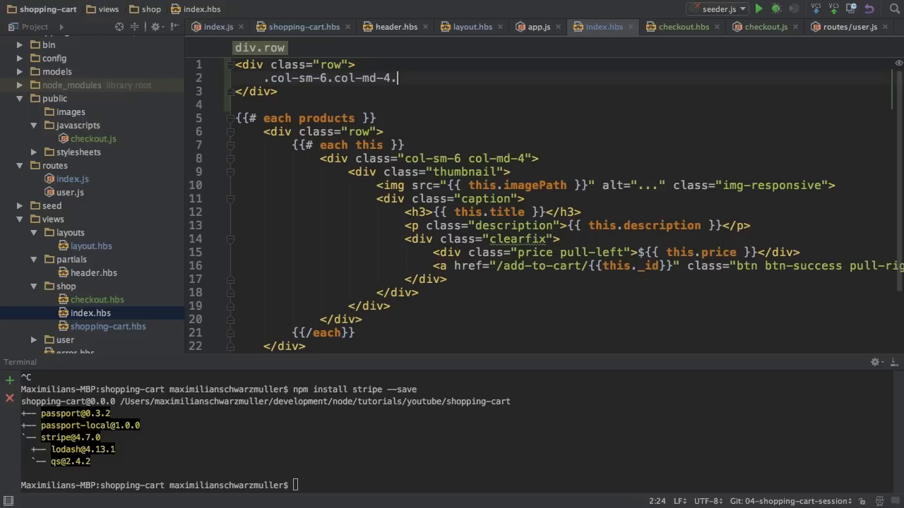
pyautogui.write('.col-md-offset-')
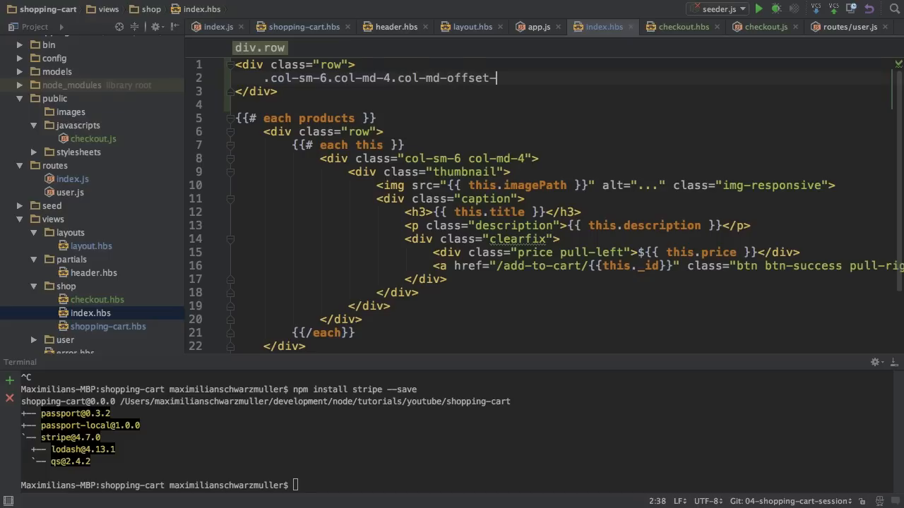
pyautogui.write('4.col-s')
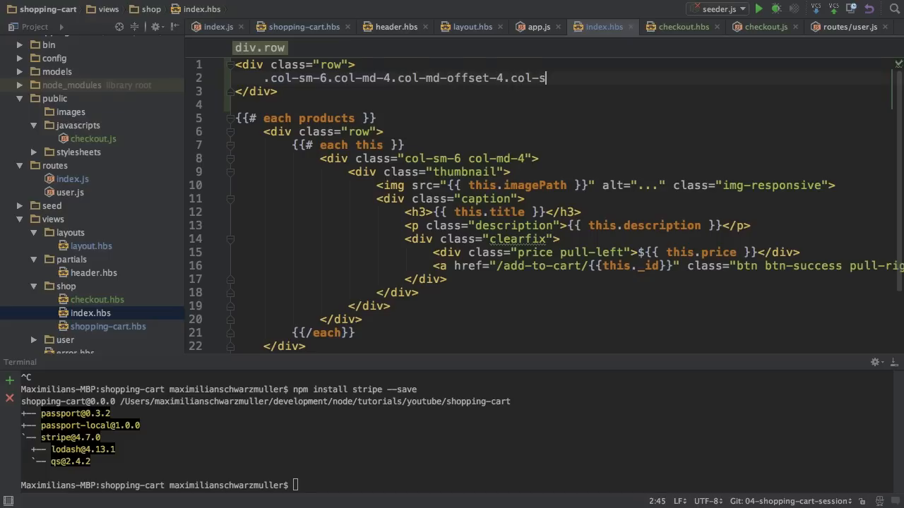
pyautogui.write('m-offset-3">')
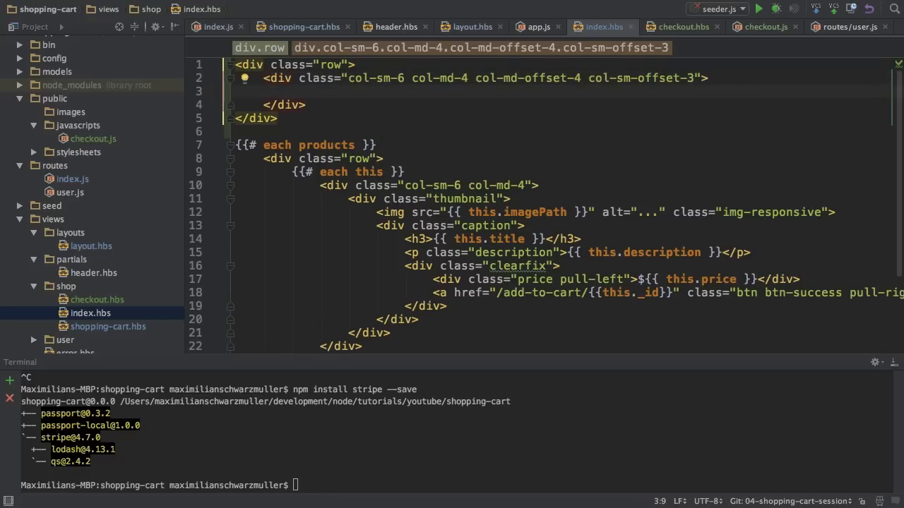
# Step: Add a #success div with class 'alert alert-success', hidden via {{#if noMessage}}
pyautogui.write('#')
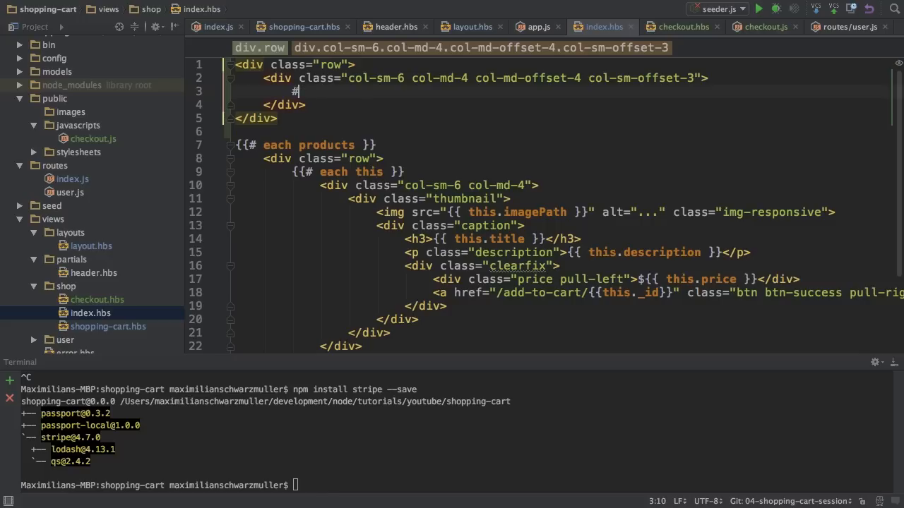
pyautogui.write('success">')
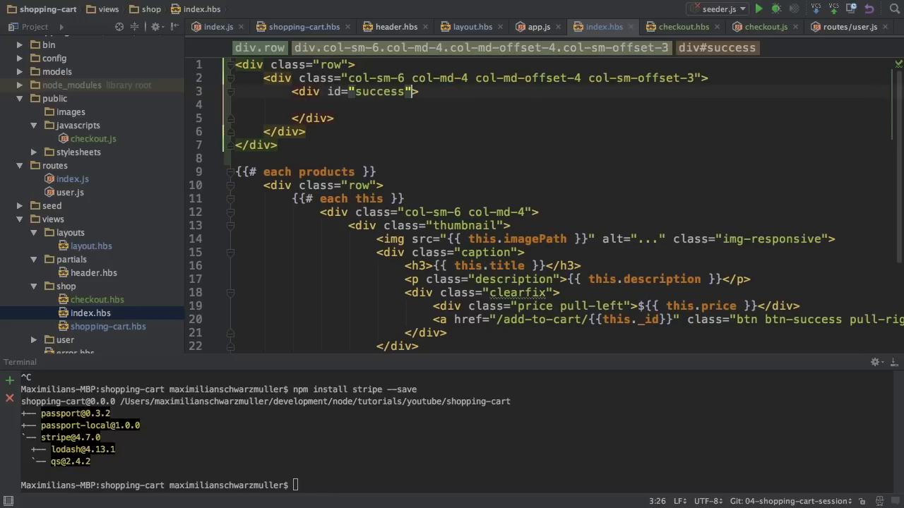
pyautogui.write('class="')
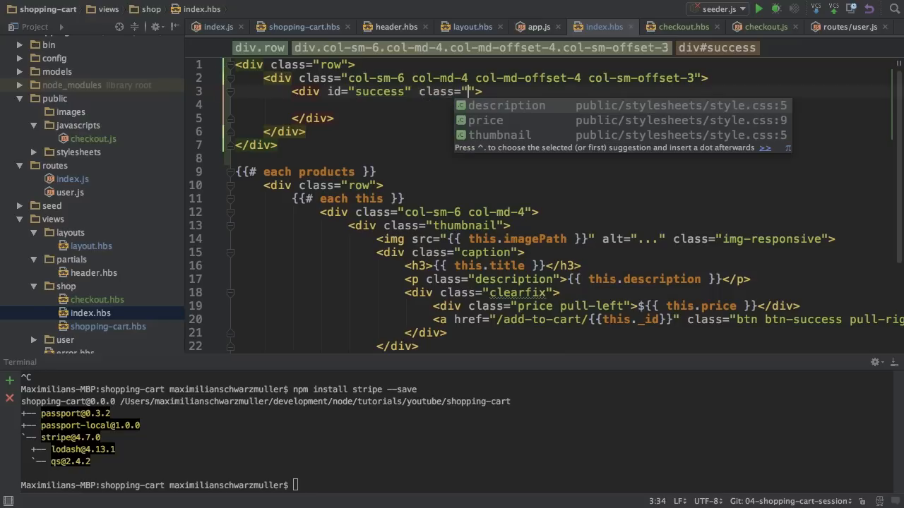
pyautogui.write('alert alert-')
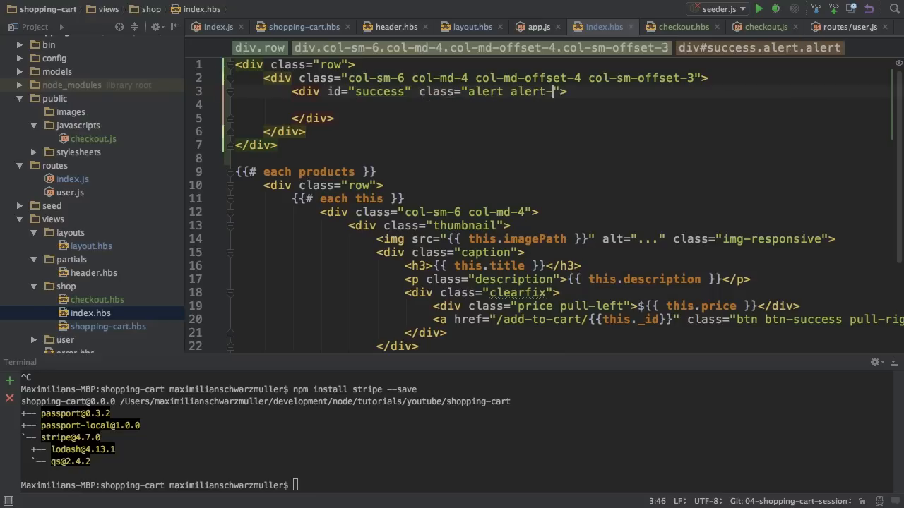
pyautogui.write('success')
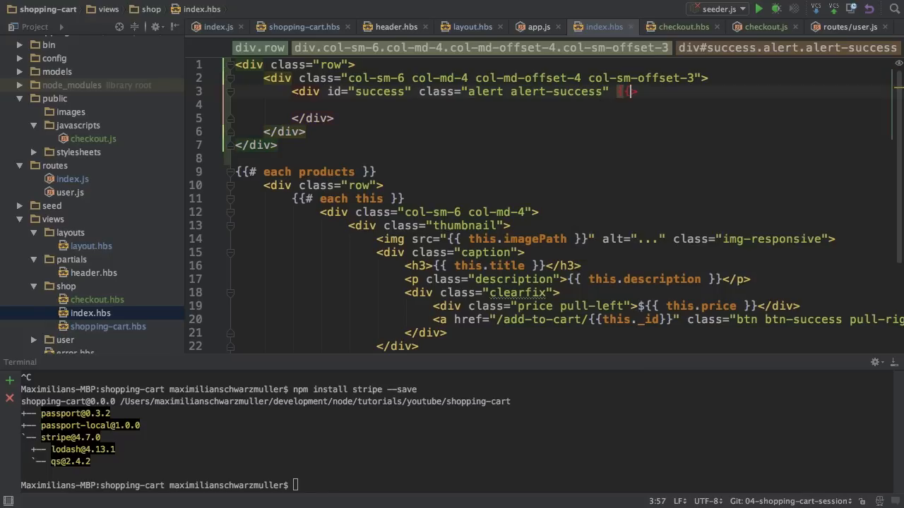
pyautogui.write('{{#if')
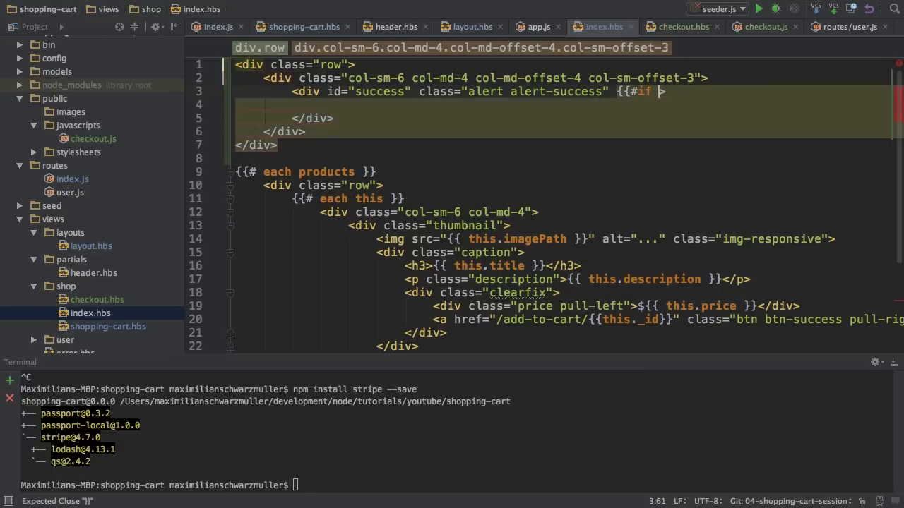
pyautogui.write('}}{{/if}}')
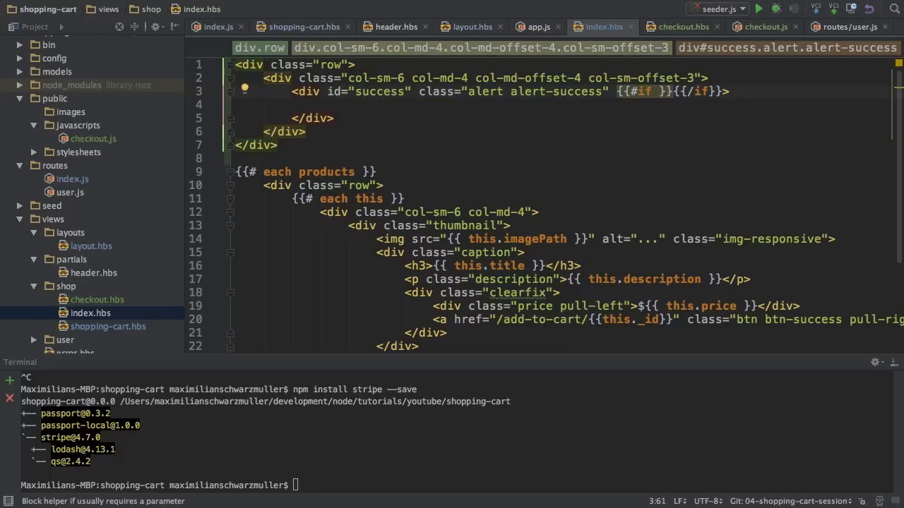
pyautogui.write('hidden')
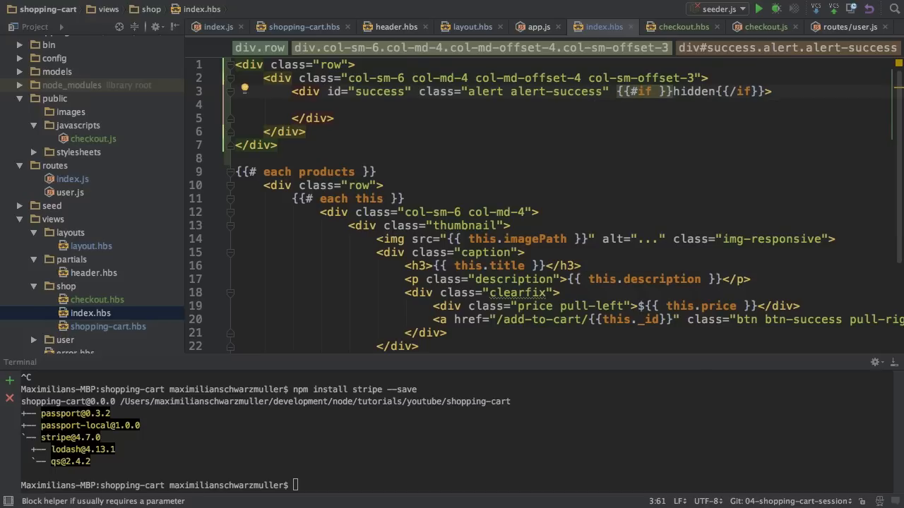
pyautogui.write('no')
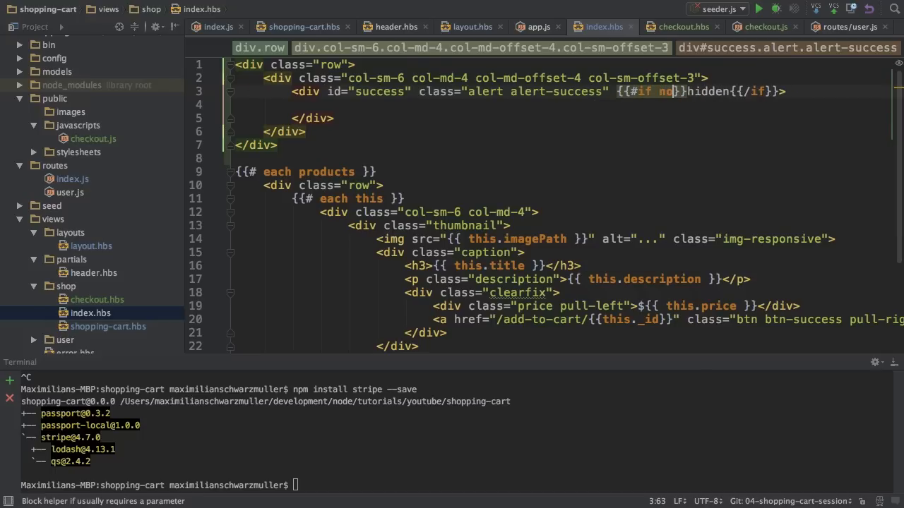
pyautogui.write('Message')
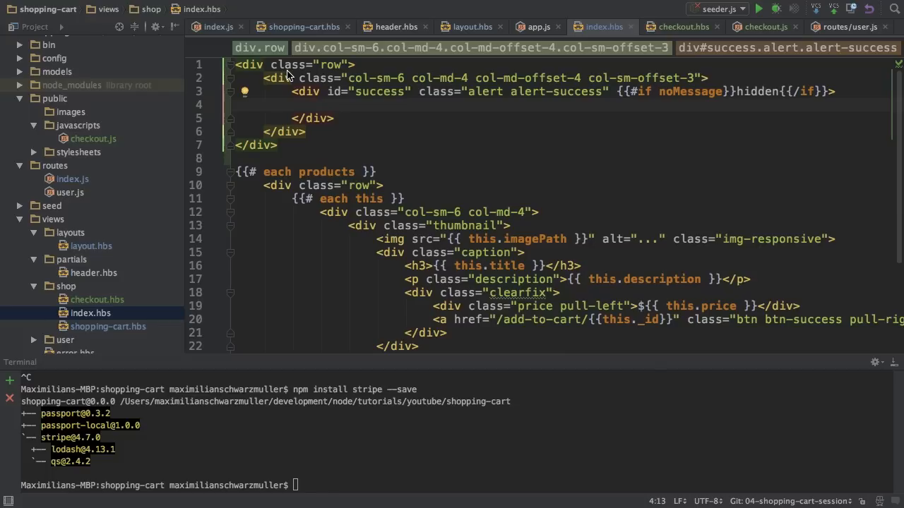
pyautogui.moveTo(294, 71)
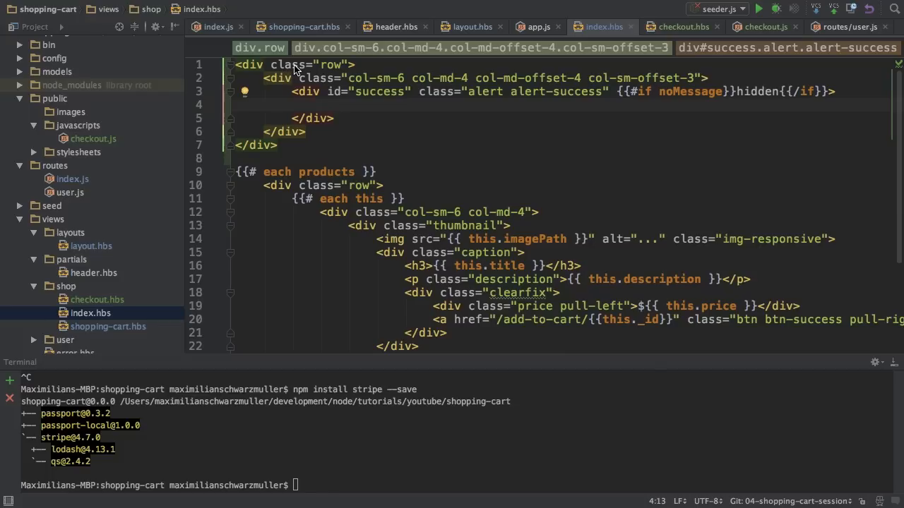
# Step: Output {{successMsg}} inside the success alert div
pyautogui.write('{{')
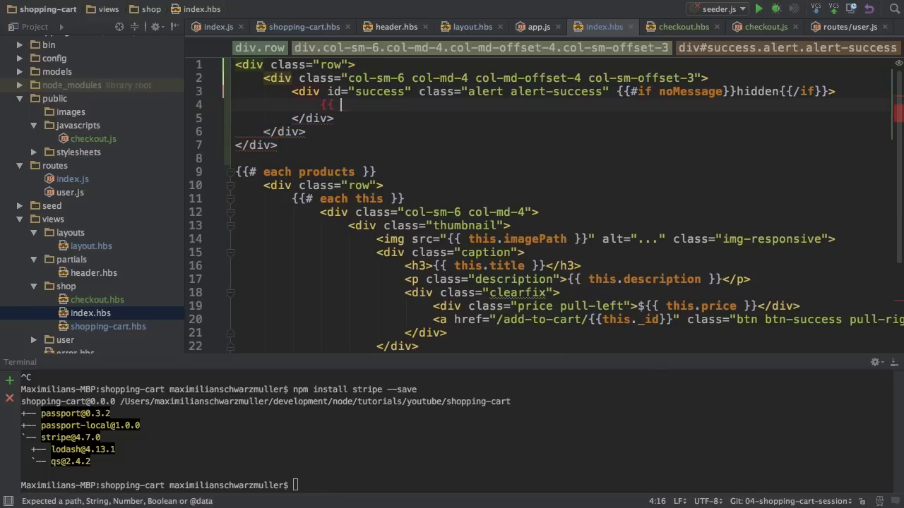
pyautogui.write('success')
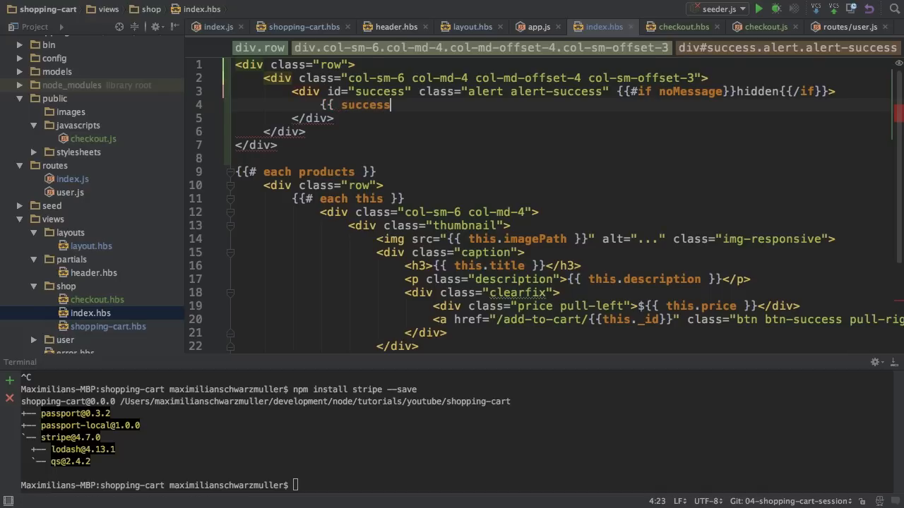
pyautogui.write('Msg')
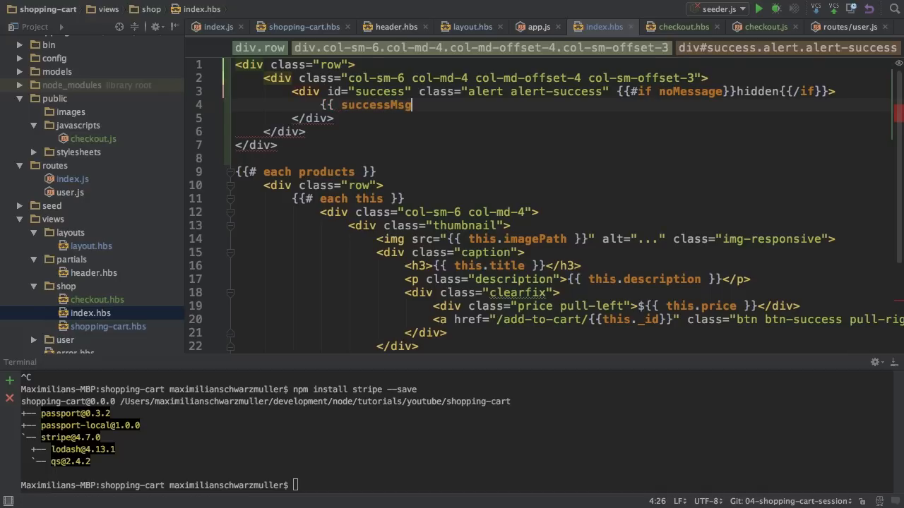
pyautogui.write('}}')
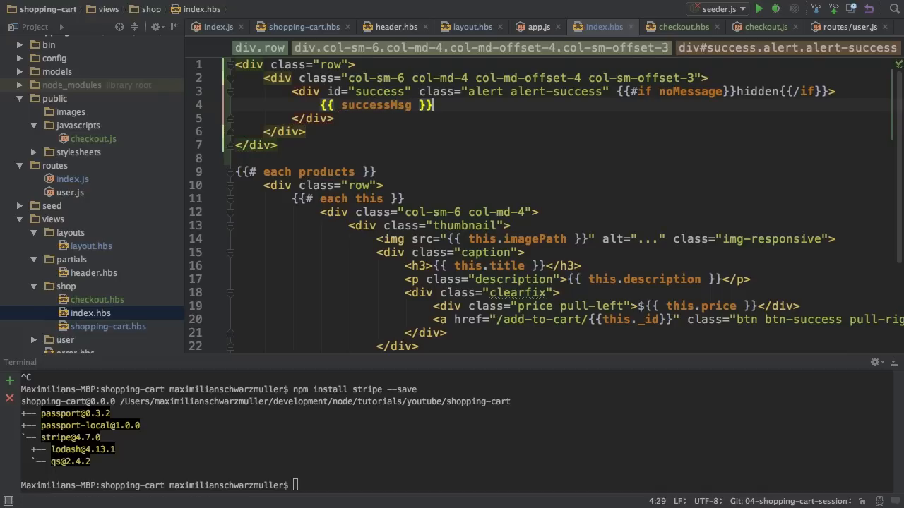
pyautogui.moveTo(498, 122)
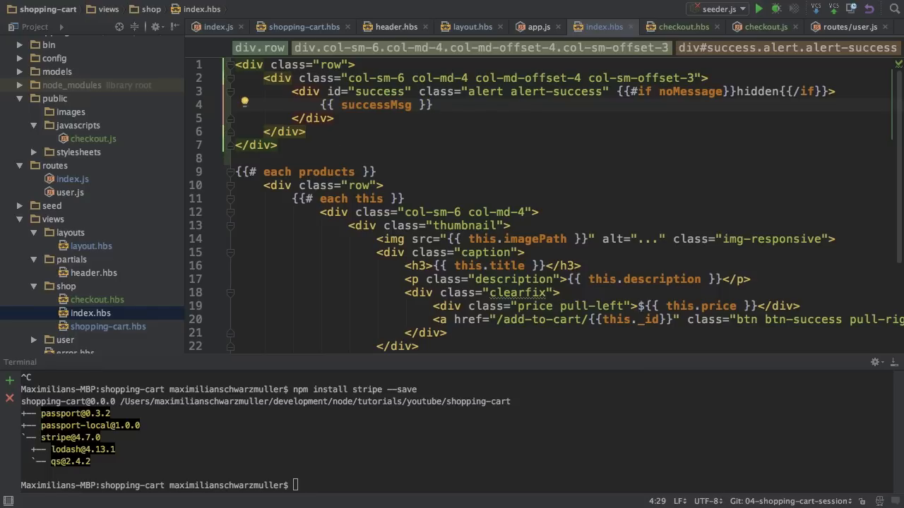
pyautogui.moveTo(69, 187)
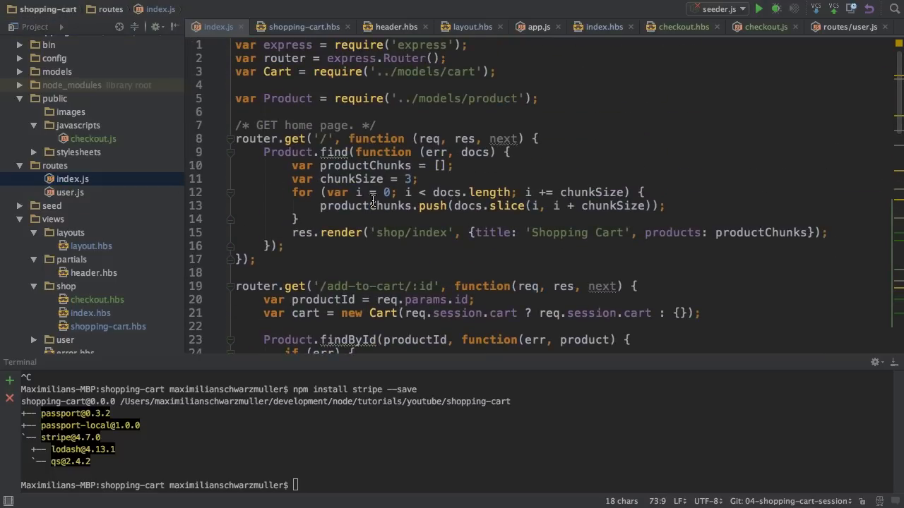
# Step: Add var successMsg = req.flash('success')[0] at the top of the home route
pyautogui.press('enter')
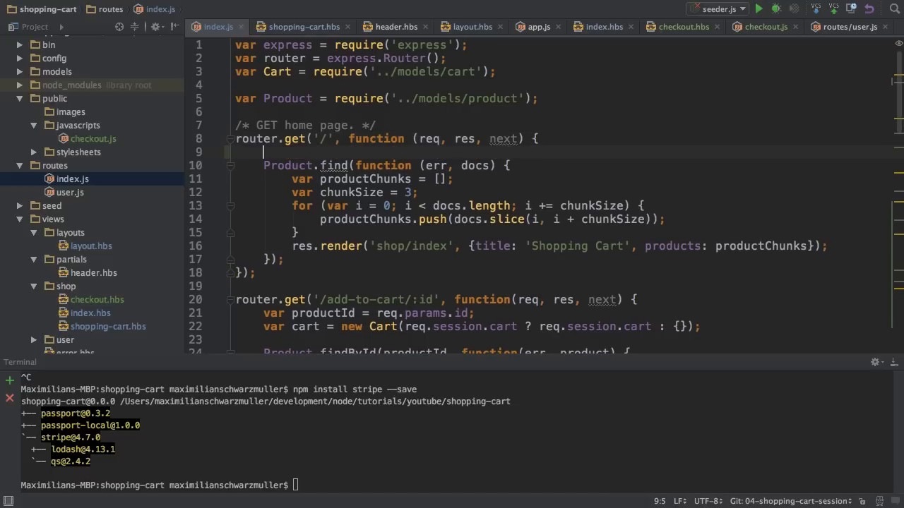
pyautogui.write('var succe')
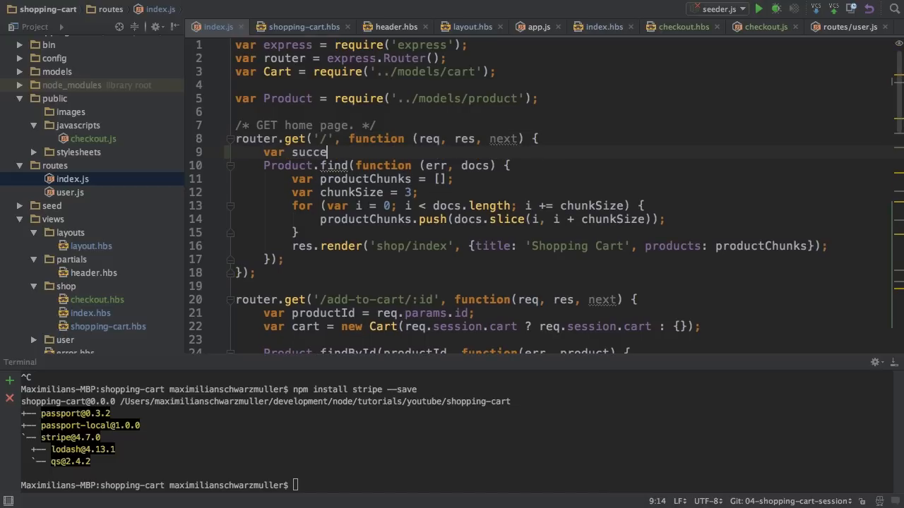
pyautogui.write('ssMsg = req.flas')
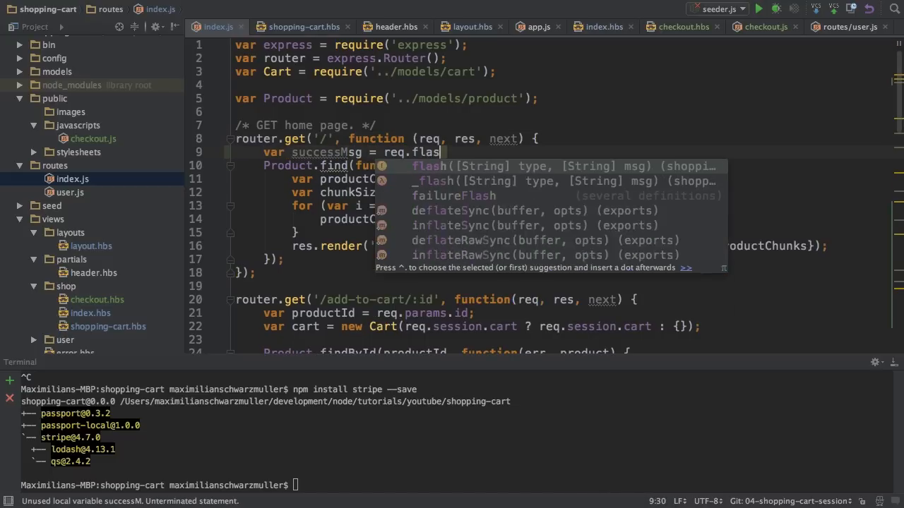
pyautogui.write('h()')
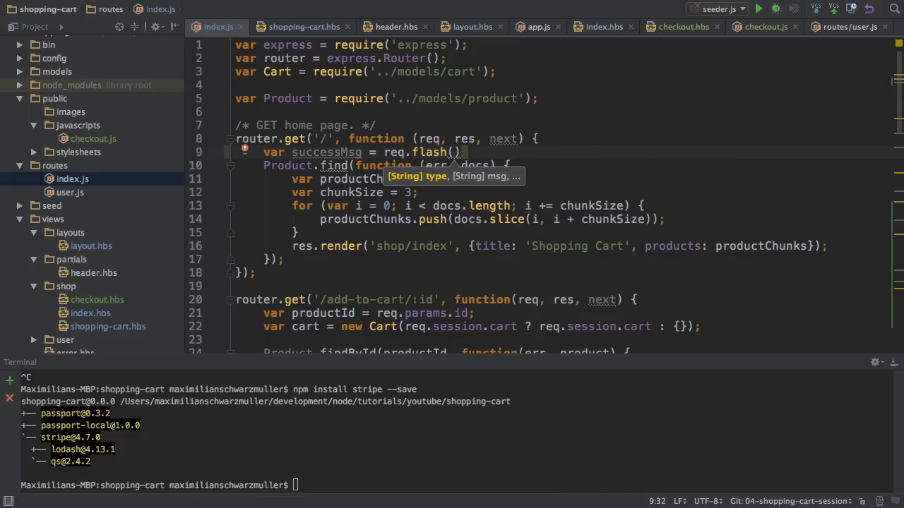
pyautogui.write("'success'")
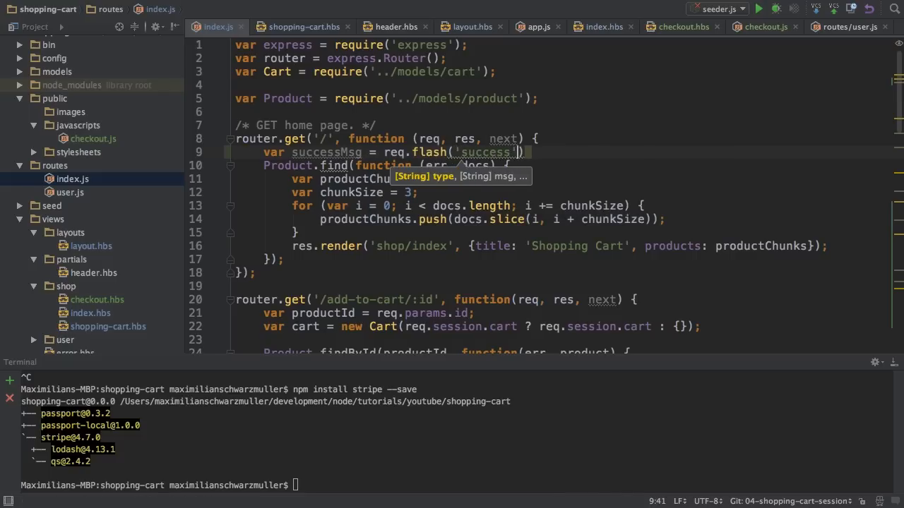
pyautogui.write('[0]')
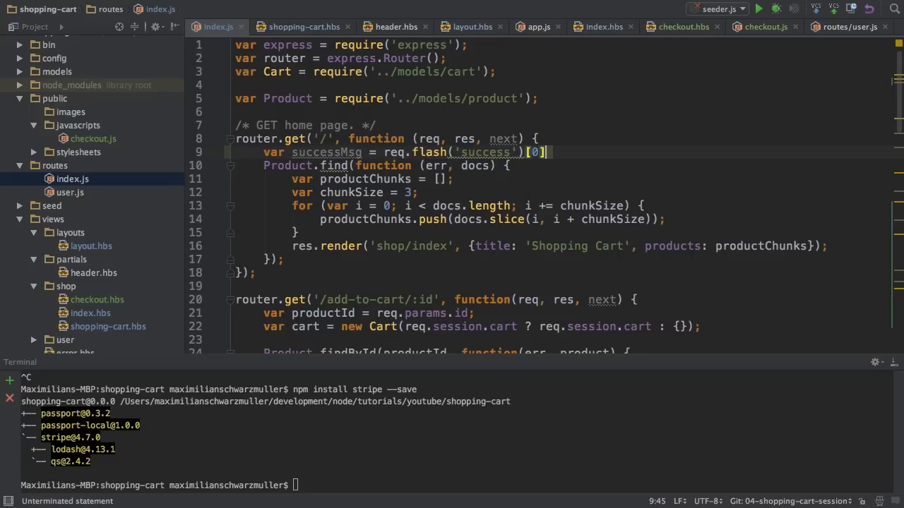
# Step: Pass successMsg and noMessages: !successMsg to the home route's res.render
pyautogui.scroll(-3)
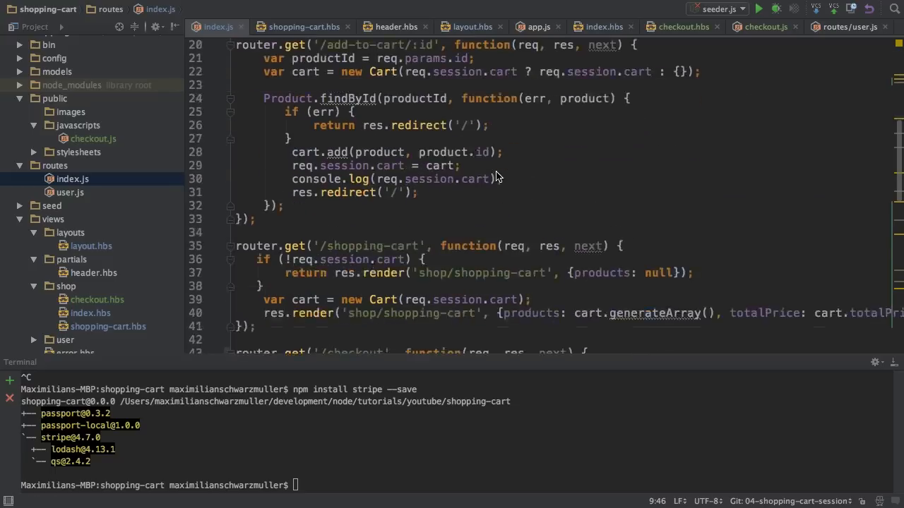
pyautogui.scroll(-3)
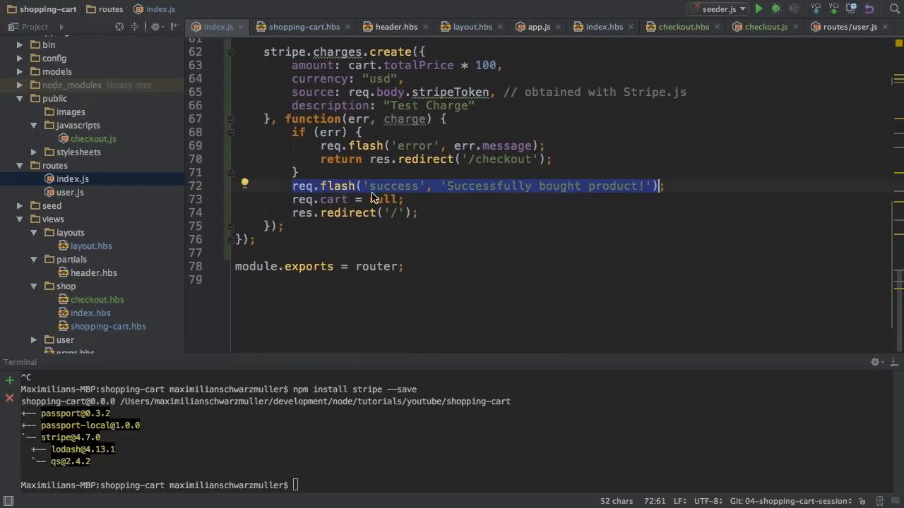
pyautogui.click(511, 185)
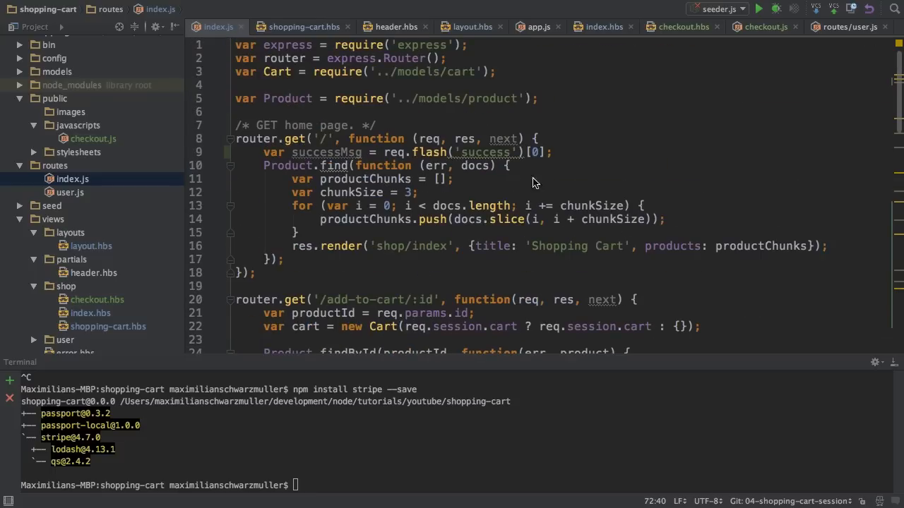
pyautogui.moveTo(413, 152); pyautogui.dragTo(552, 151)
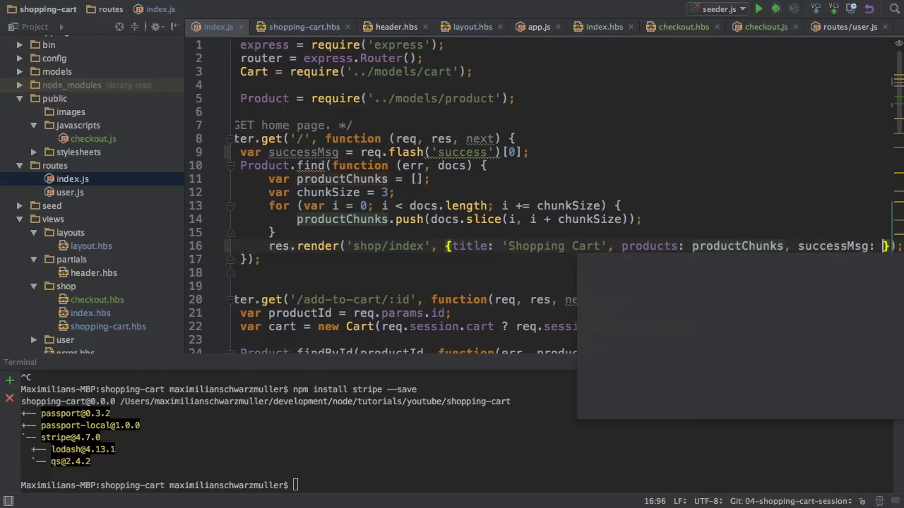
pyautogui.write('successMsg')
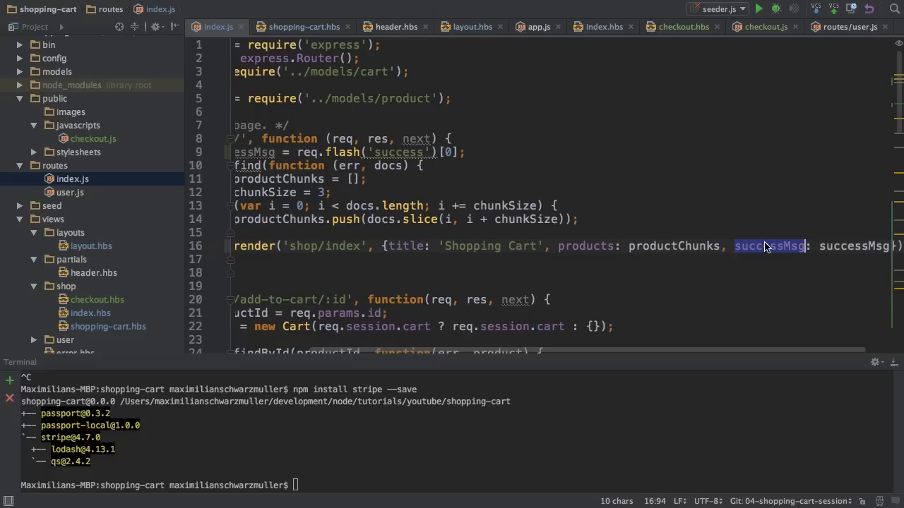
pyautogui.click(603, 27)
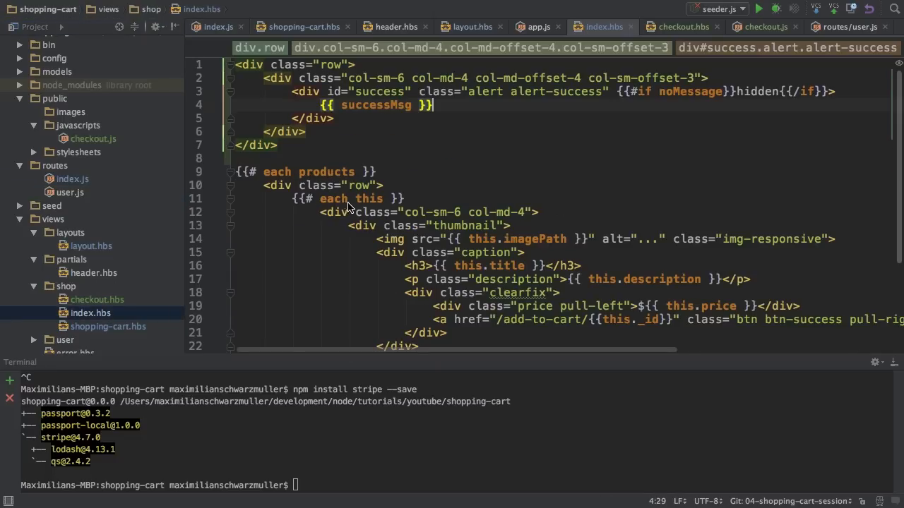
# Step: Correct the noMessages and successMsg names in the shop index.hbs template
pyautogui.click(378, 105)
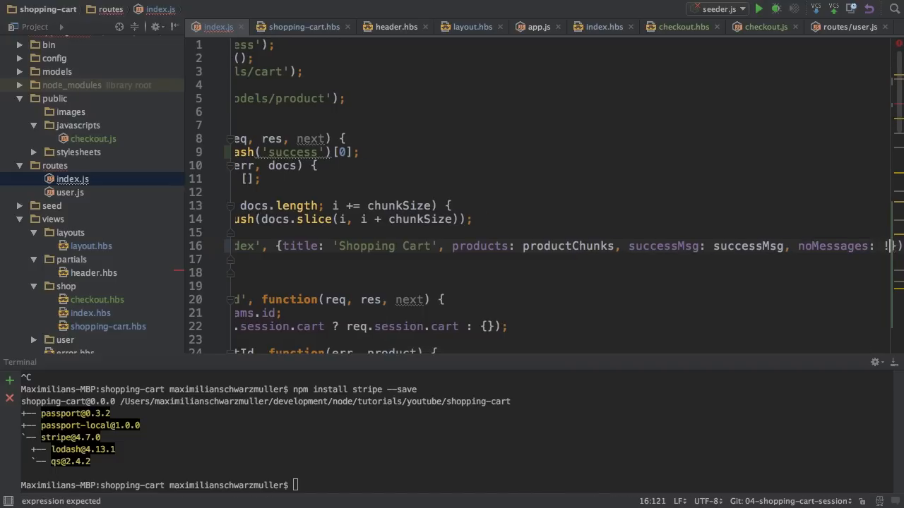
pyautogui.write('successMsg')
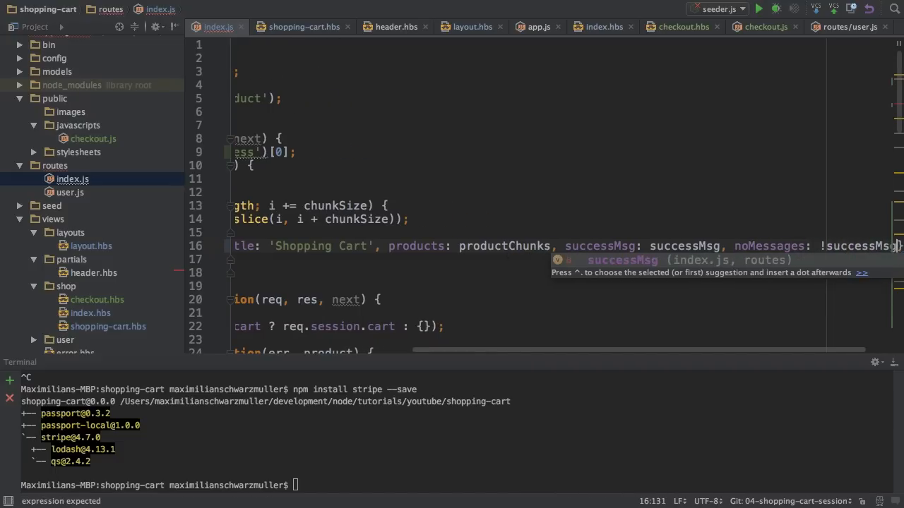
pyautogui.hscroll(-3)
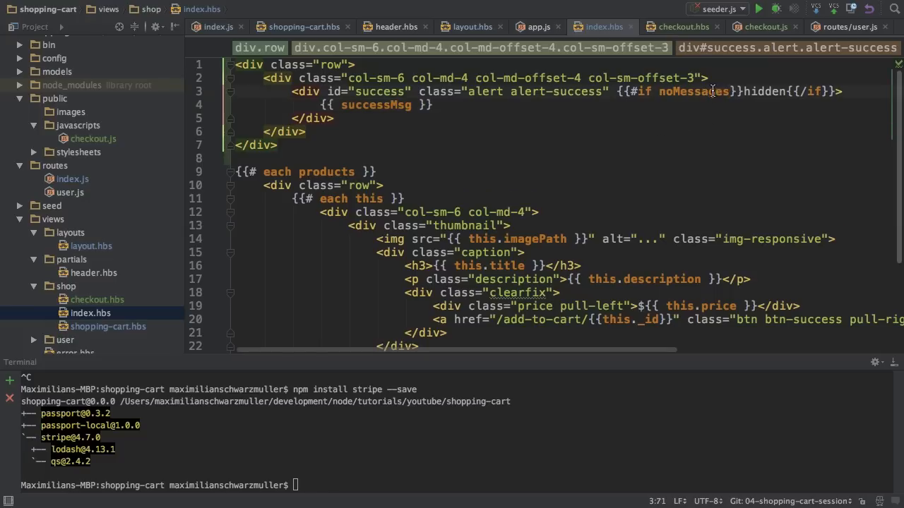
pyautogui.moveTo(536, 225)
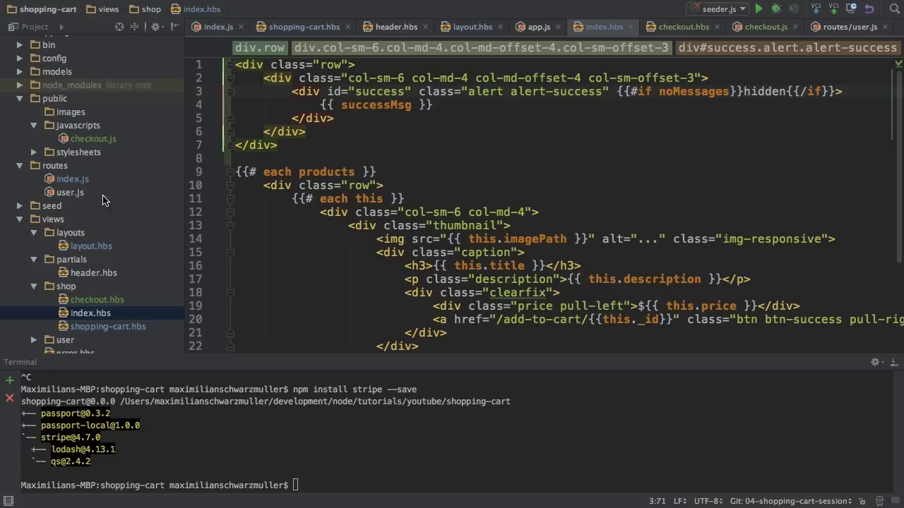
# Step: Restart the server by running npm start in the terminal
pyautogui.click(72, 178)
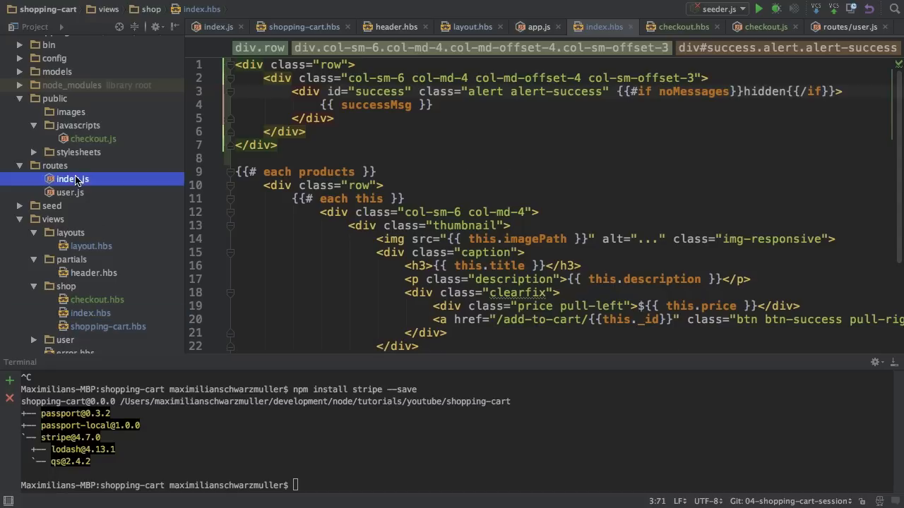
pyautogui.click(212, 26)
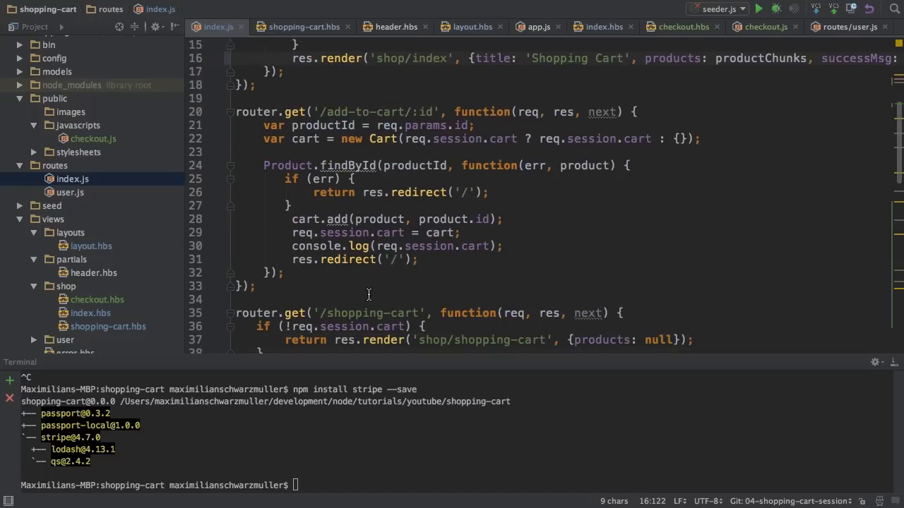
pyautogui.write('npm start')
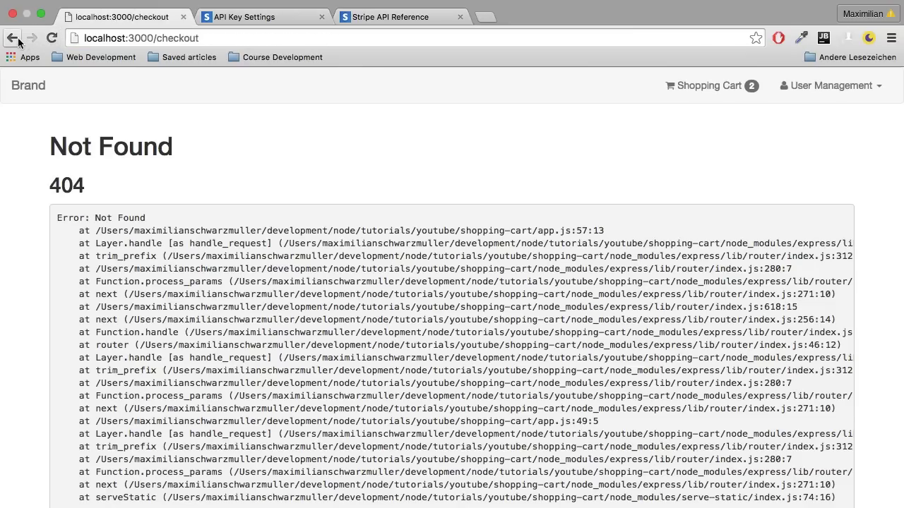
# Step: Reload localhost:3000/checkout so the checkout form with the $50 total appears
pyautogui.click(33, 38)
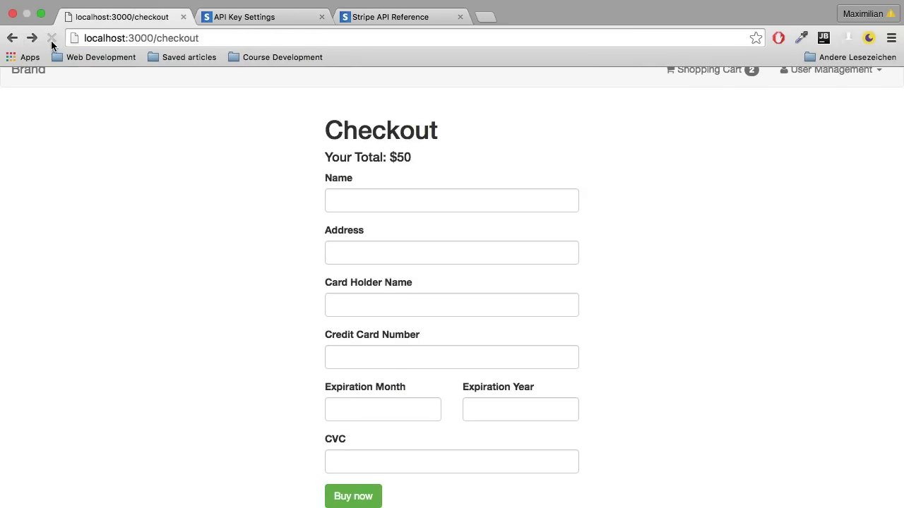
pyautogui.click(52, 38)
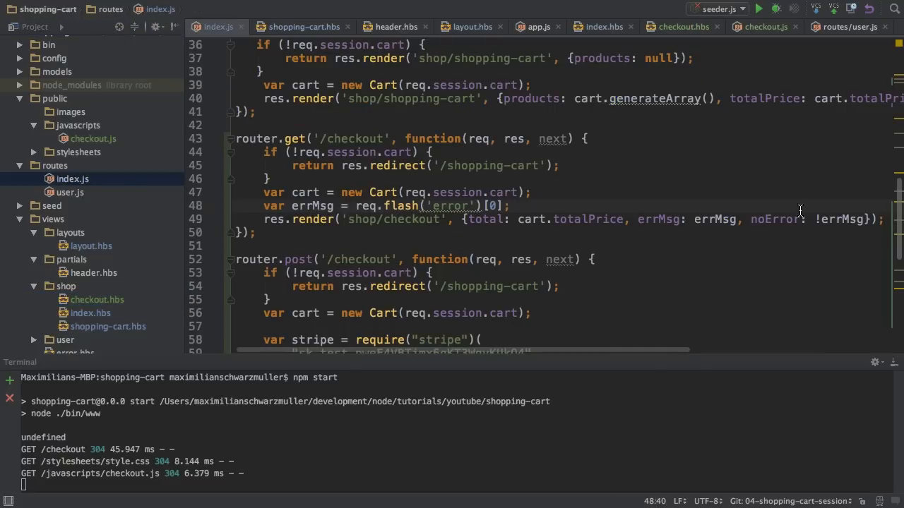
pyautogui.doubleClick(774, 219)
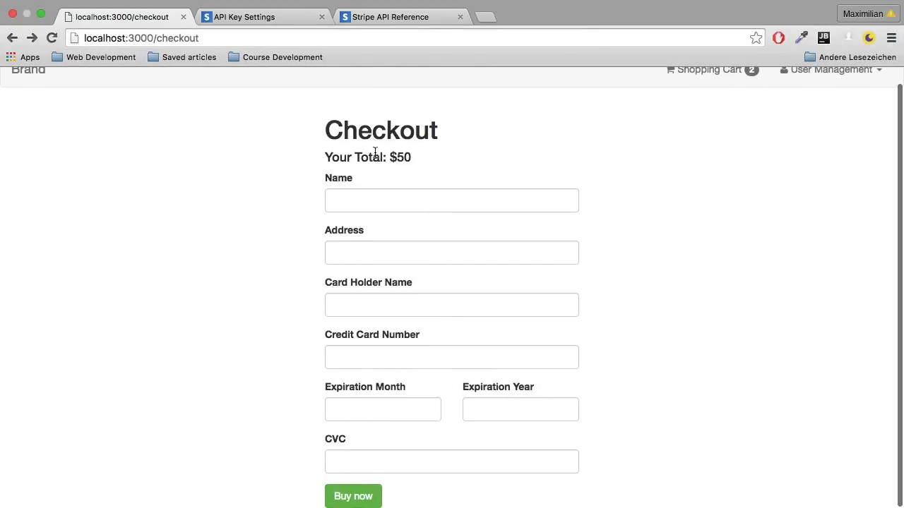
pyautogui.write('Ch')
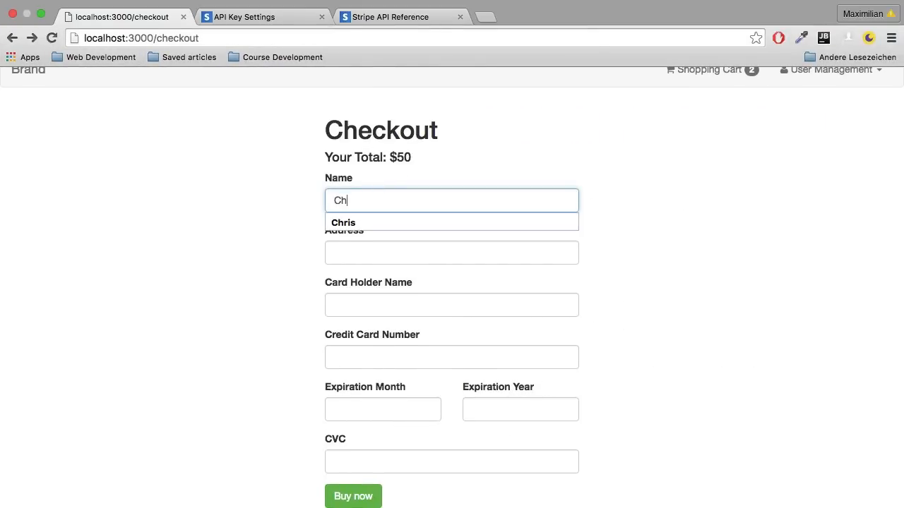
pyautogui.write('C')
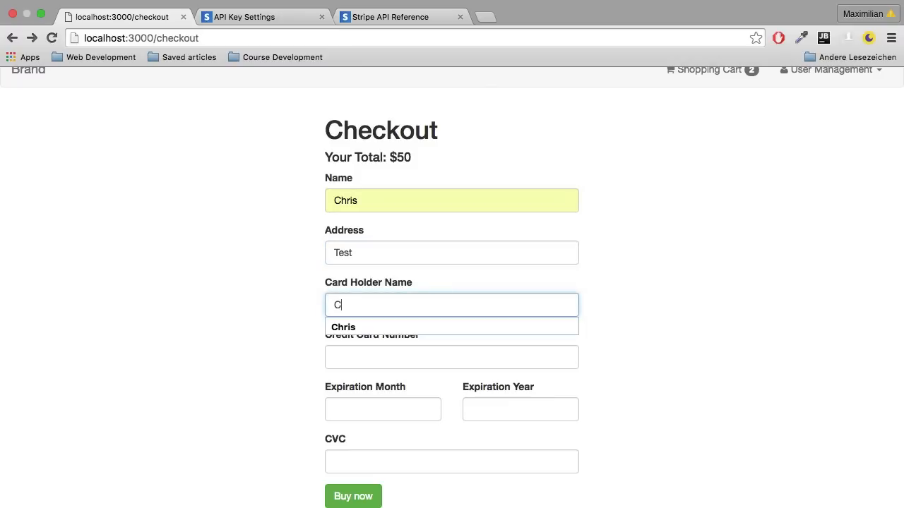
pyautogui.click(451, 356)
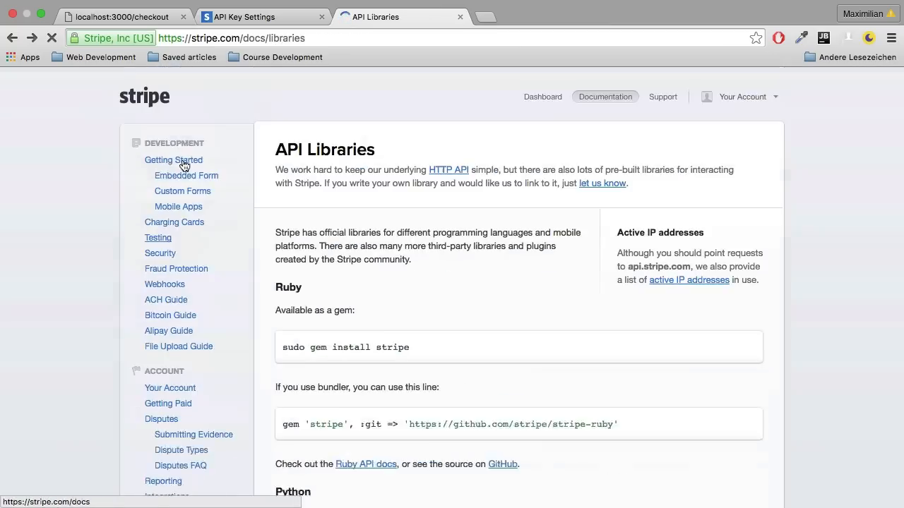
pyautogui.click(173, 160)
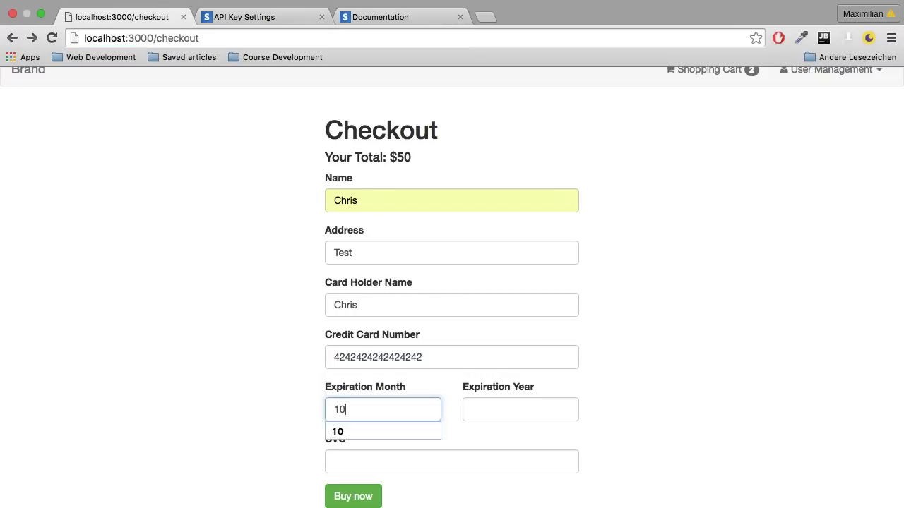
pyautogui.write('2017')
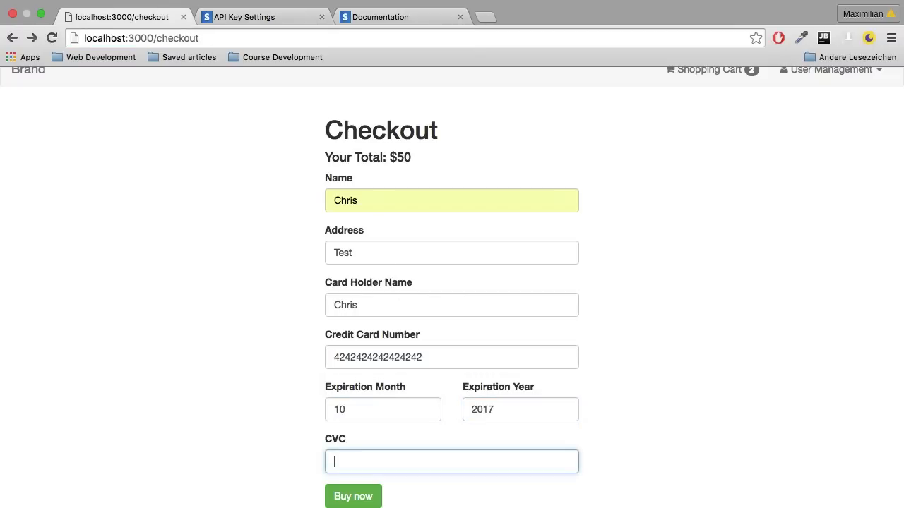
pyautogui.write('232')
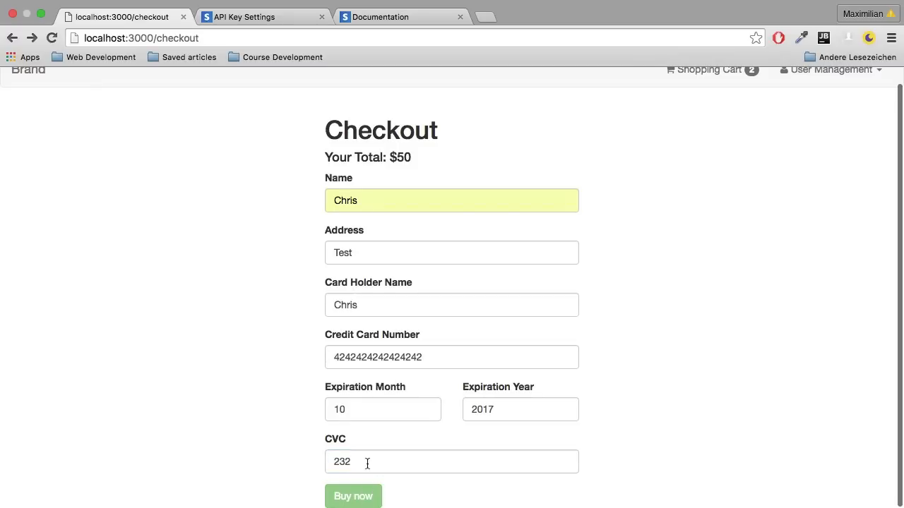
pyautogui.click(353, 496)
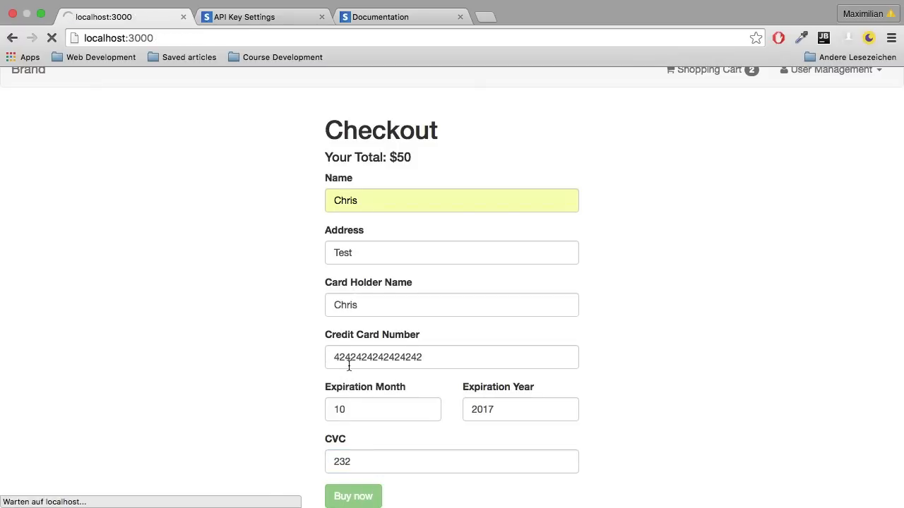
pyautogui.click(353, 496)
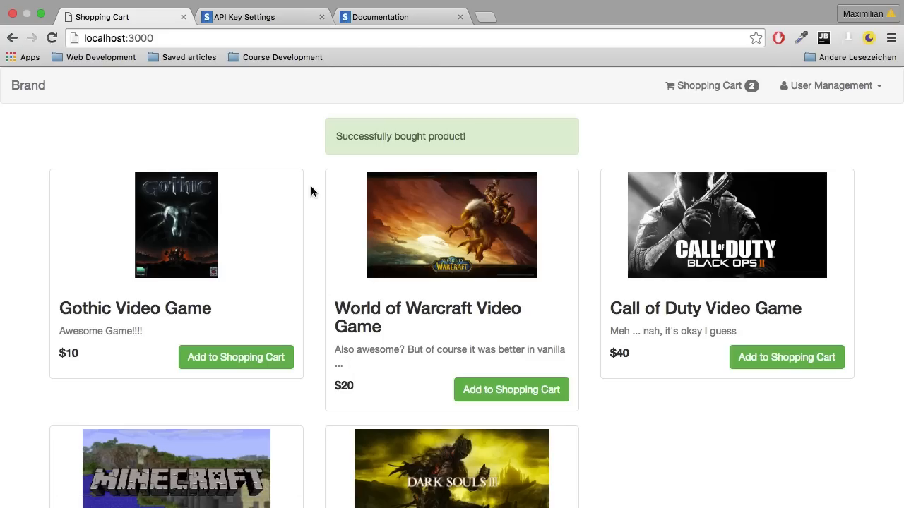
pyautogui.moveTo(283, 116)
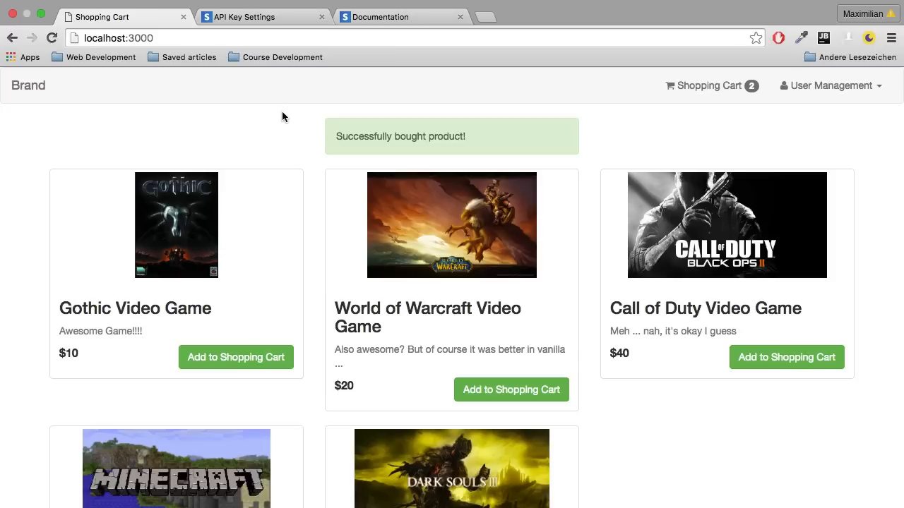
pyautogui.moveTo(458, 154)
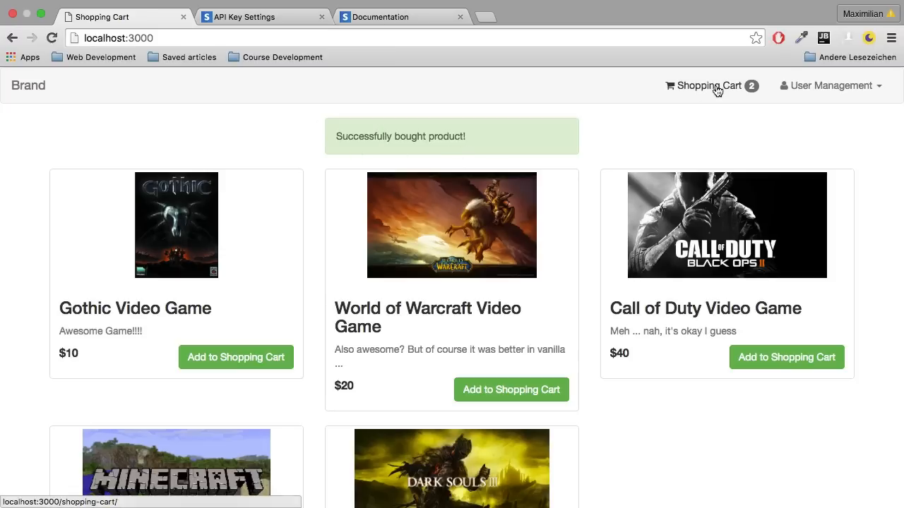
# Step: Verify the cart still lists both games totalling 50, then go to Stripe API key settings
pyautogui.click(707, 86)
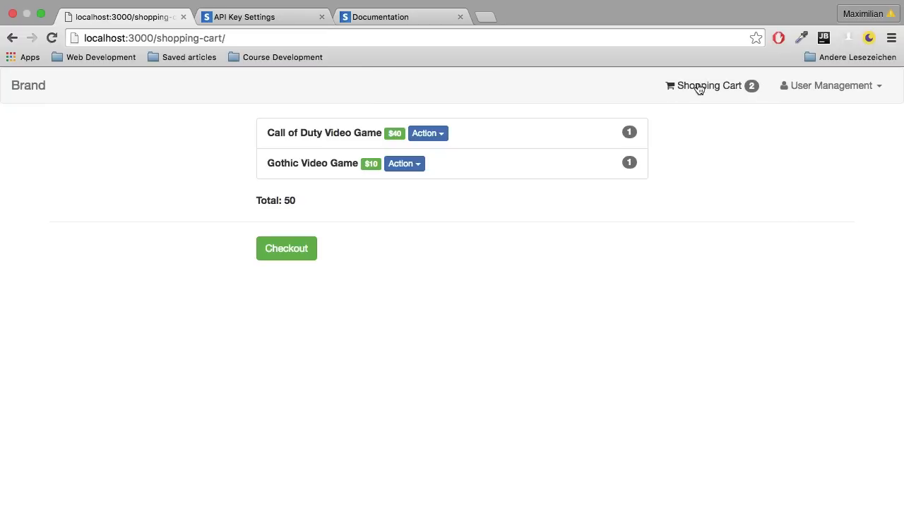
pyautogui.click(286, 248)
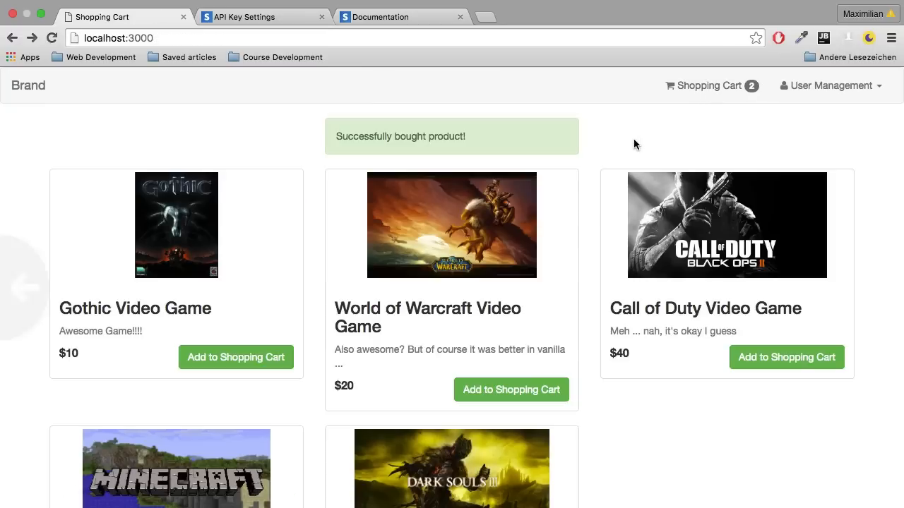
pyautogui.moveTo(631, 144)
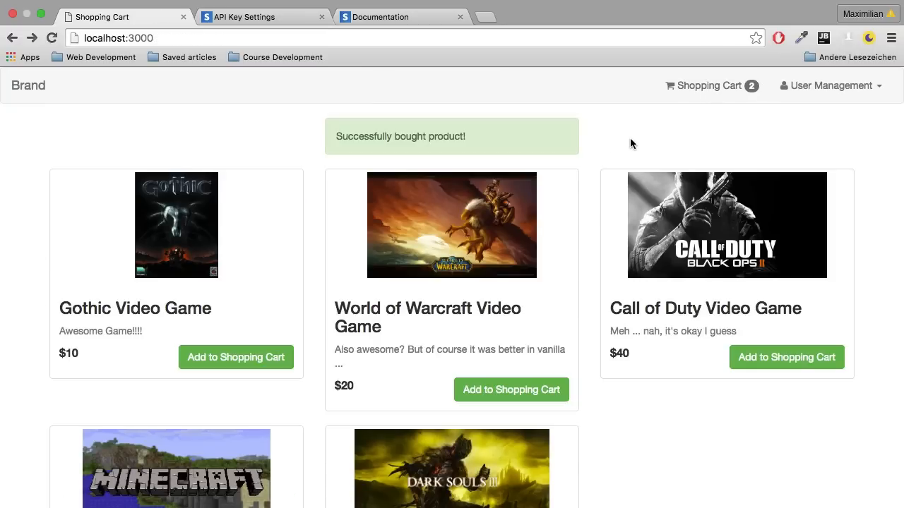
pyautogui.click(243, 16)
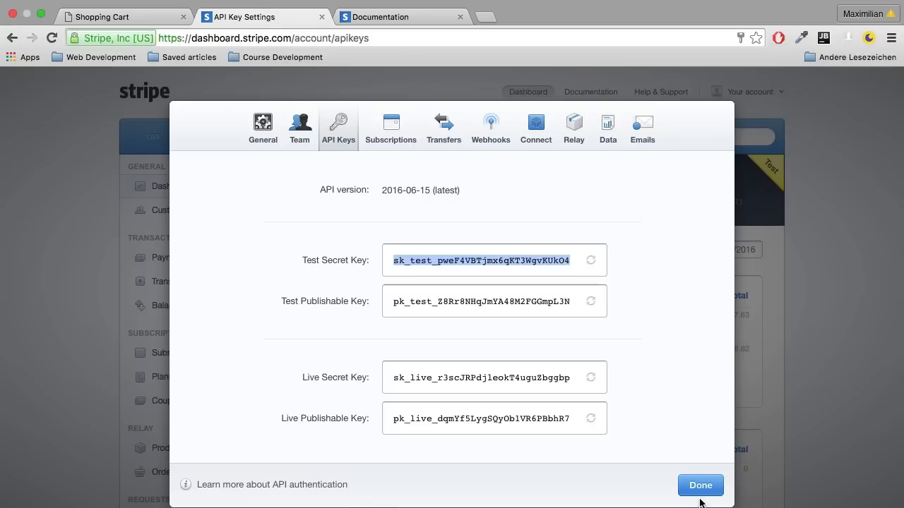
# Step: Reload the Stripe test dashboard to see today's €43.99 charge, €82.38 total, 2 charges
pyautogui.click(700, 485)
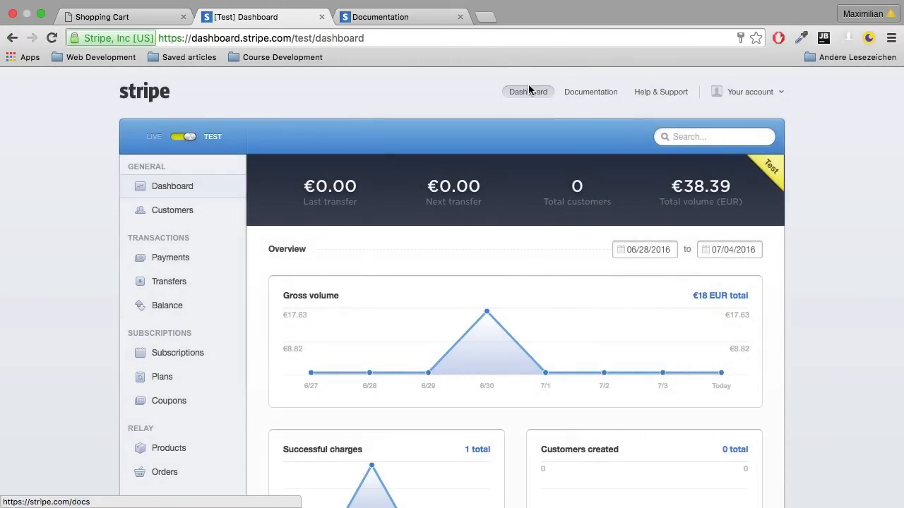
pyautogui.click(52, 38)
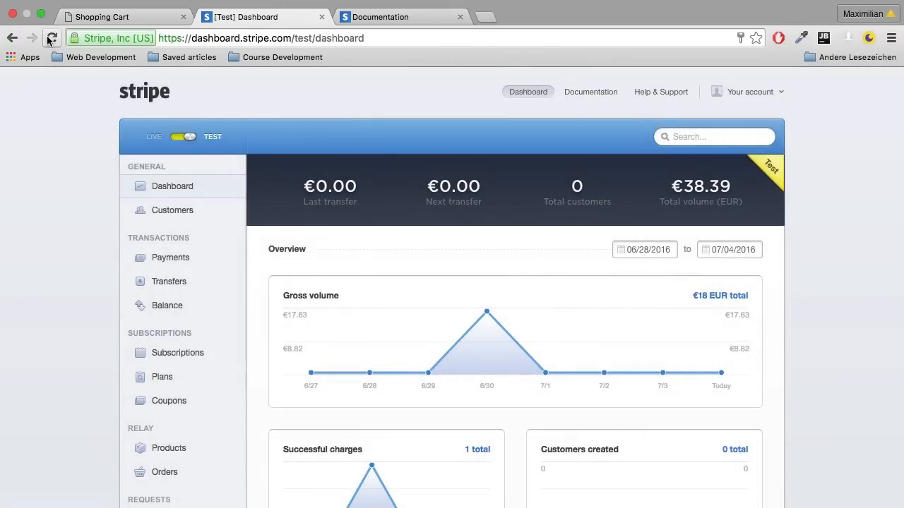
pyautogui.click(51, 39)
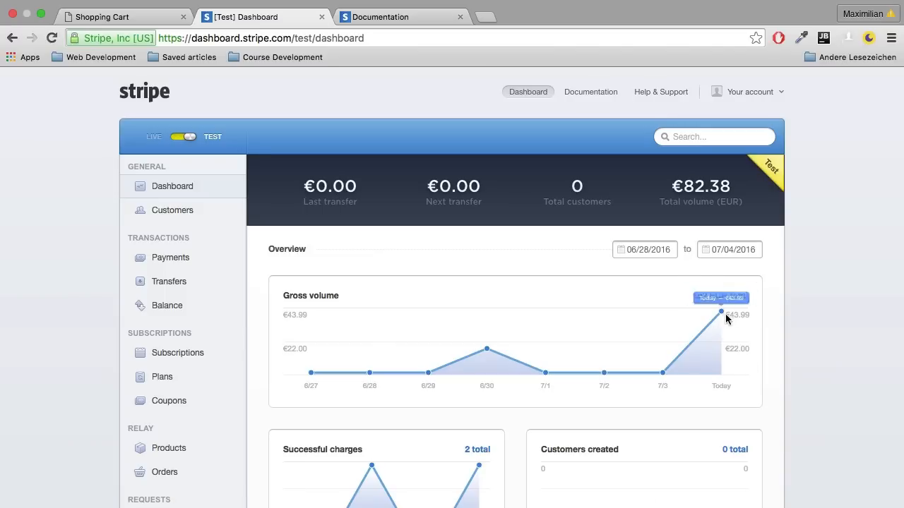
pyautogui.moveTo(716, 314)
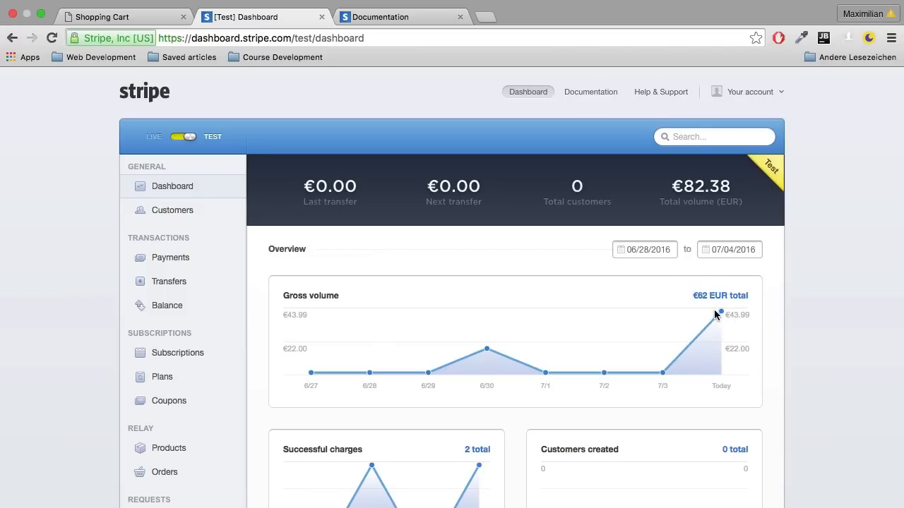
pyautogui.moveTo(720, 306)
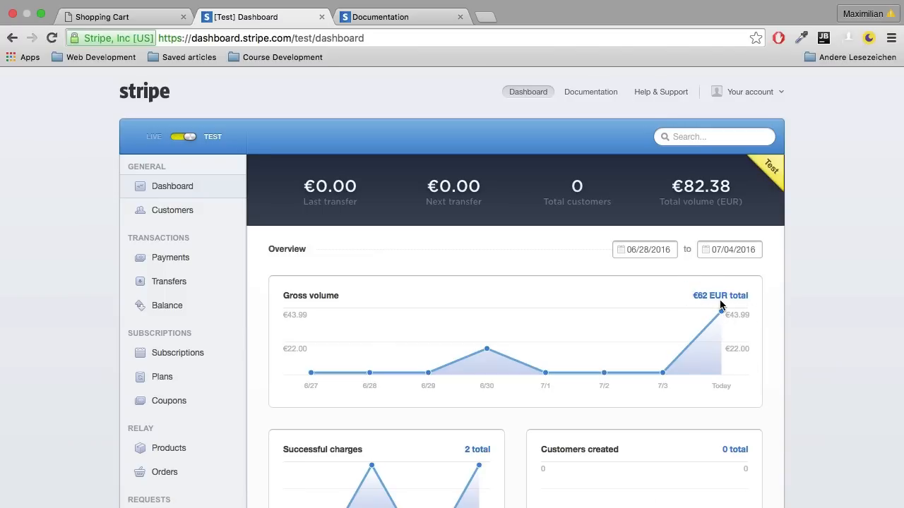
pyautogui.click(99, 16)
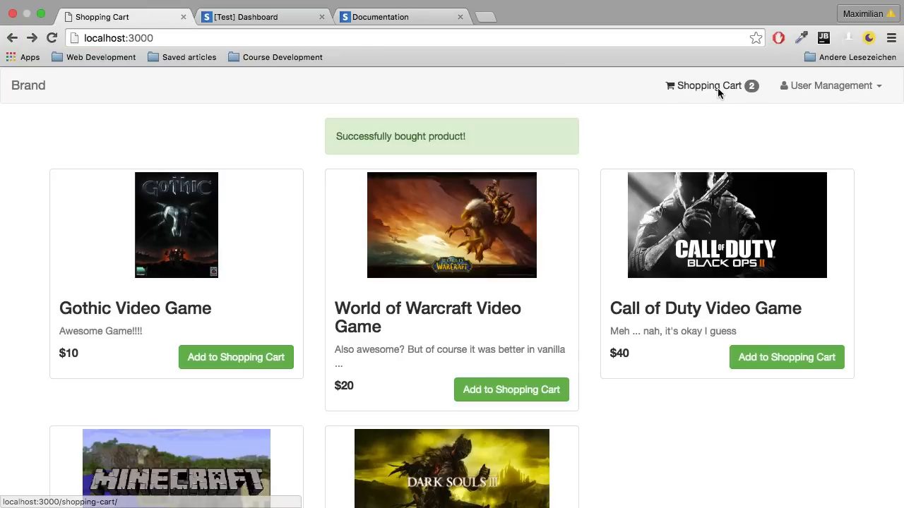
pyautogui.click(708, 86)
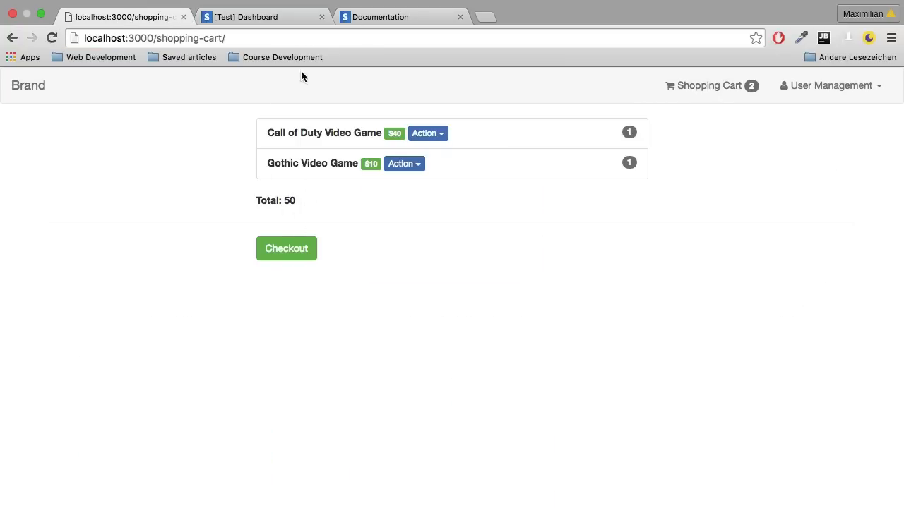
pyautogui.click(263, 16)
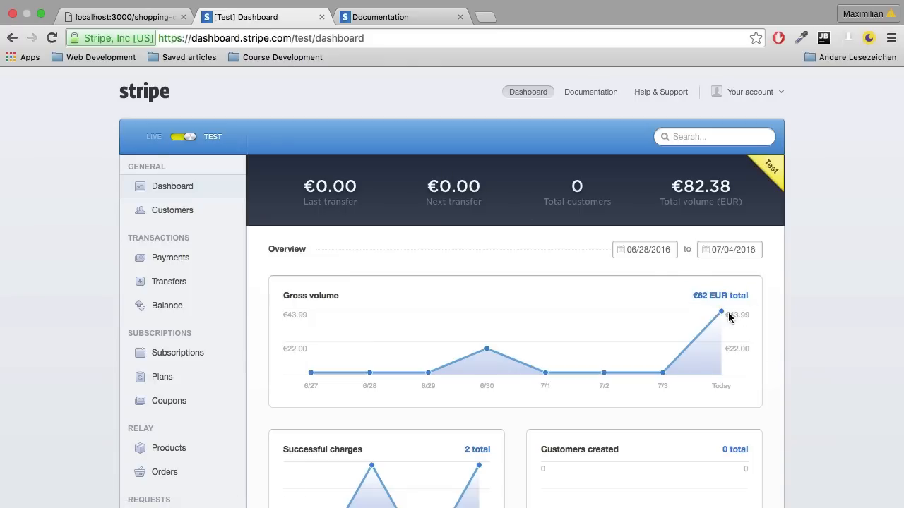
pyautogui.moveTo(720, 314)
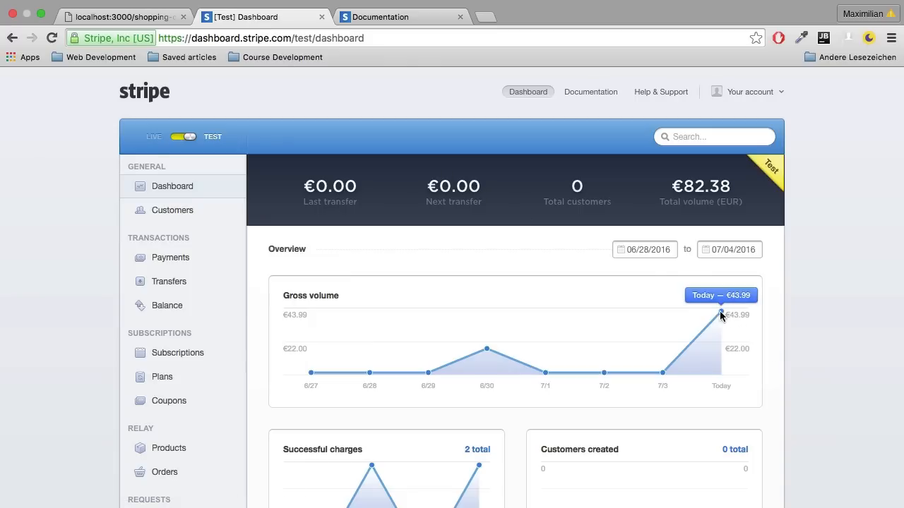
pyautogui.click(123, 16)
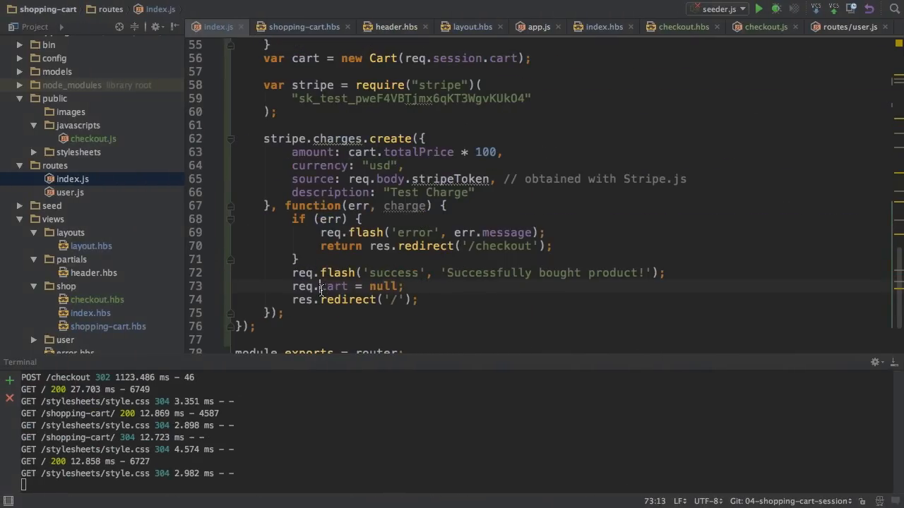
# Step: Change req.cart = null to req.session.cart = null in the checkout route
pyautogui.write('sessio')
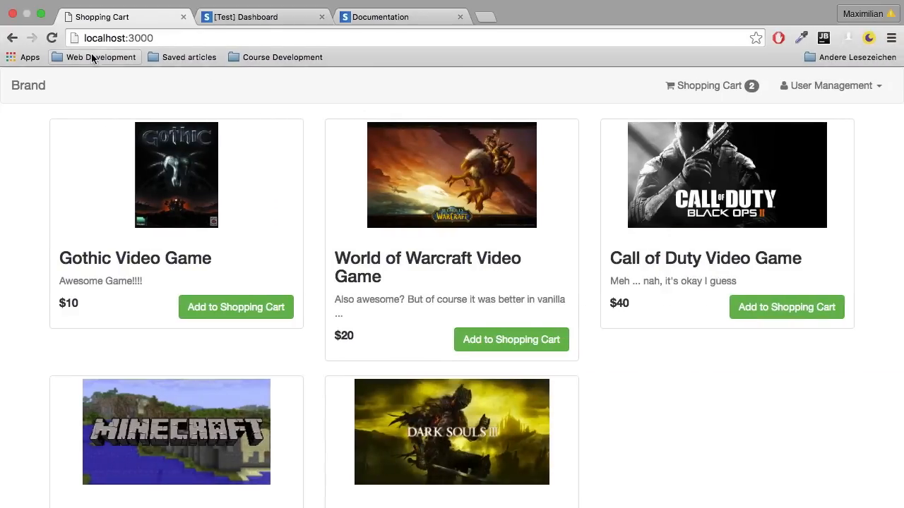
# Step: Buy the $50 cart with test card 4242, expiry 10/2017 and CVC 222
pyautogui.click(708, 86)
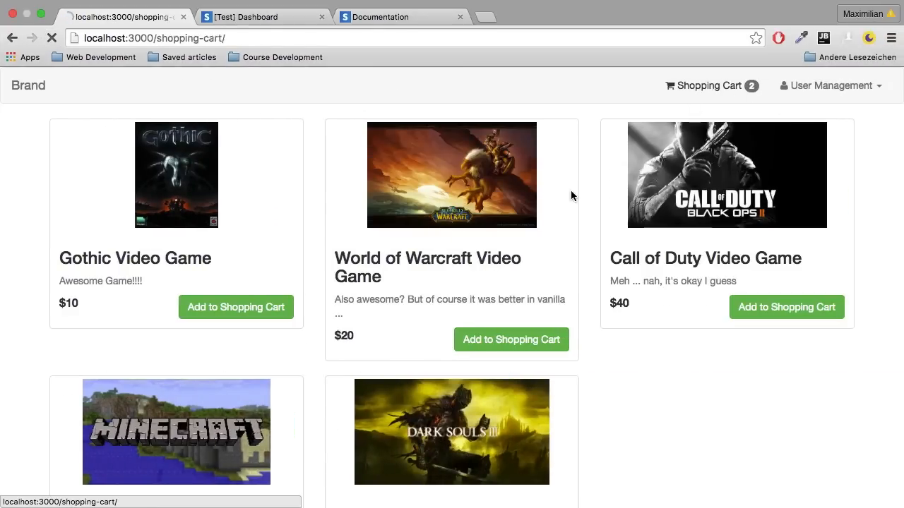
pyautogui.write('C')
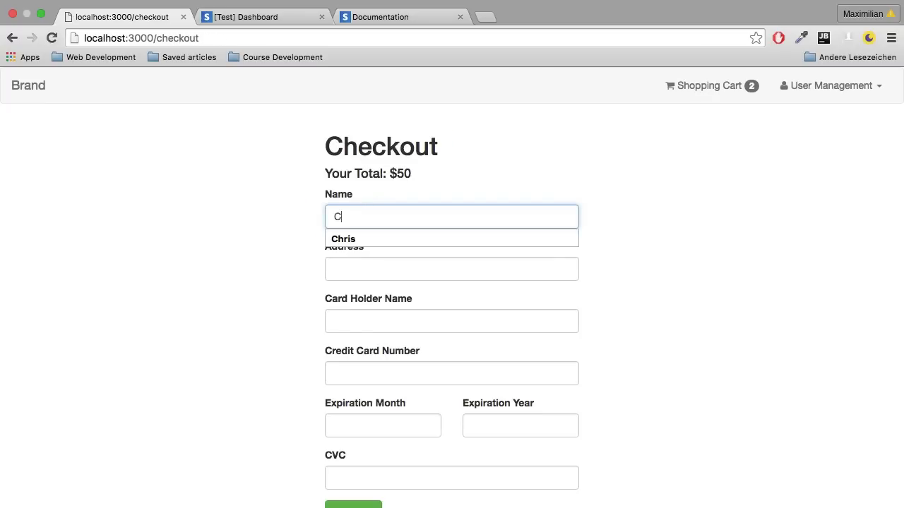
pyautogui.write('Test')
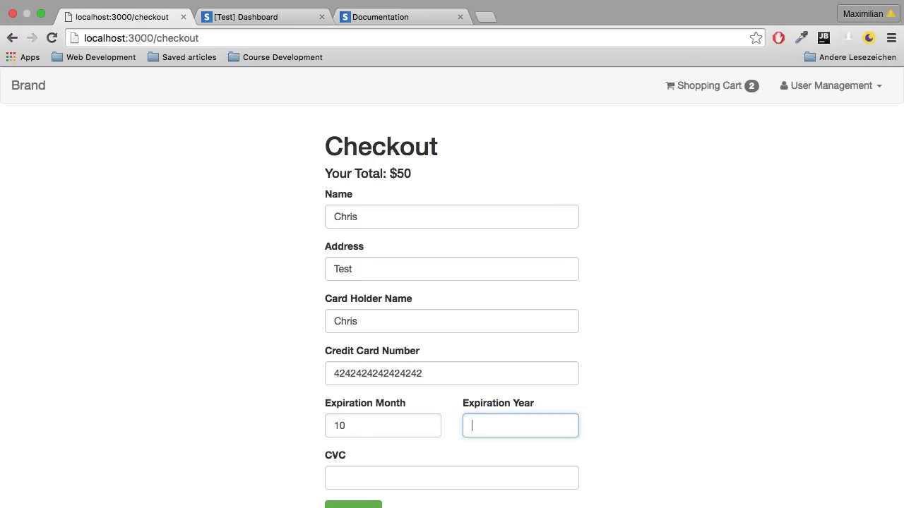
pyautogui.write('1027')
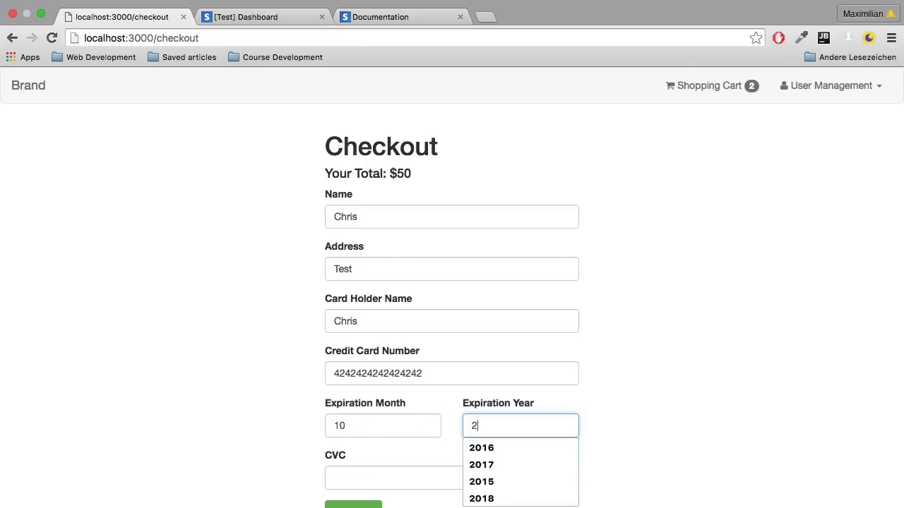
pyautogui.click(481, 464)
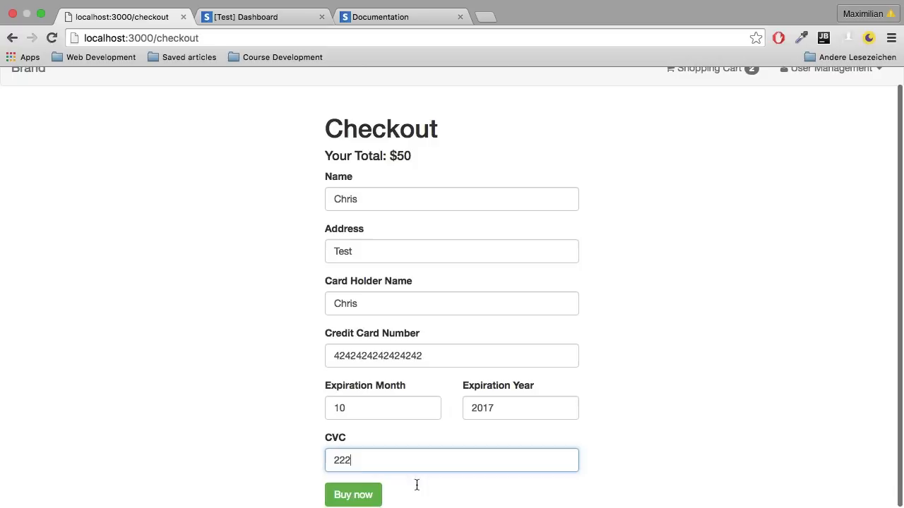
pyautogui.click(353, 494)
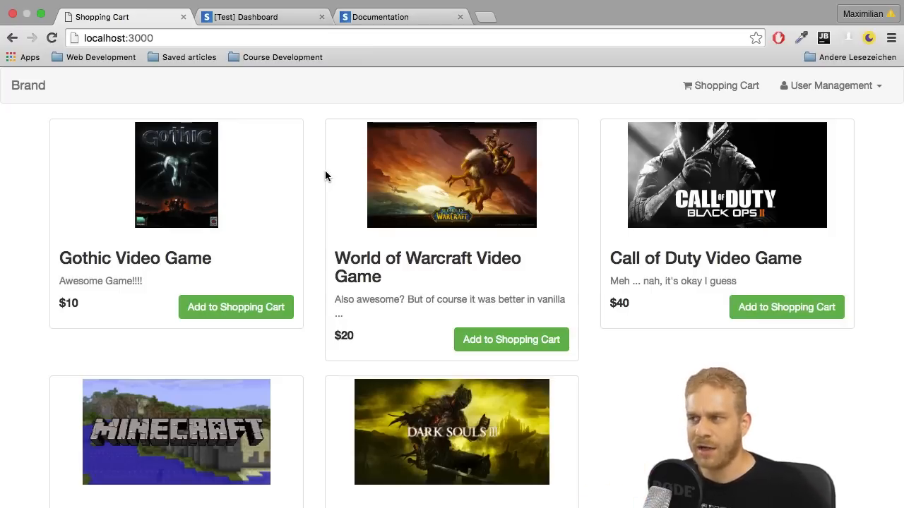
# Step: Check the Stripe test dashboard shows €126.37 total volume and 3 successful charges, then return to the shop
pyautogui.click(261, 16)
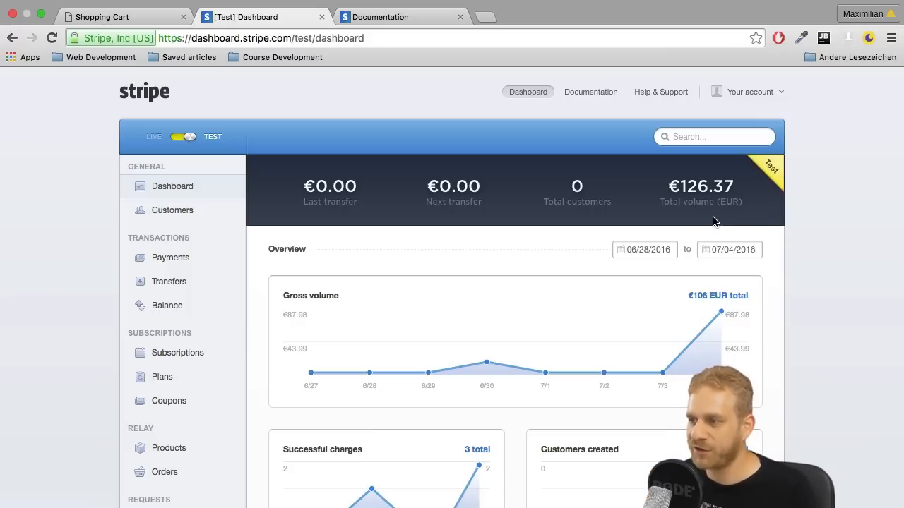
pyautogui.moveTo(720, 312)
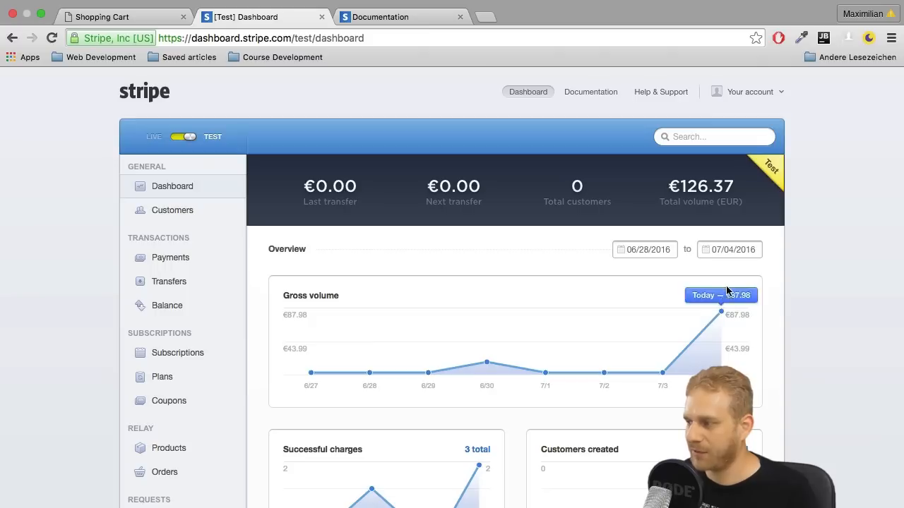
pyautogui.scroll(-3)
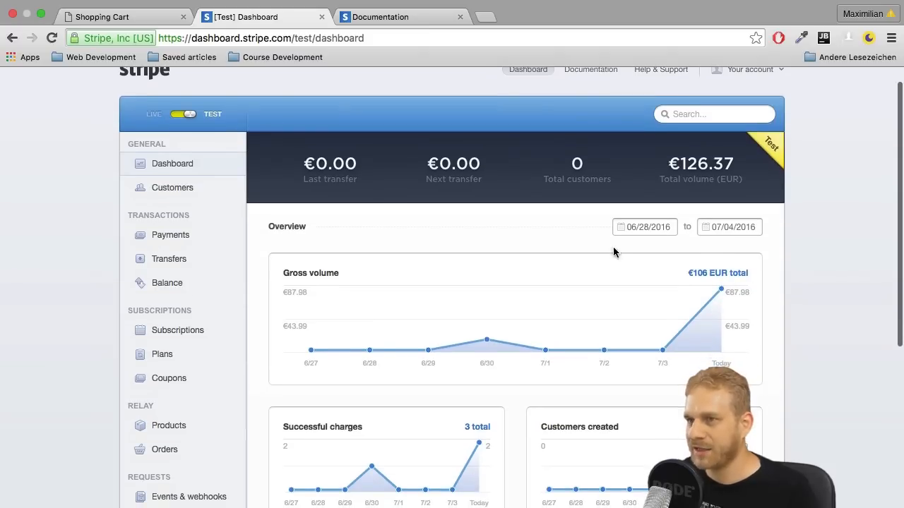
pyautogui.click(125, 16)
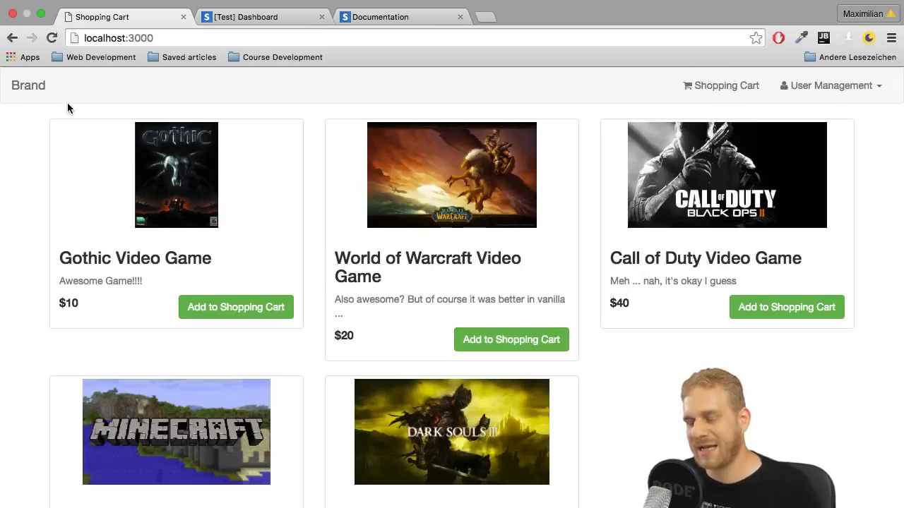